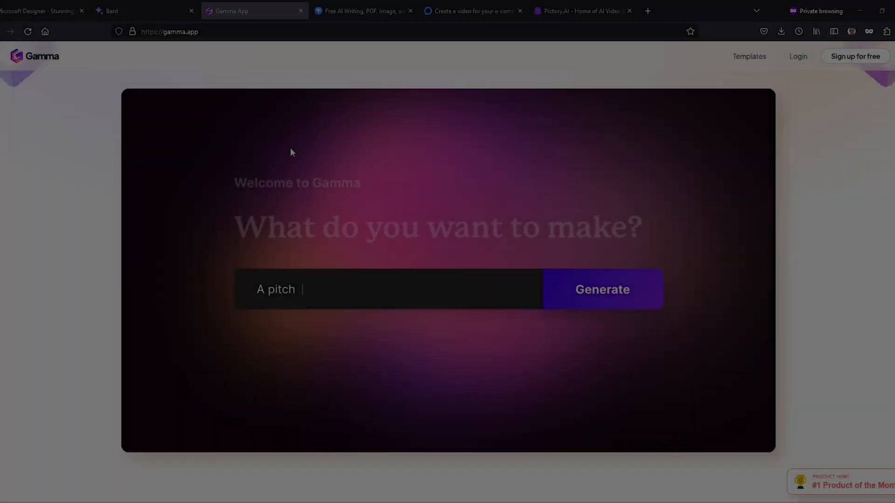
Reach Designer's 'Describe the design you'd like to create' page after scrolling the homepage gallery
click(601, 289)
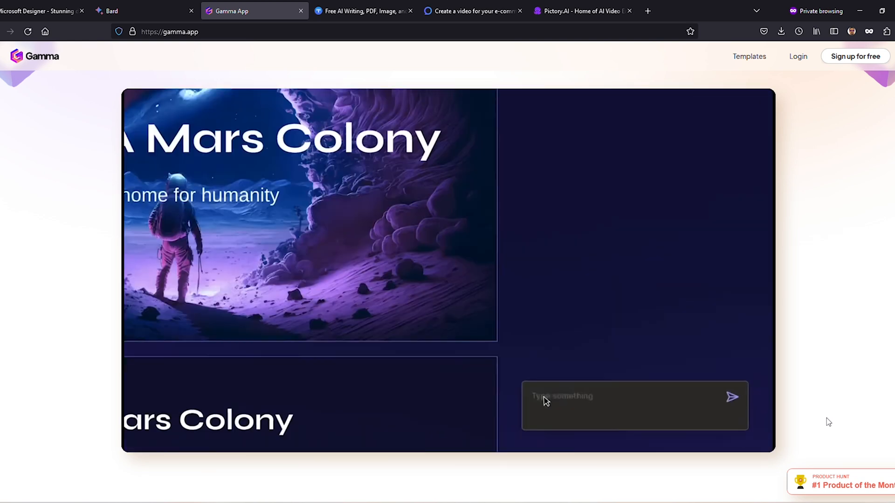
click(631, 403)
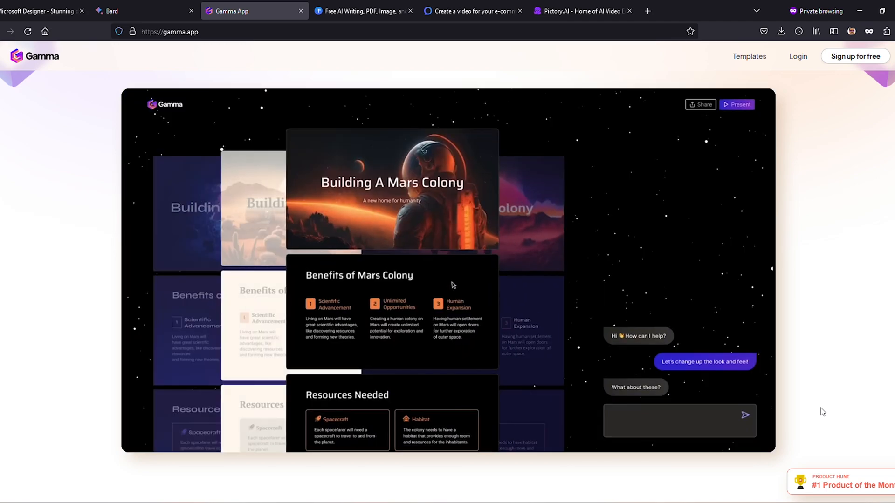
click(40, 12)
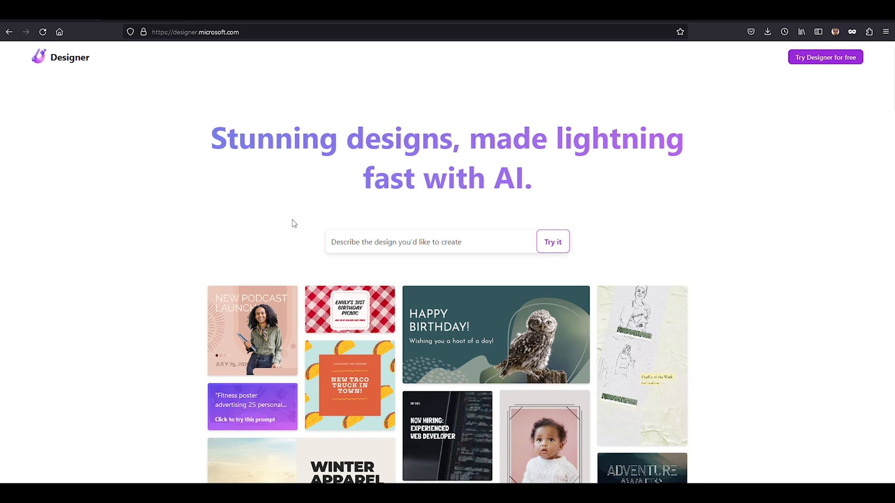
scroll(down, 3)
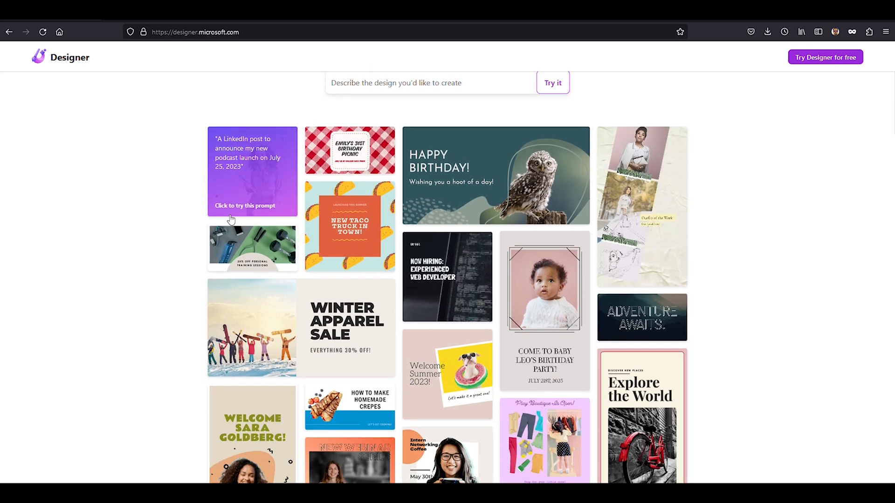
scroll(down, 3)
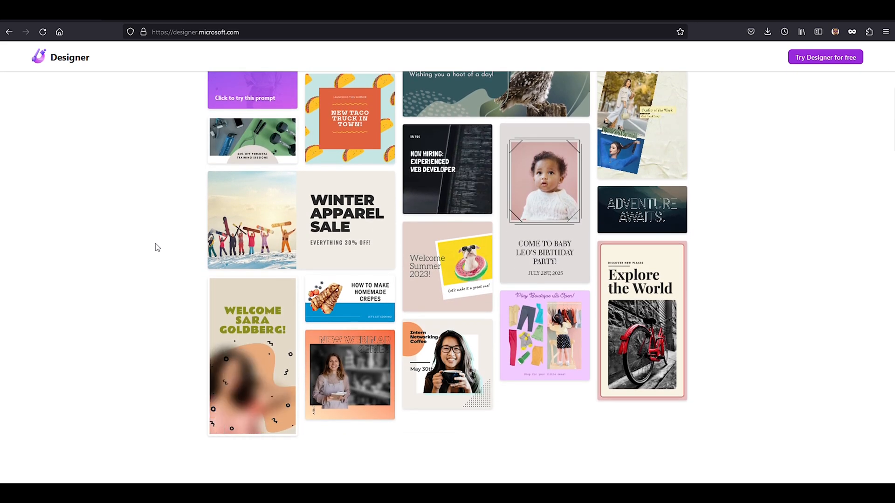
scroll(down, 3)
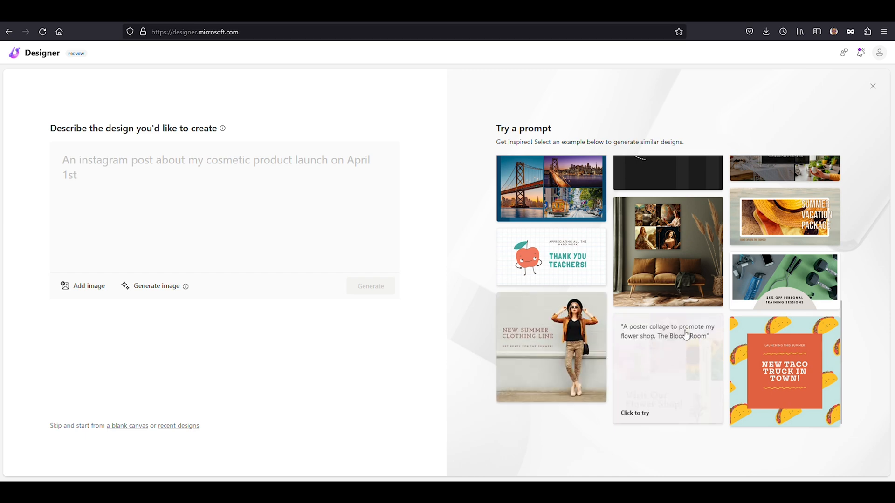
Generate designs from the description 'new spin cycle class in summer'
scroll(up, 3)
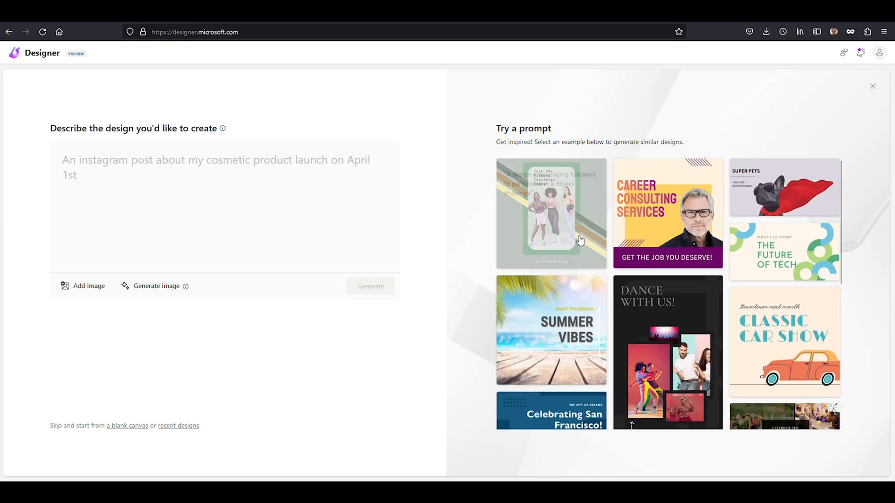
text(n)
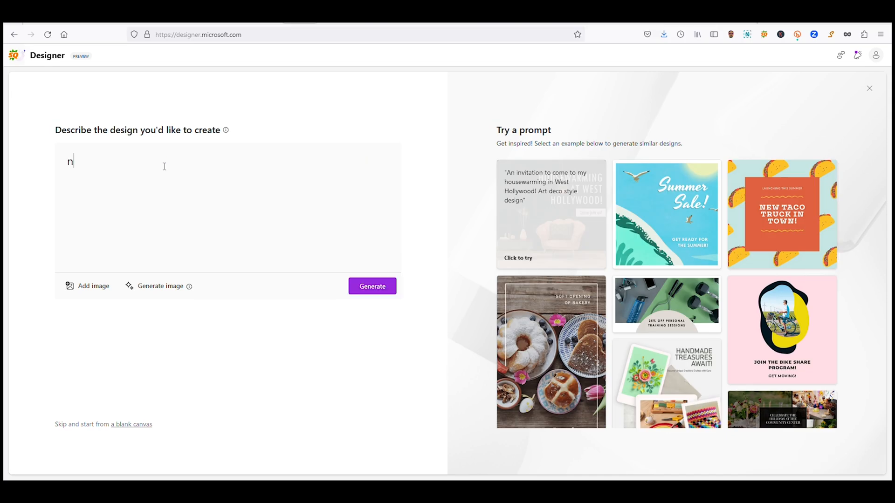
text(ew spin cycl)
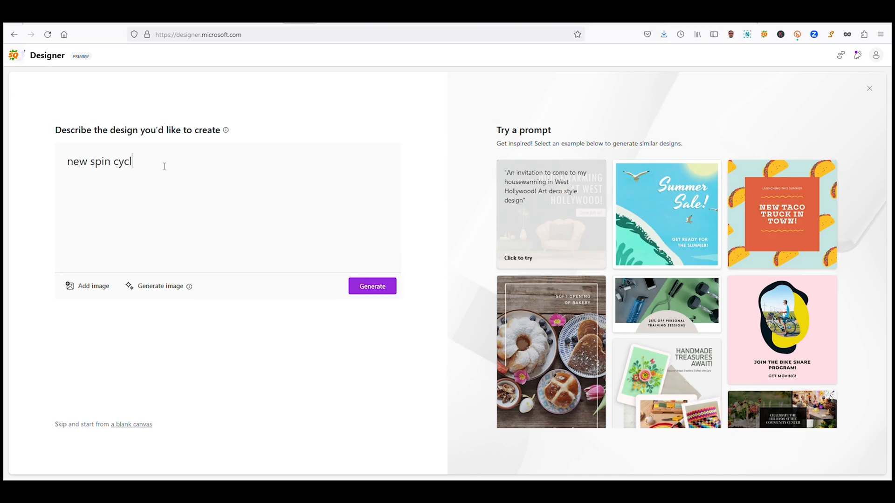
text(e class in summer)
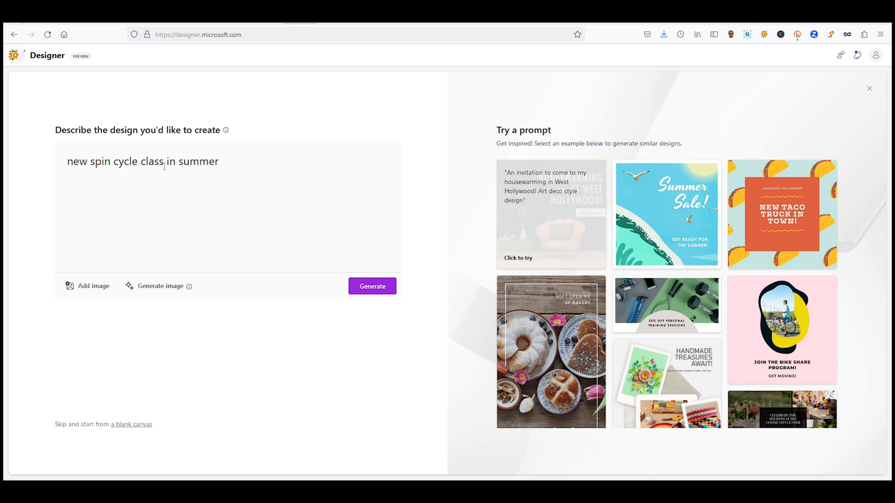
click(372, 286)
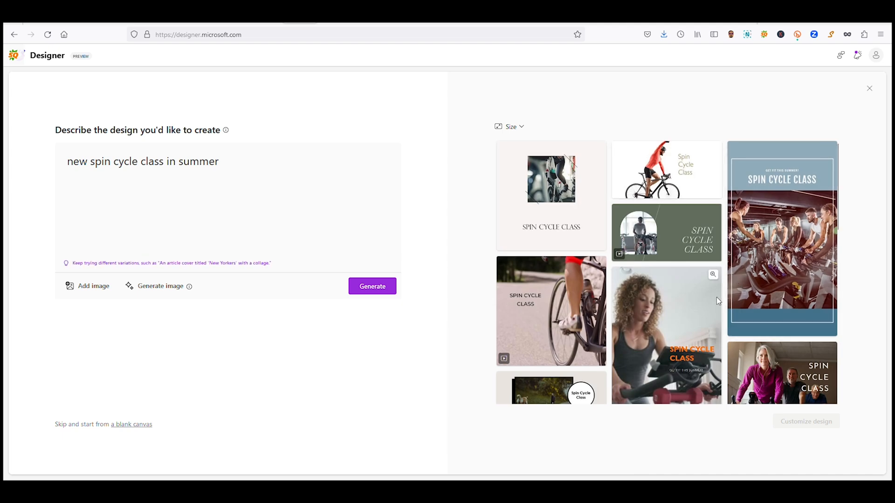
scroll(down, 3)
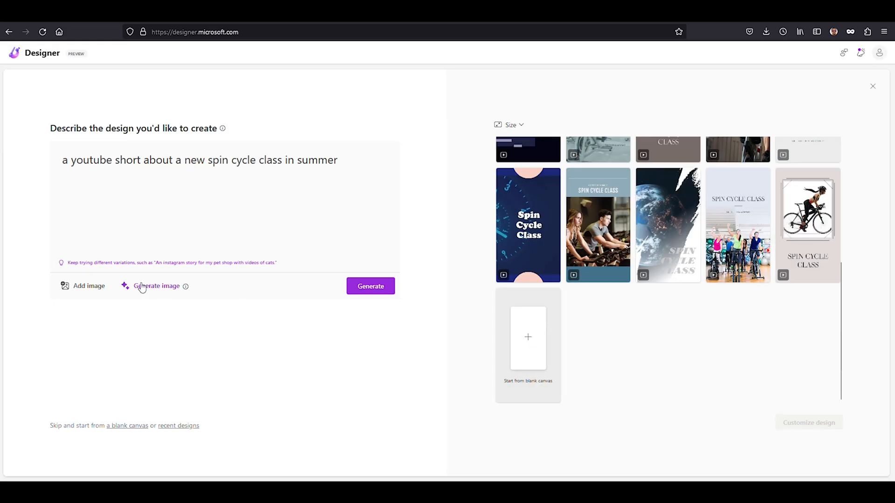
Try Generate image with 'spin class', then return to the generated design results
click(156, 286)
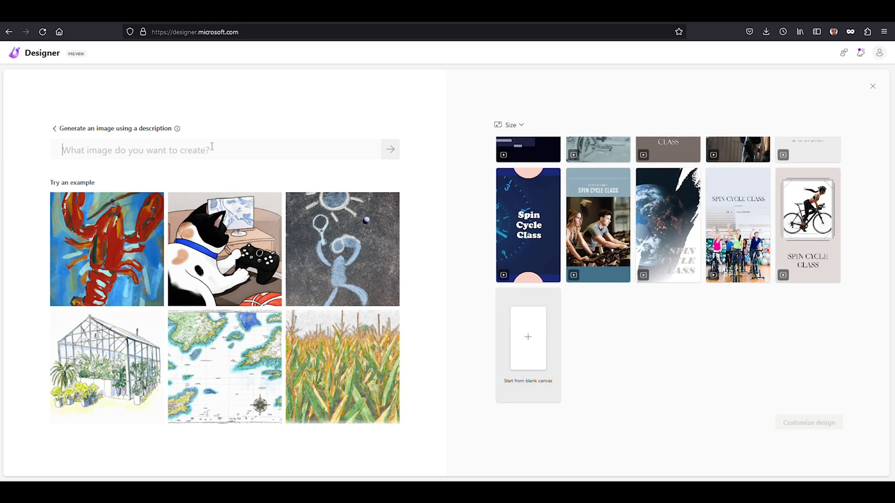
text(spin class)
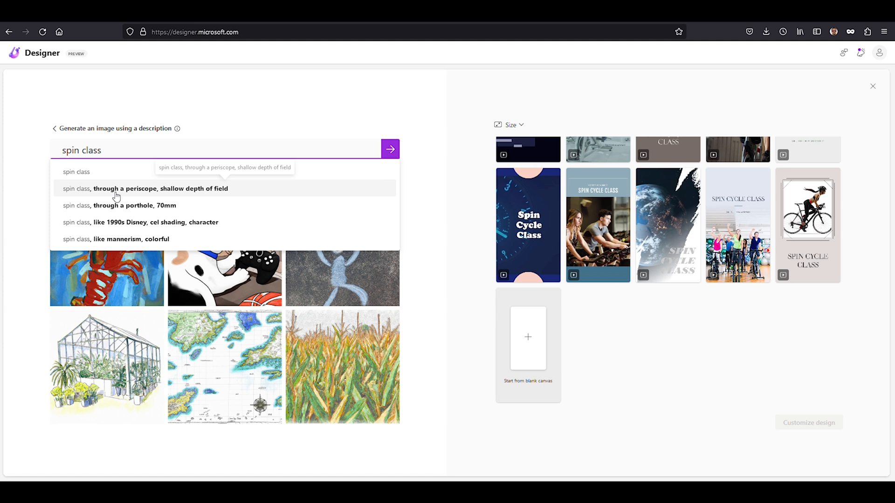
click(146, 190)
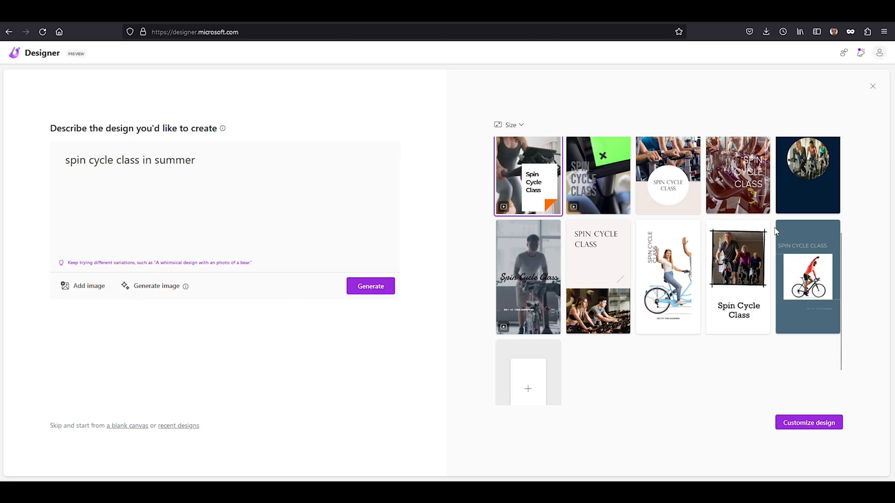
Customize the chosen design and apply the idea with two smiling cyclists
click(808, 422)
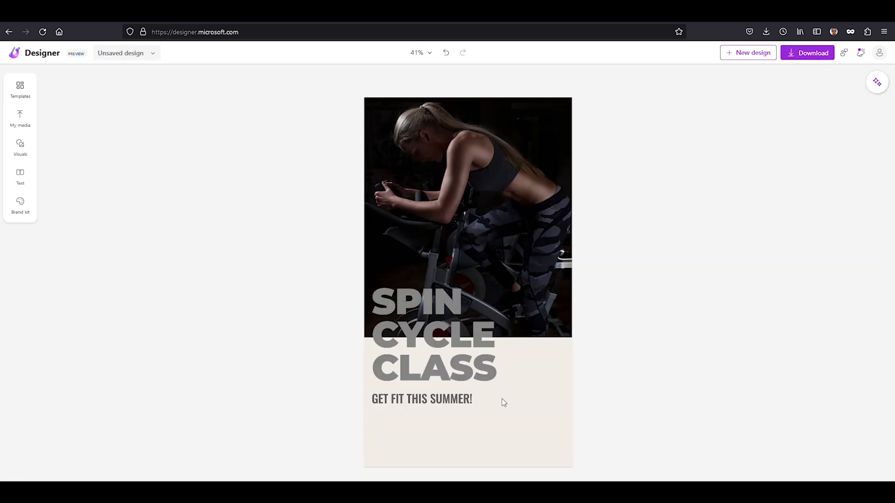
click(876, 82)
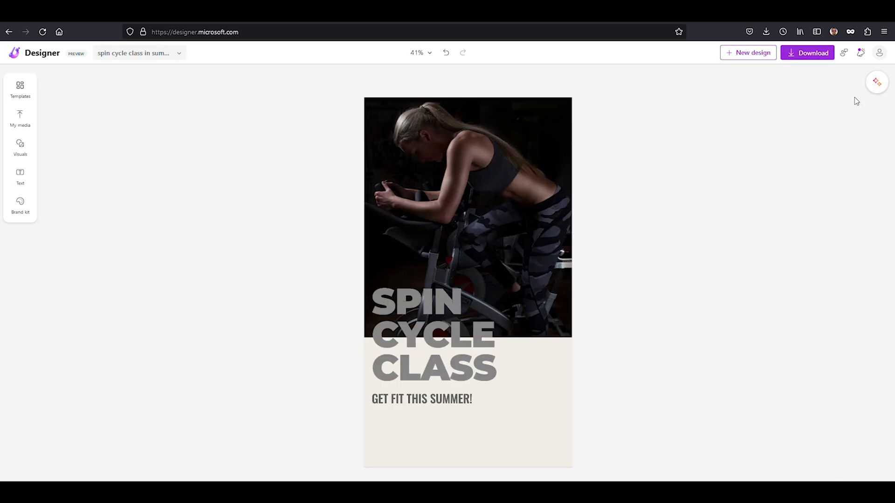
mouse_move(876, 81)
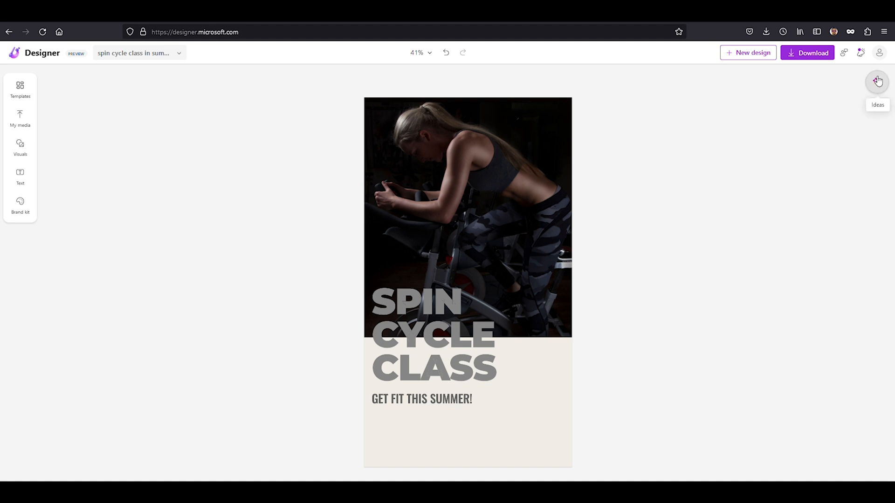
click(877, 81)
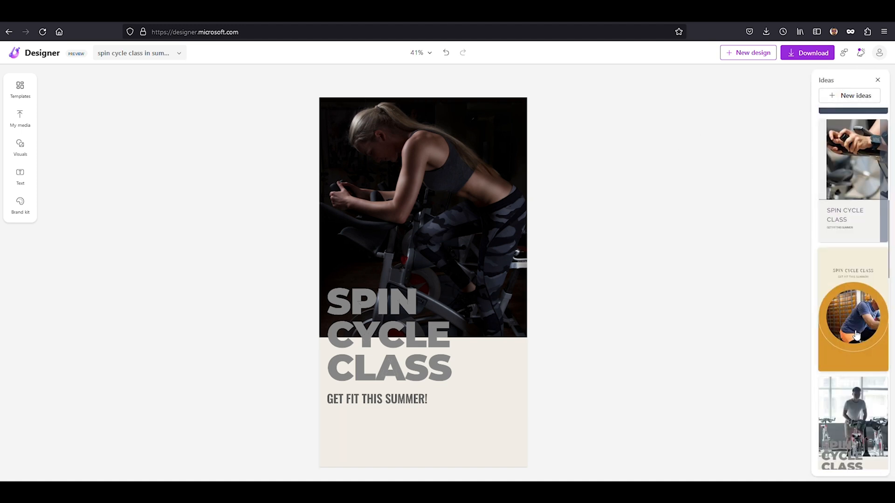
click(853, 309)
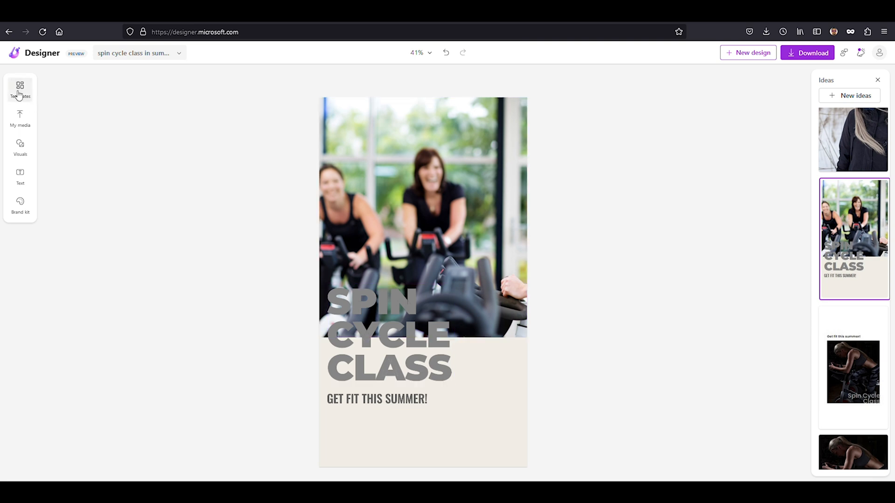
Browse the Templates, My media, Visuals and Text side panels
click(19, 88)
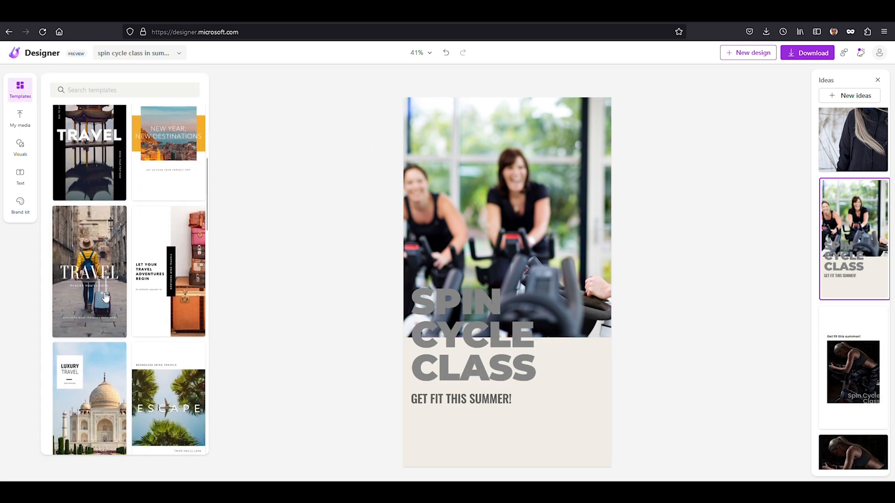
scroll(down, 3)
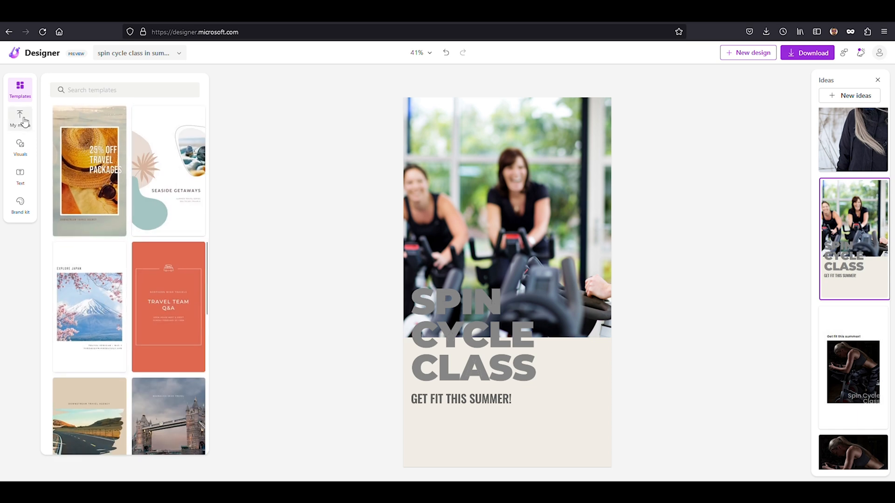
click(19, 119)
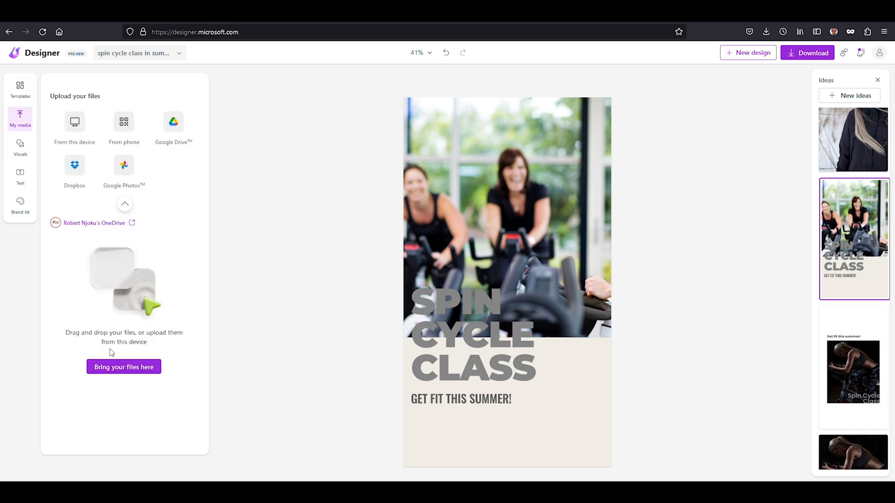
mouse_move(19, 141)
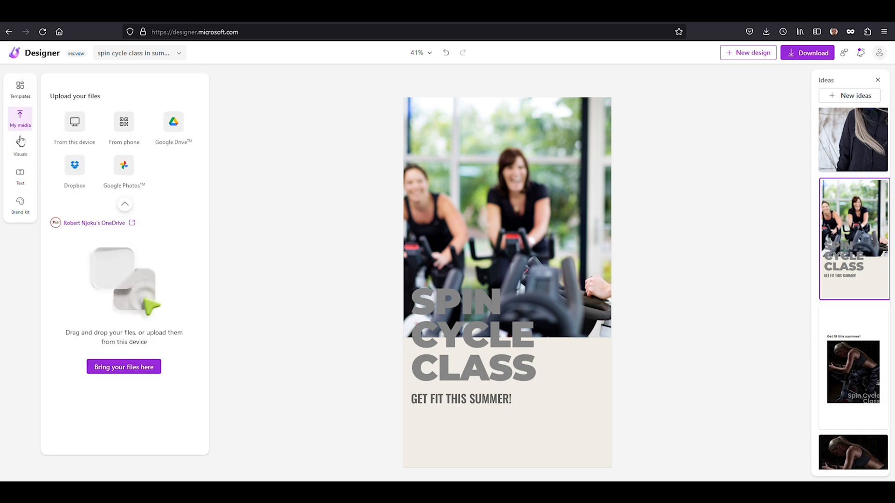
click(20, 147)
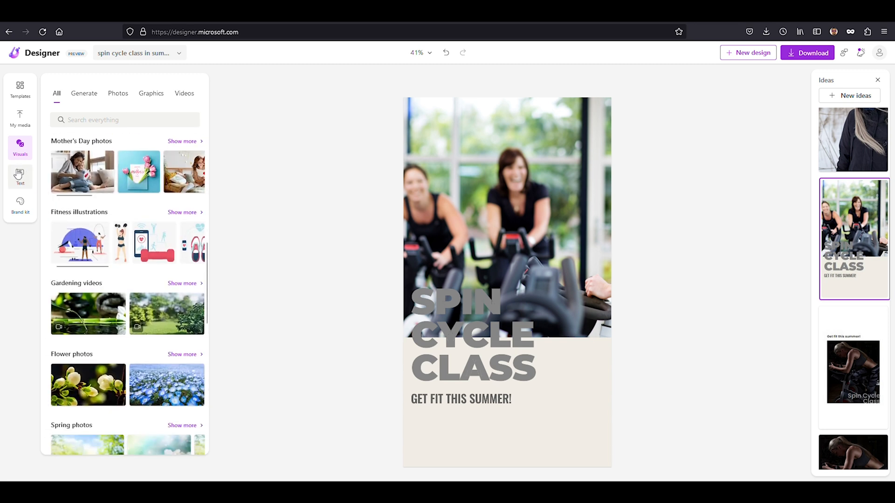
click(19, 177)
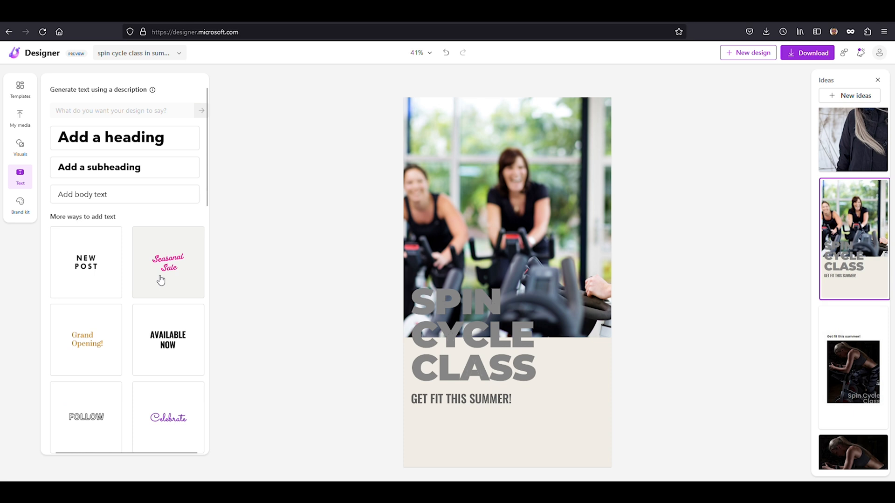
scroll(down, 3)
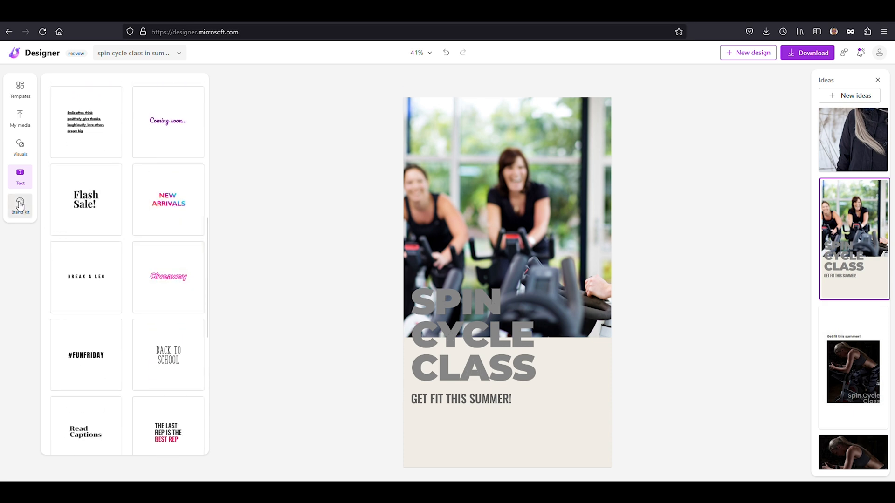
click(20, 205)
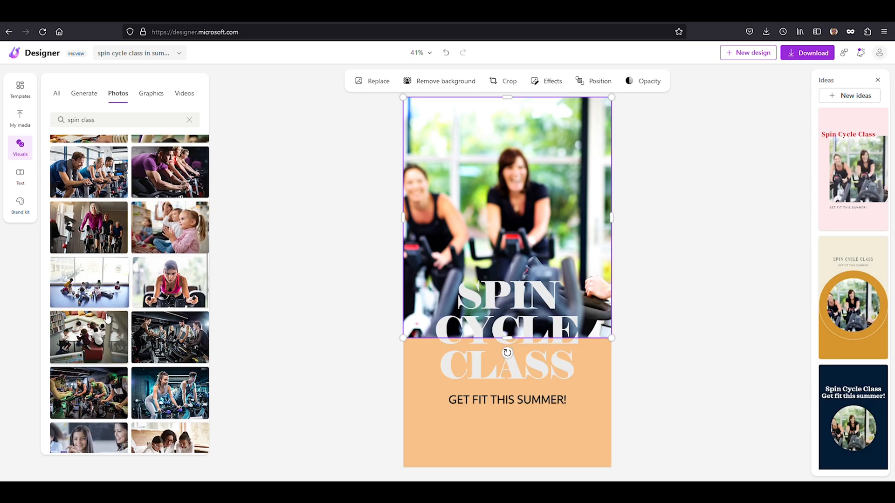
Swap in the woman-in-pink cycling photo, review the SPIN CYCLE CLASS text colours, and return to the photo results
click(88, 228)
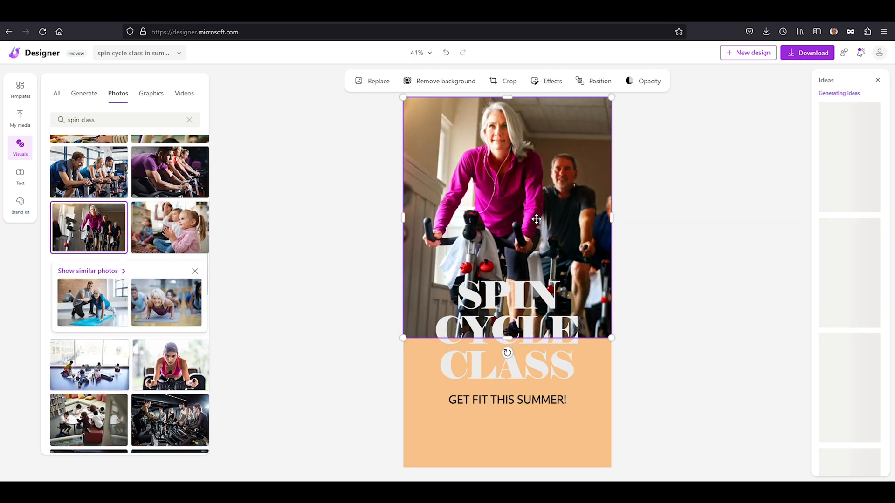
click(507, 317)
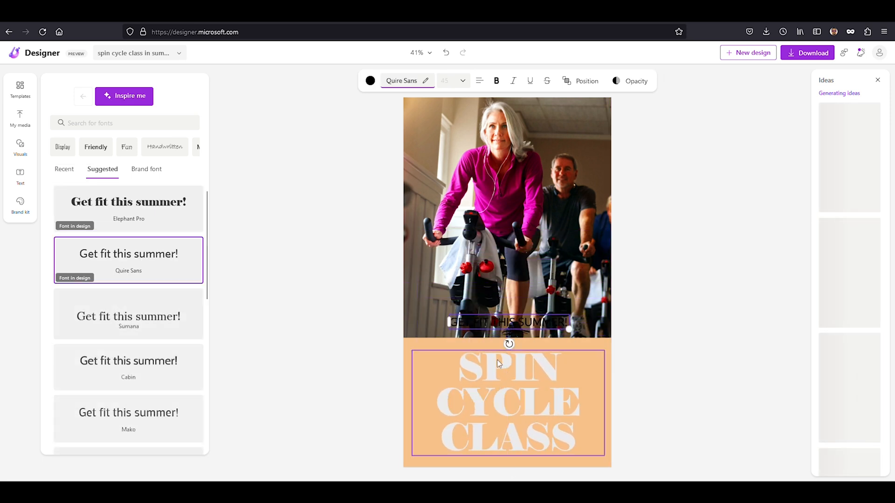
click(371, 80)
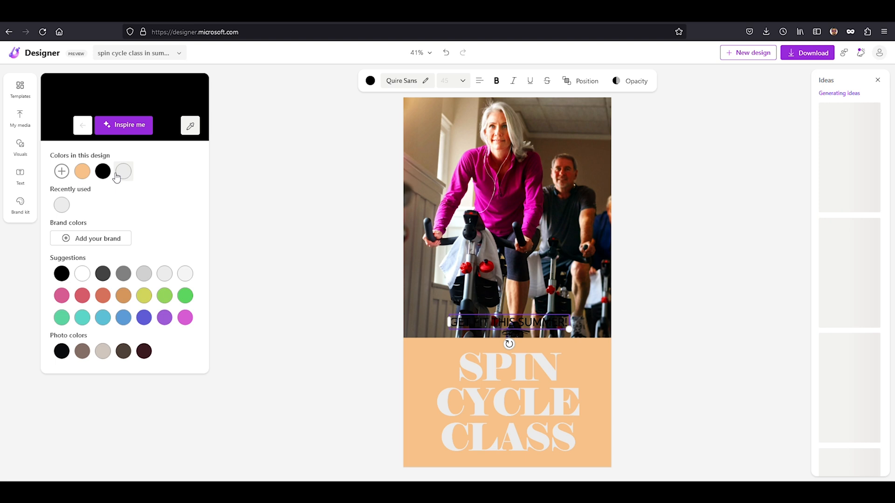
click(507, 404)
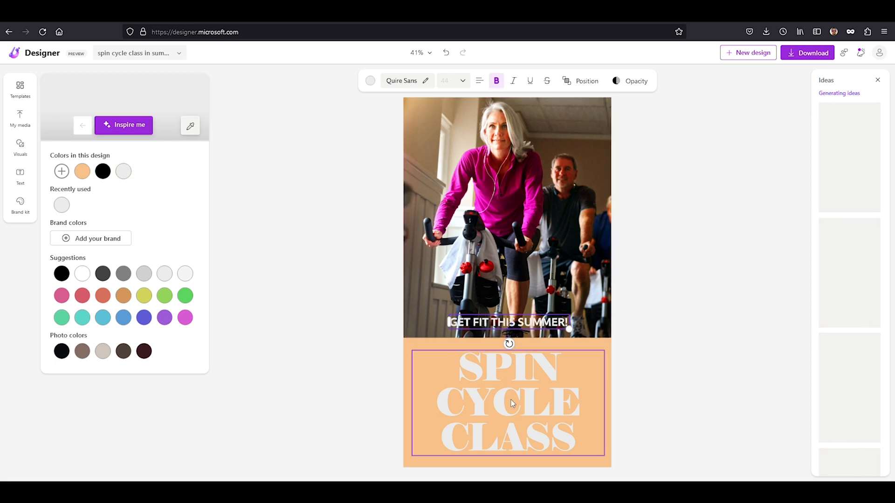
click(19, 148)
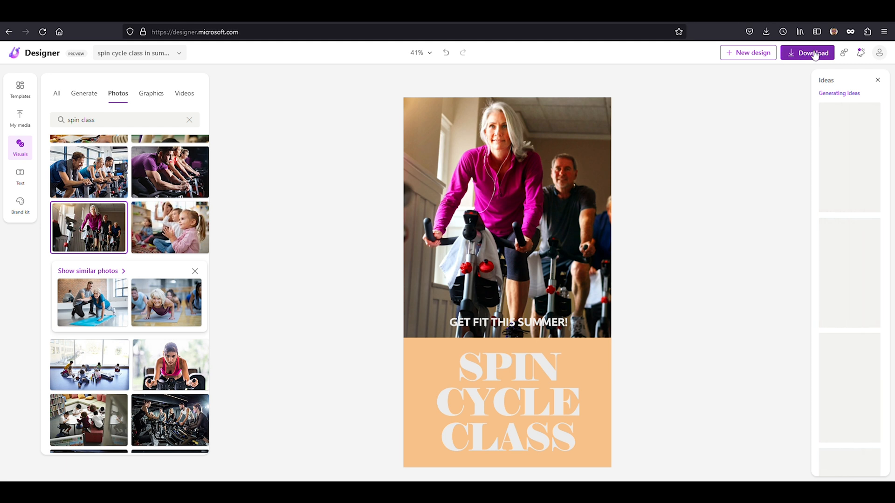
Download the poster as a PNG with the watermark removed
click(807, 52)
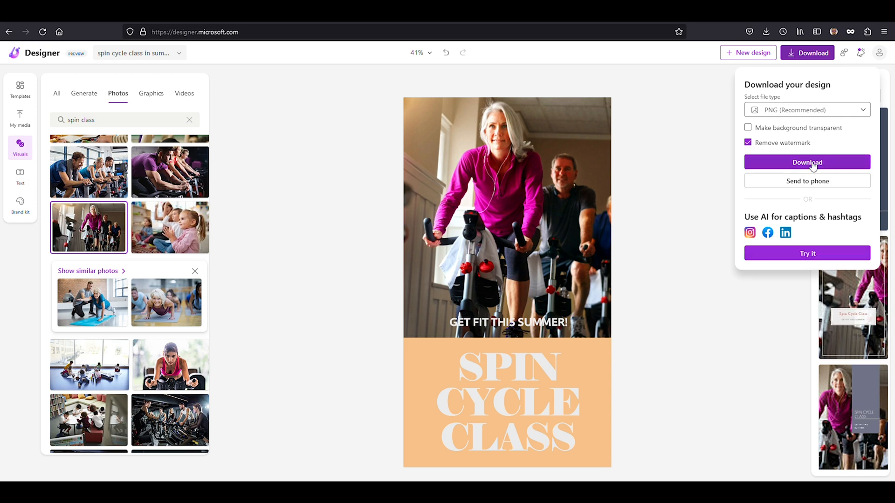
click(806, 162)
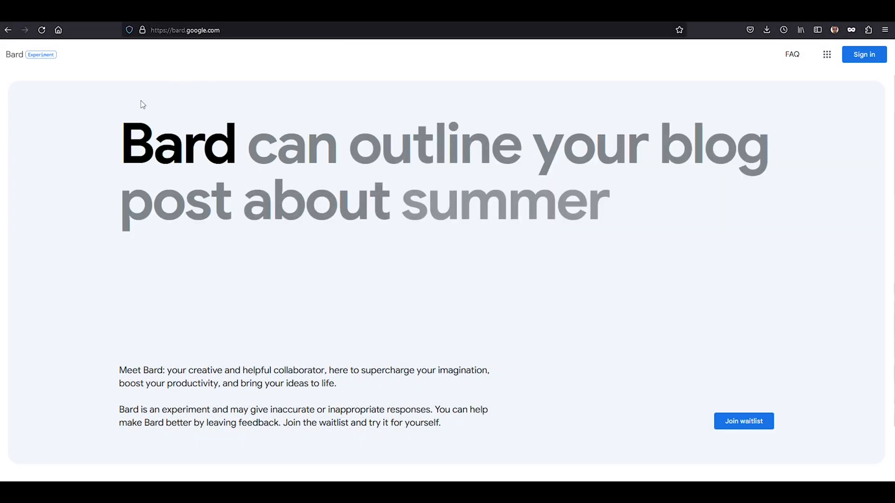
scroll(down, 3)
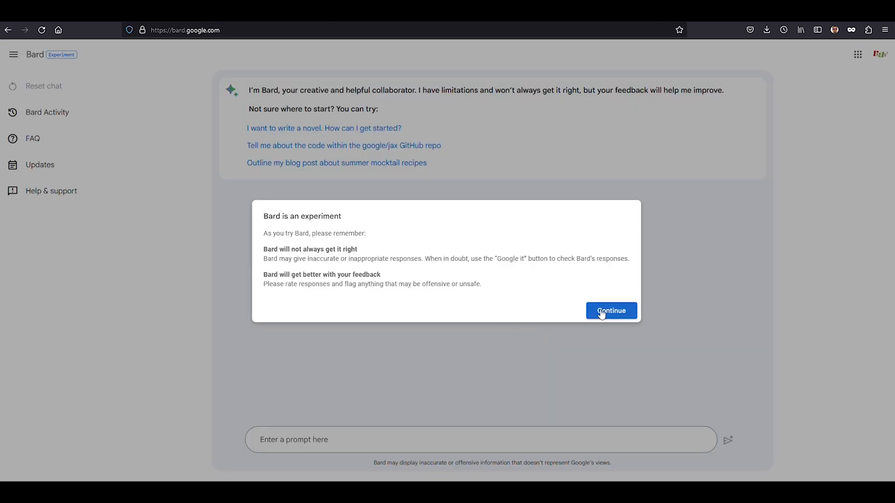
click(609, 310)
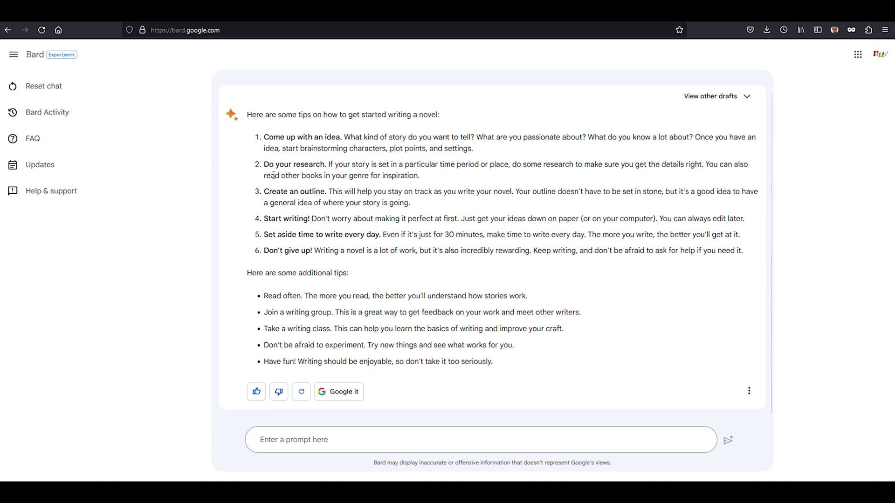
click(44, 86)
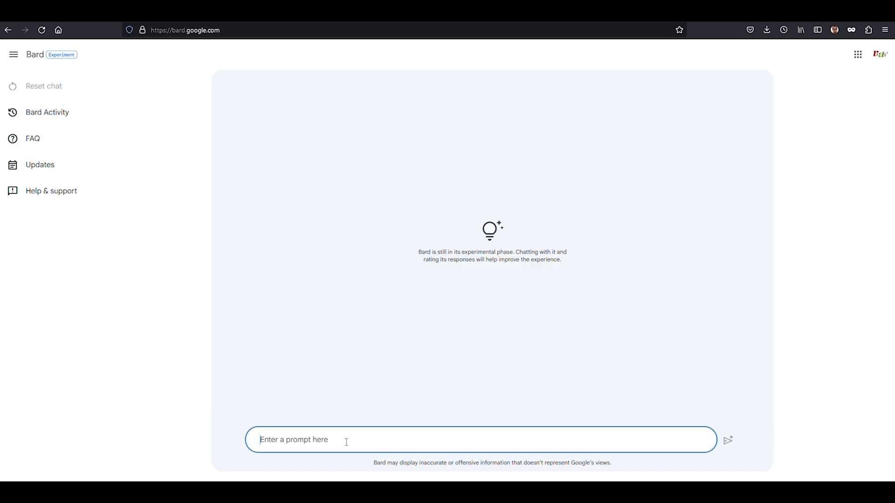
text(i want to create a childrens)
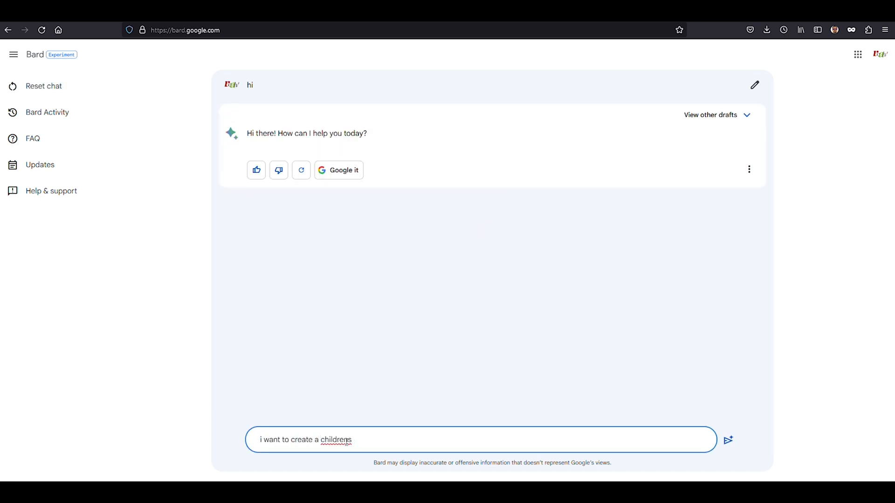
click(728, 440)
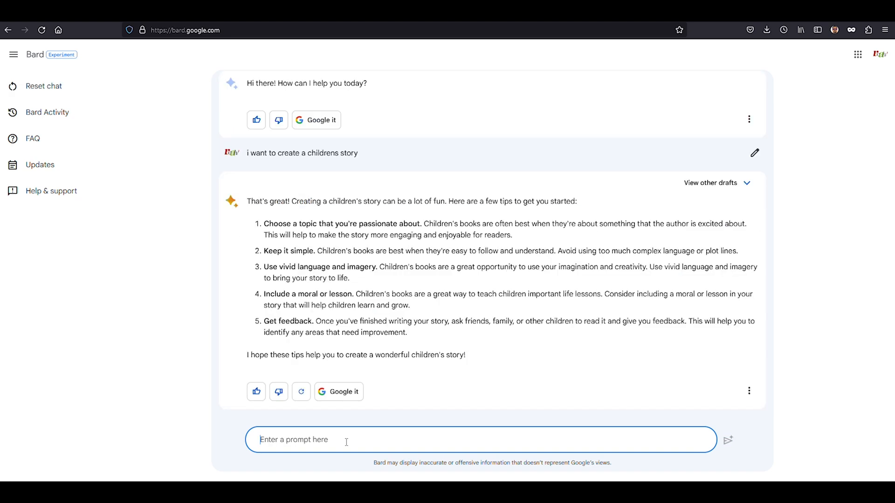
text(write a summary of a cat that had a best friend which was a snail. they love s)
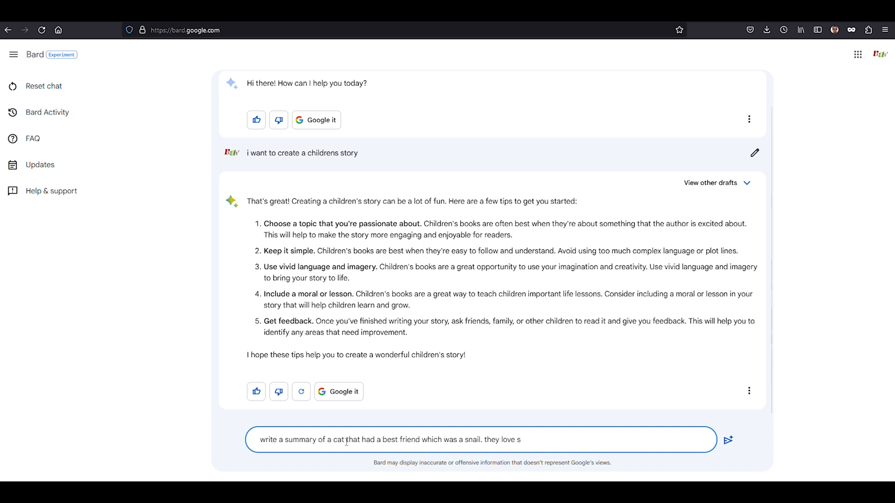
text(lasangna)
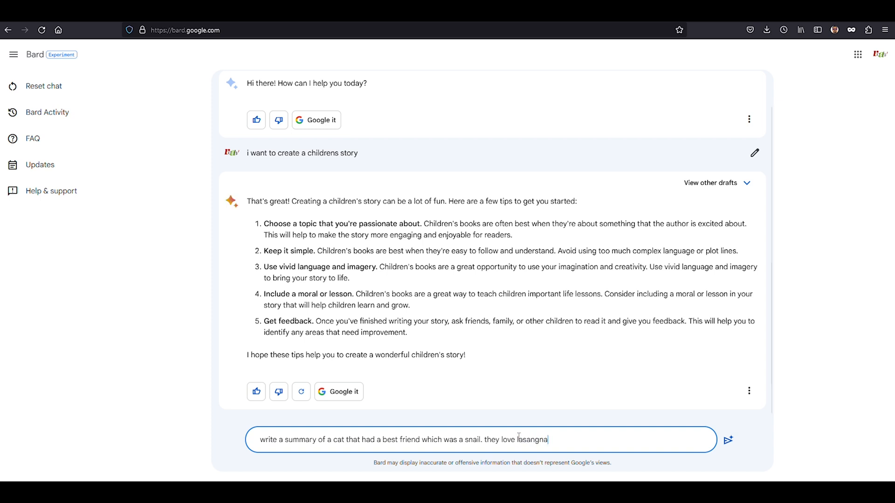
text(lasagna)
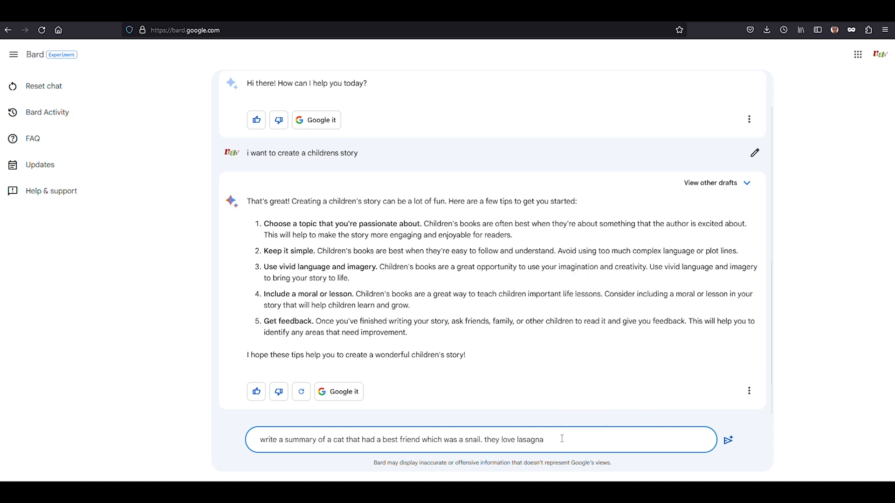
click(728, 439)
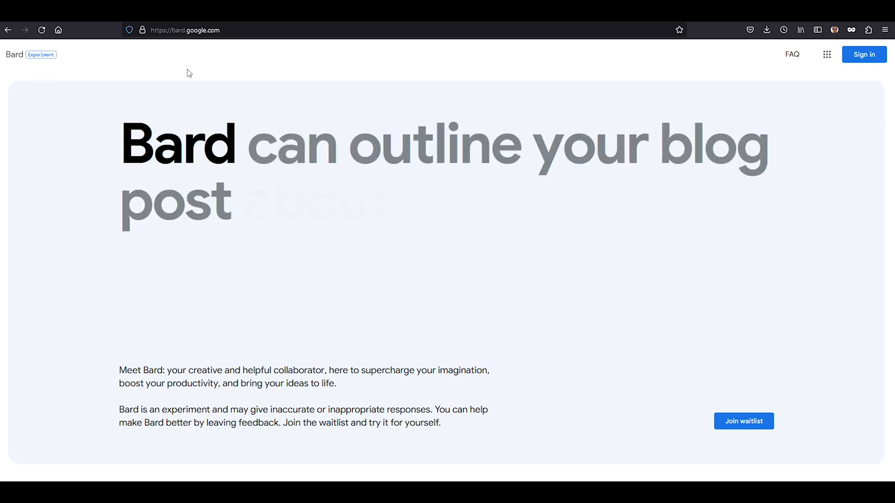
Join the Bard waitlist and read the invitation email in Gmail
scroll(down, 3)
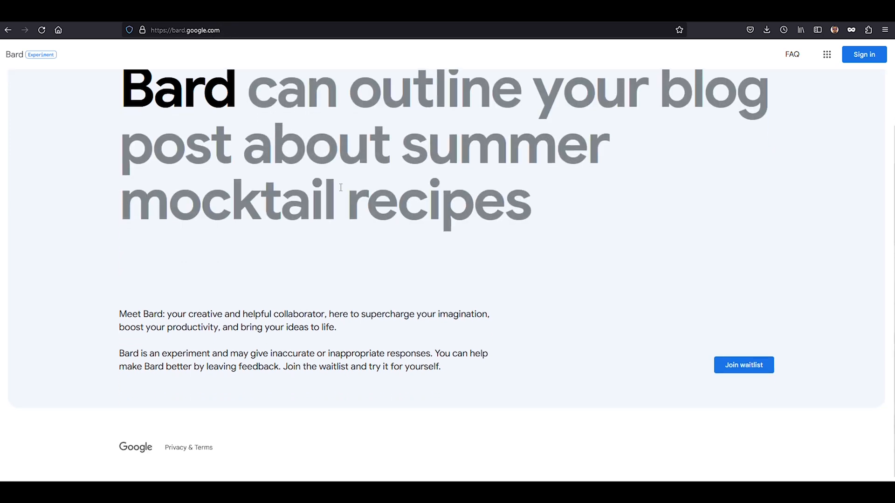
click(744, 365)
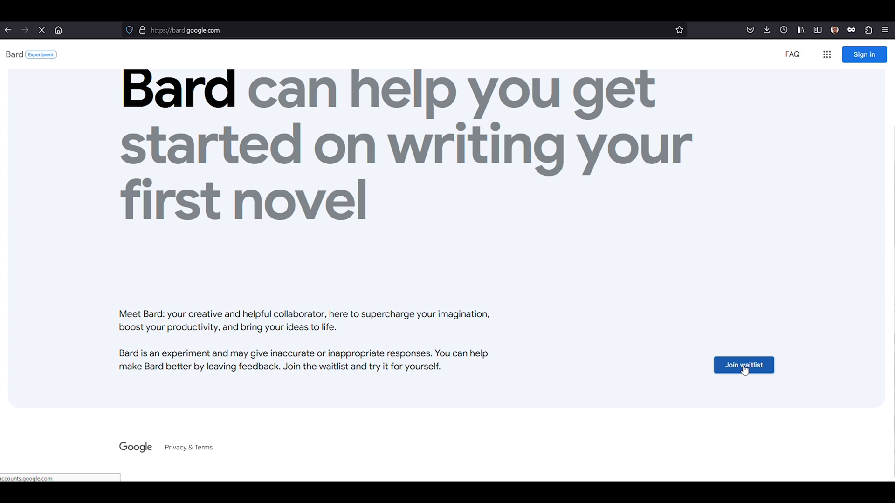
click(743, 365)
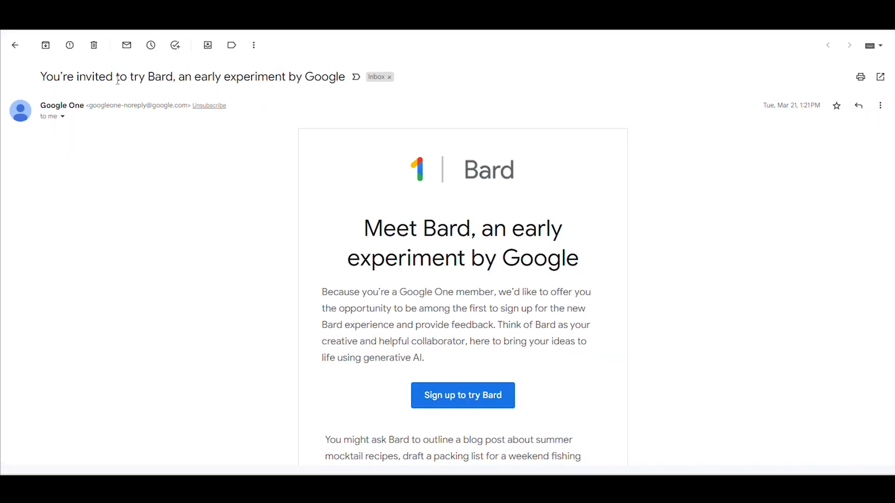
drag(77, 77, 274, 76)
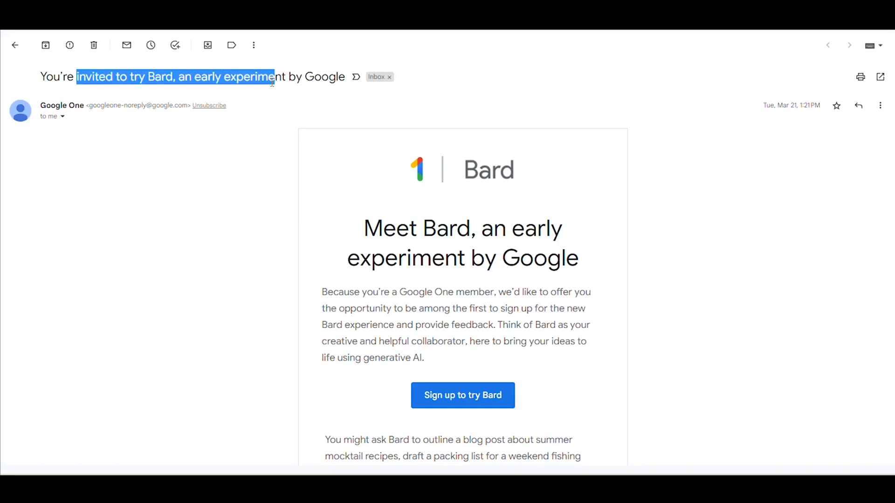
Follow the email's Sign up link to Bard's Terms & Privacy page
scroll(down, 3)
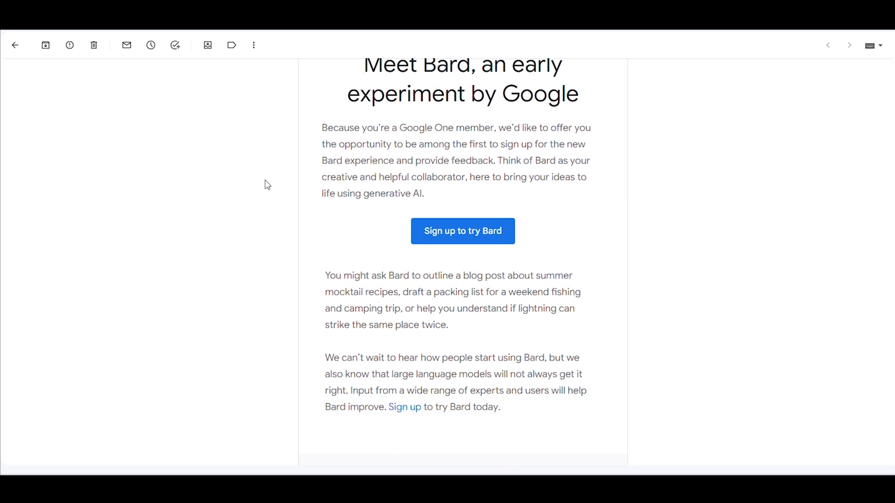
scroll(down, 3)
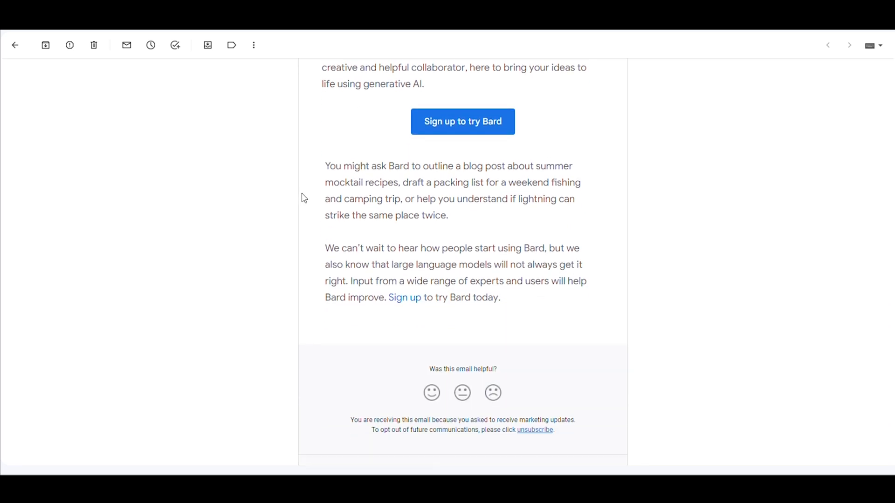
scroll(up, 3)
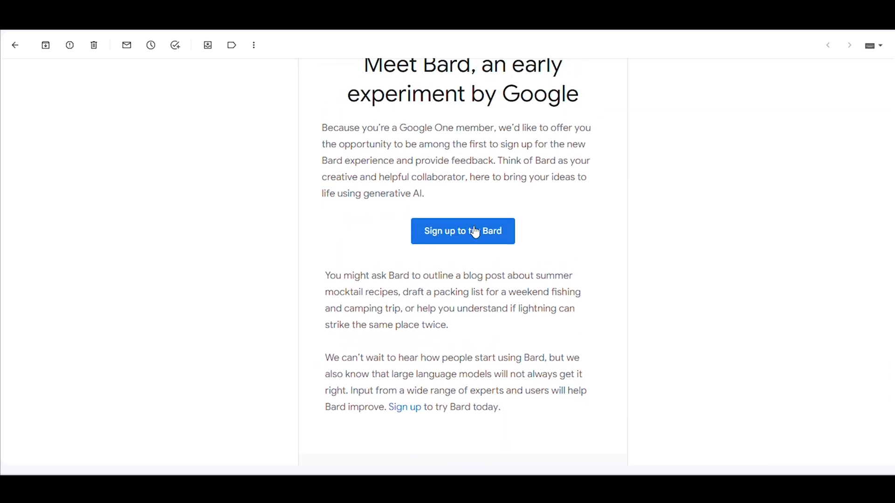
click(463, 232)
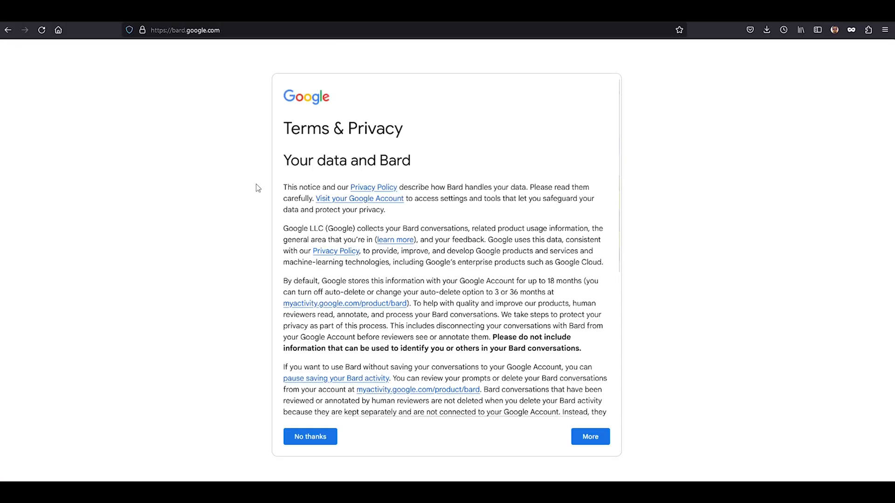
Read further and agree to Bard's Terms & Privacy notice
click(590, 437)
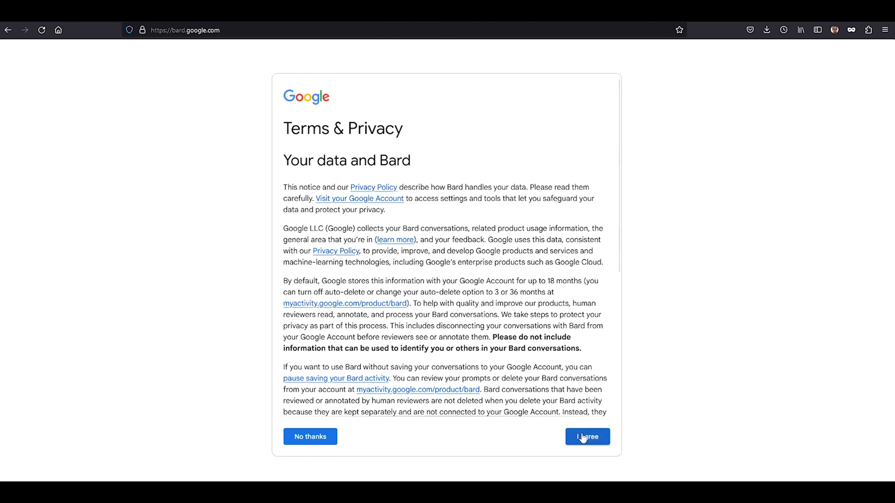
click(587, 436)
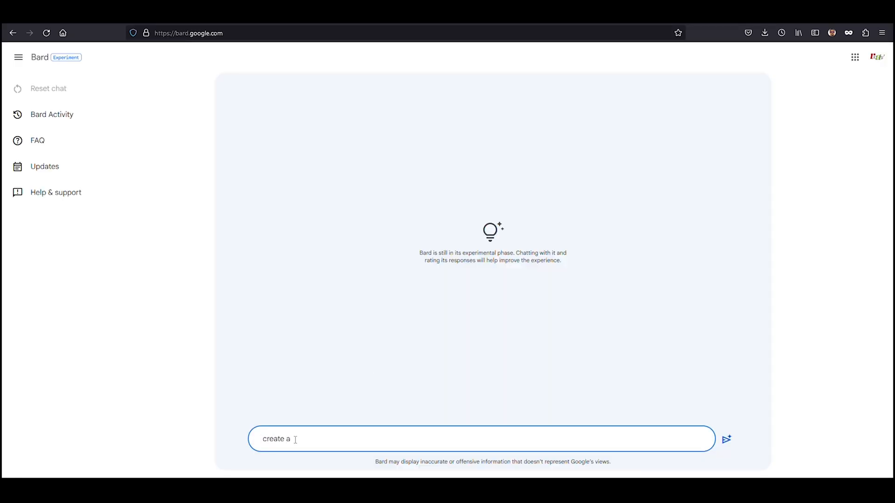
Ask Bard for a vegetarian meal plan for the week and an exercise
text(vegetarian meal plan for the week and)
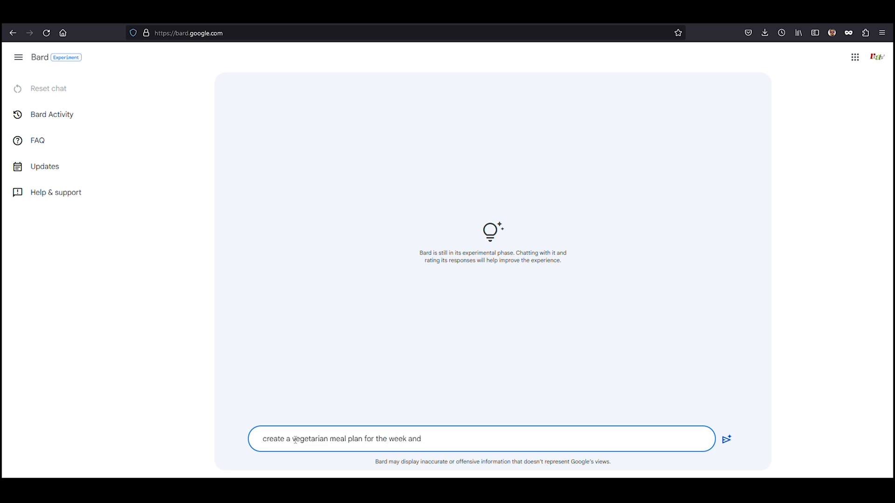
text(an excersze)
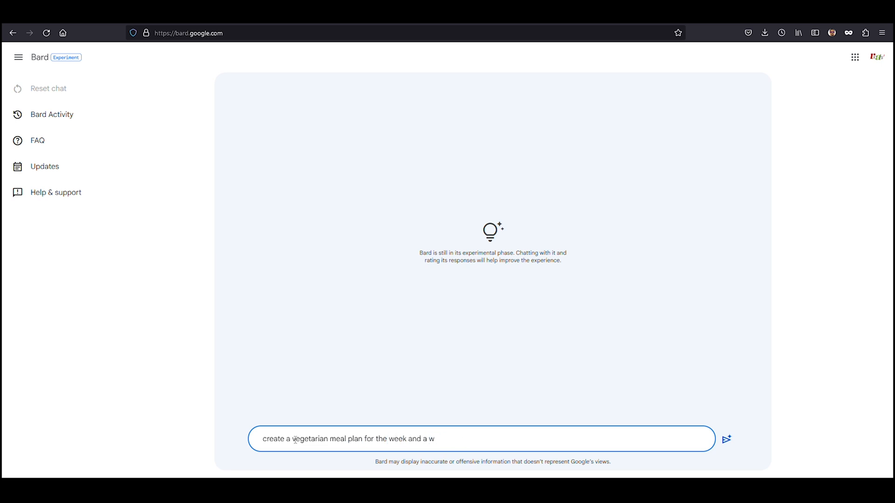
click(727, 439)
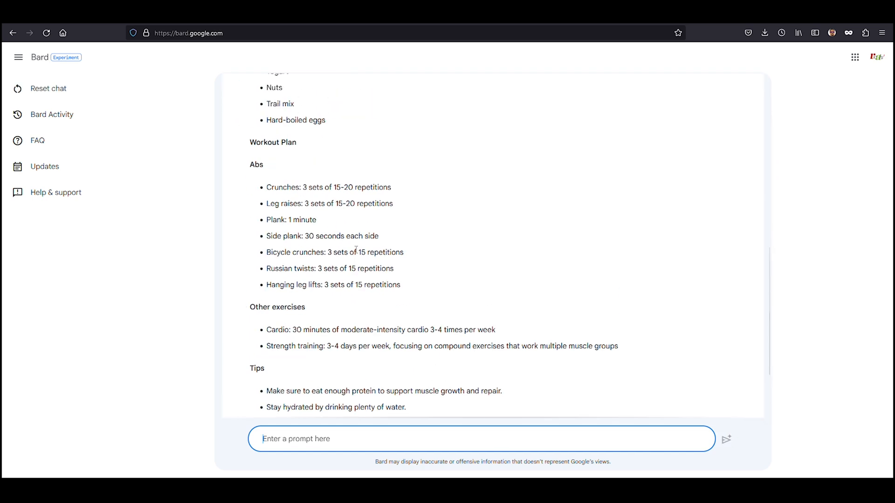
scroll(up, 3)
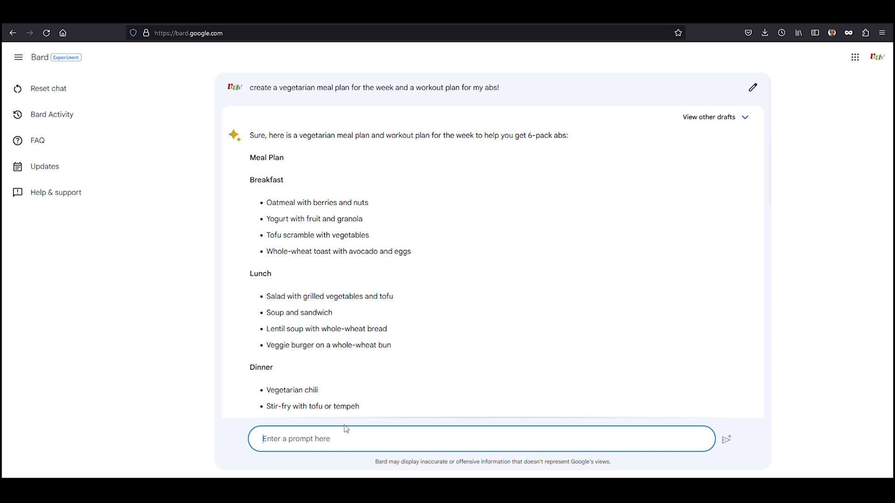
Send follow-ups turning it into a daily routine with suggestions, then request a chat reset
text(turn above into a daily routine. provide sug)
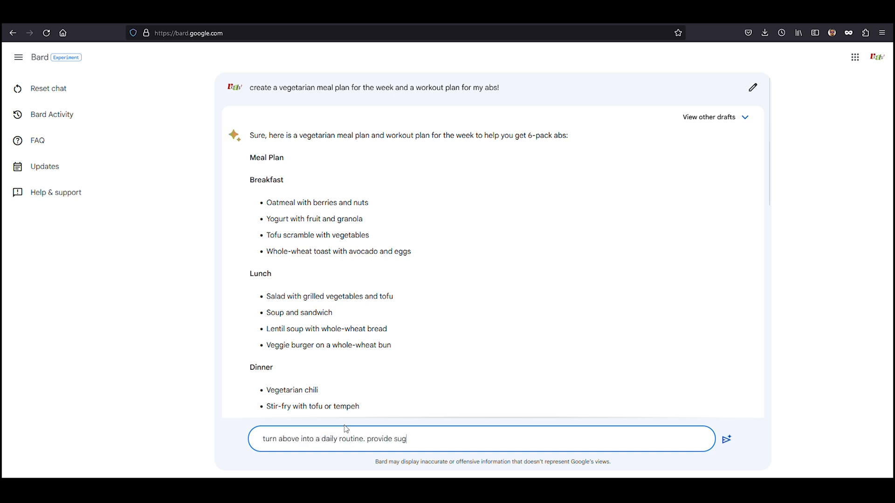
click(727, 439)
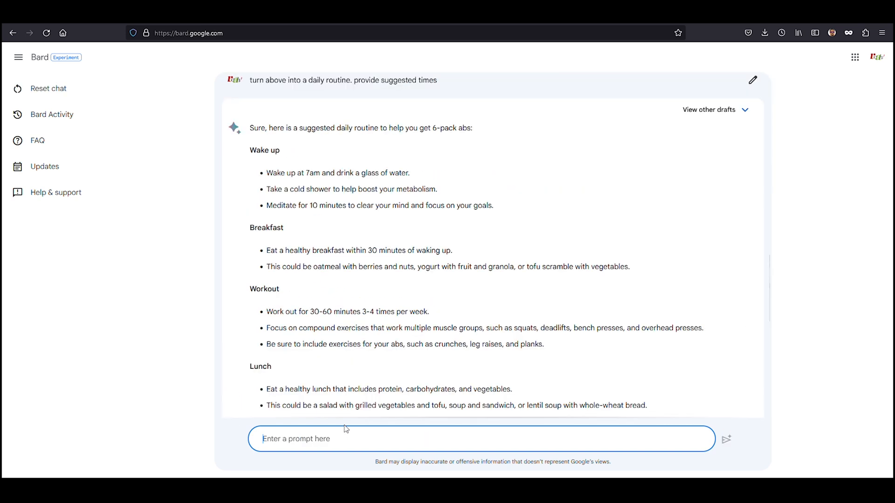
text(turn i)
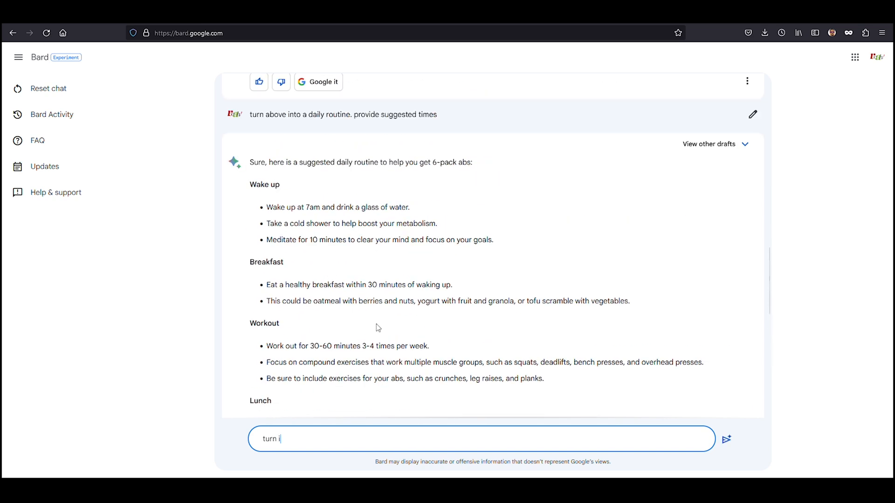
click(726, 440)
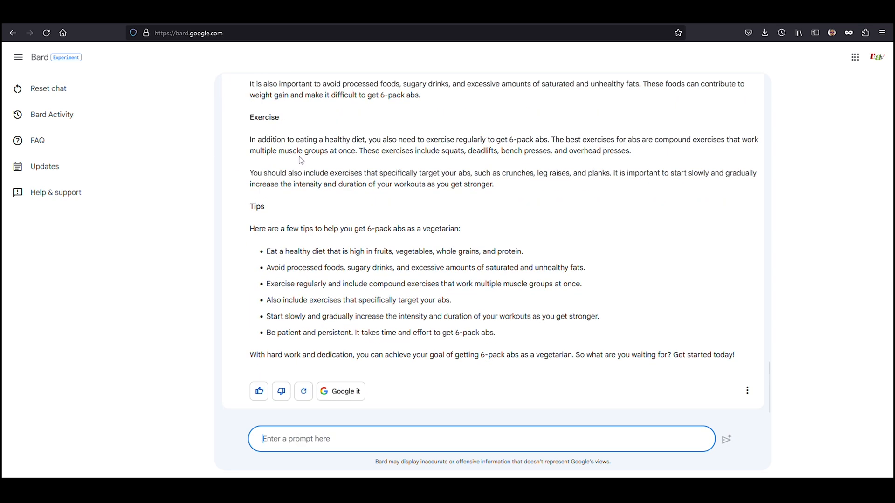
scroll(up, 3)
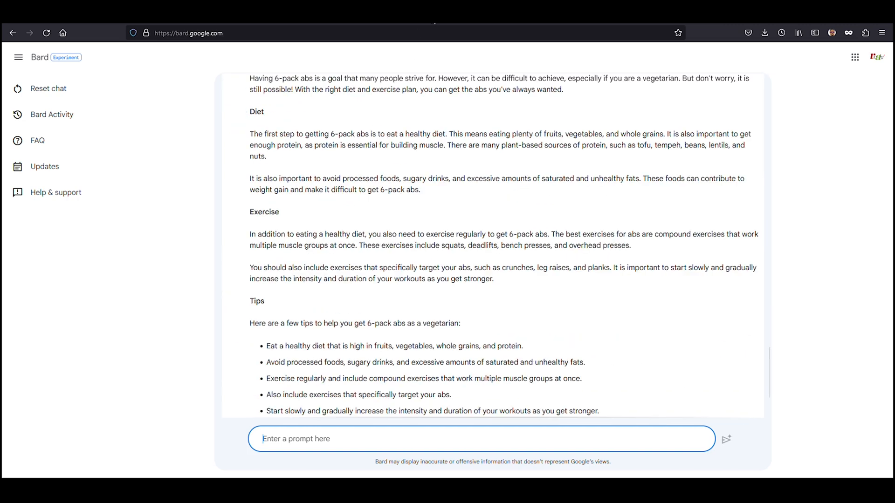
click(48, 88)
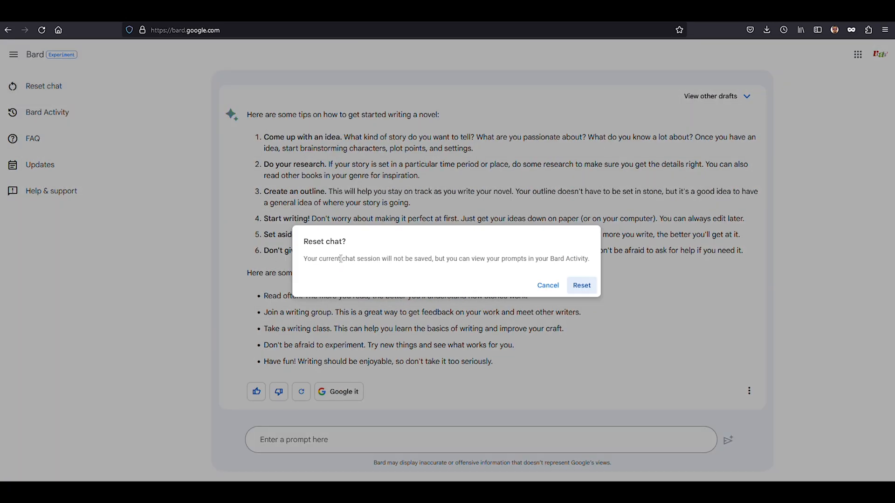
Confirm the chat reset and view the Bard Activity record of past prompts
click(581, 285)
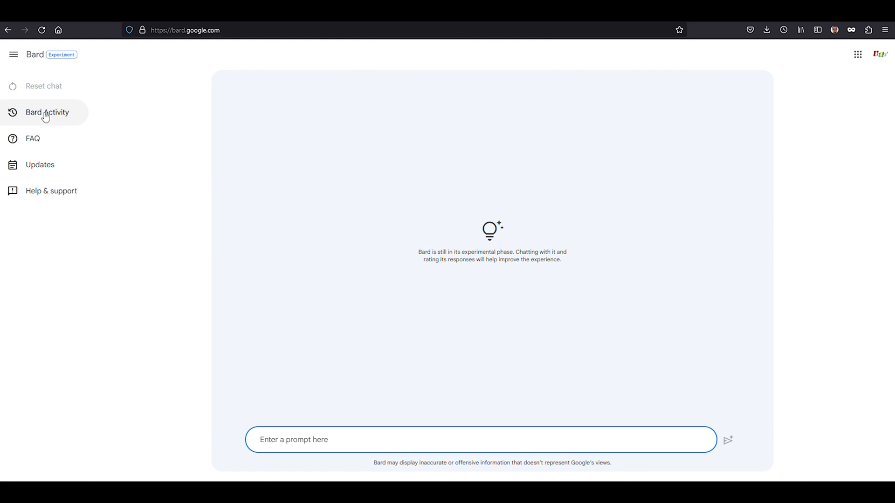
click(46, 113)
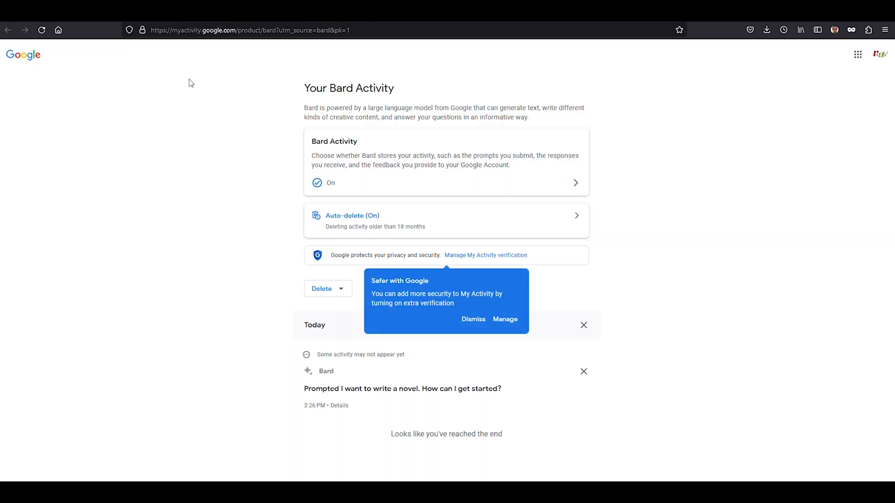
mouse_move(476, 256)
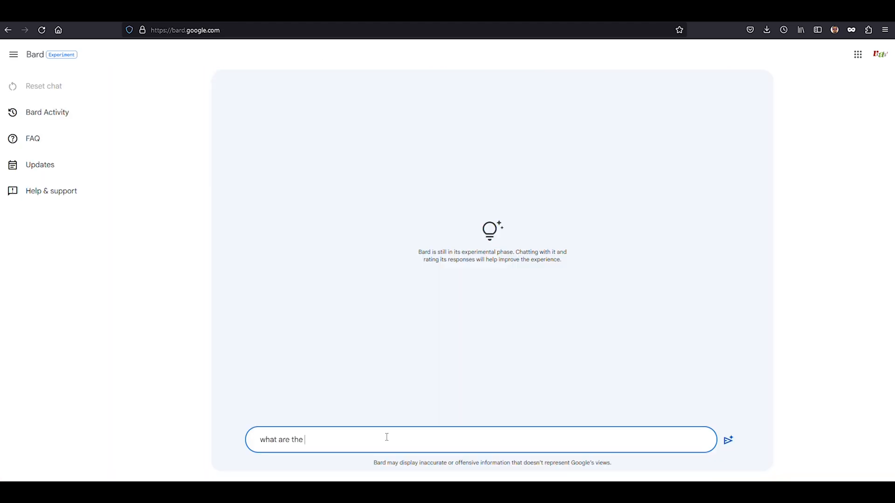
Ask Bard for the top 10 side hustle businesses, then switch to the Gamma tab
text(top 10 side hustle be)
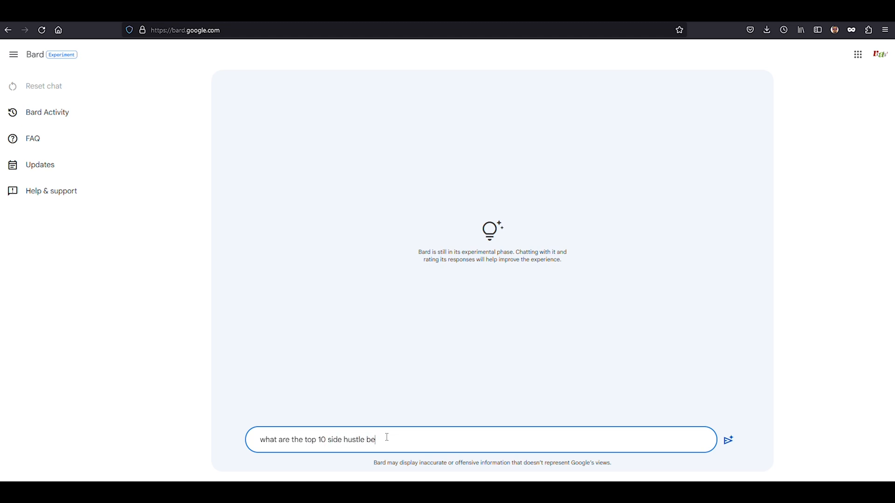
click(728, 440)
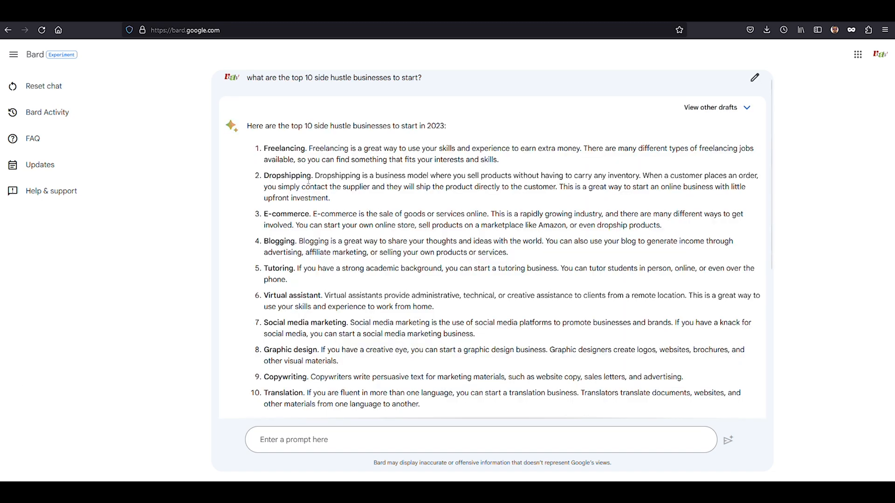
click(253, 11)
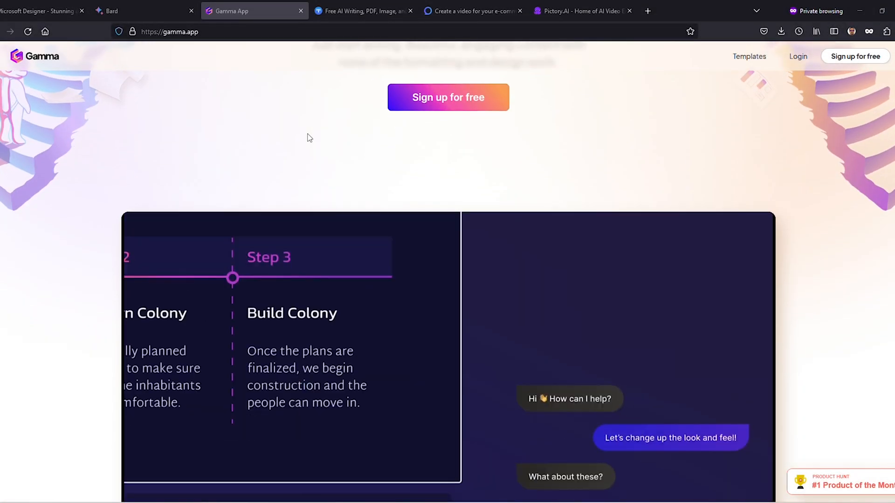
Play the Gamma demo video and enter the signed-in workspace of decks
scroll(up, 3)
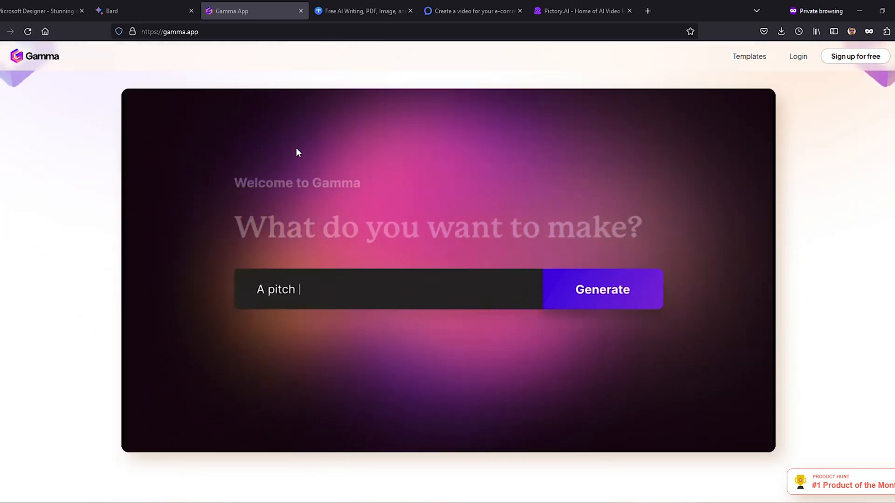
click(601, 289)
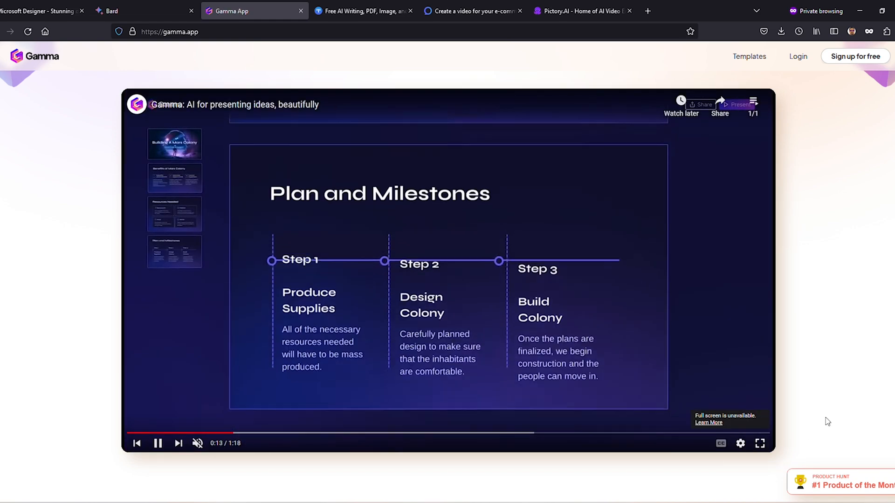
click(855, 56)
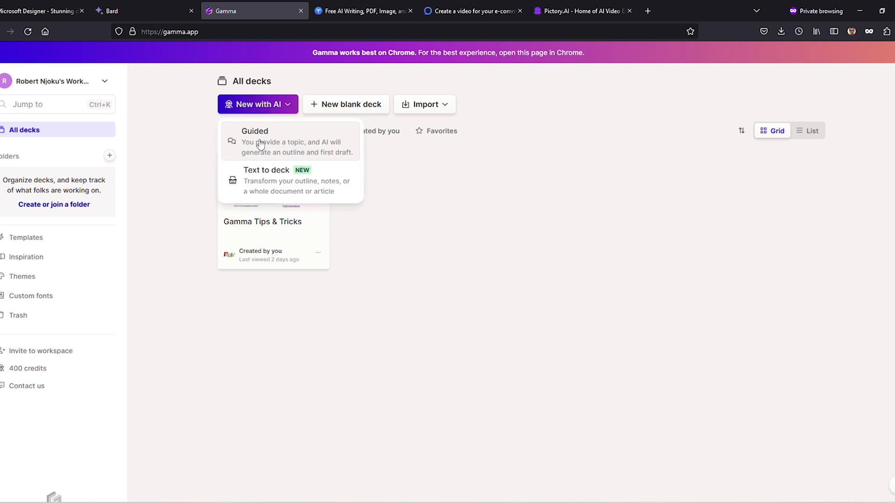
Start a guided AI presentation on '10 amazing places for a wedding location in New Jersey'
click(256, 142)
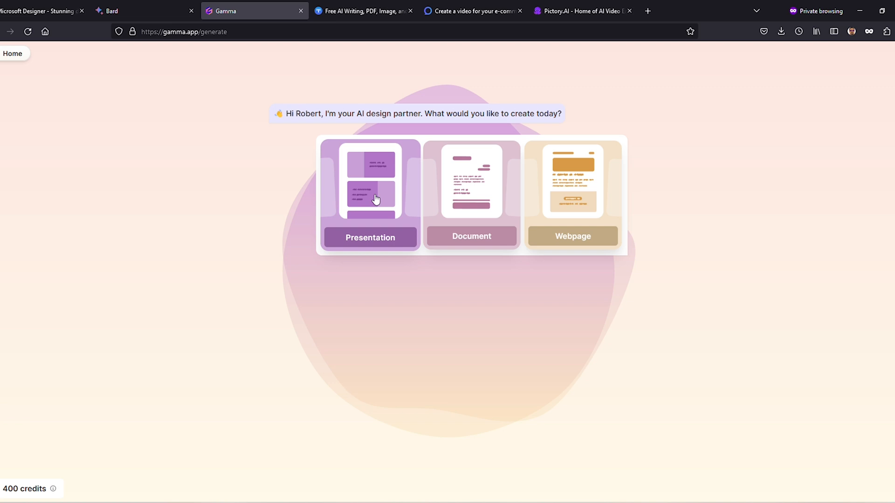
click(369, 194)
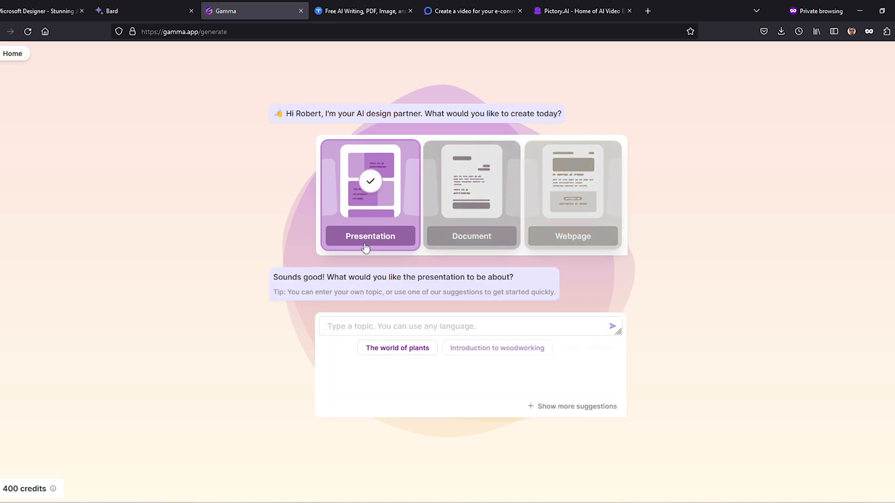
click(577, 407)
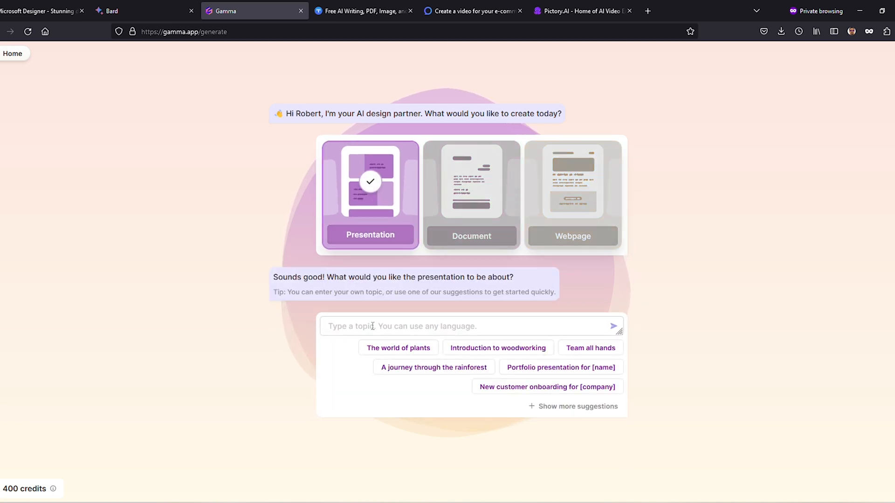
text(10 amazing places for a wedding location in New Jersey.)
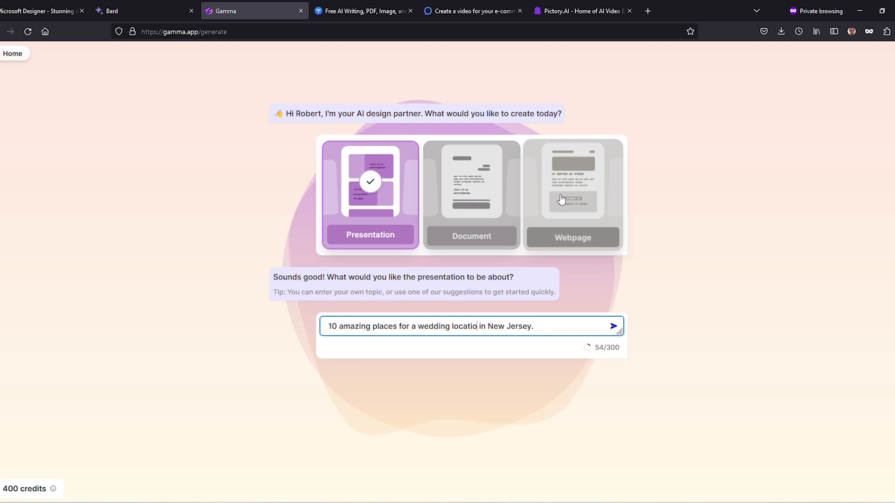
text(ns)
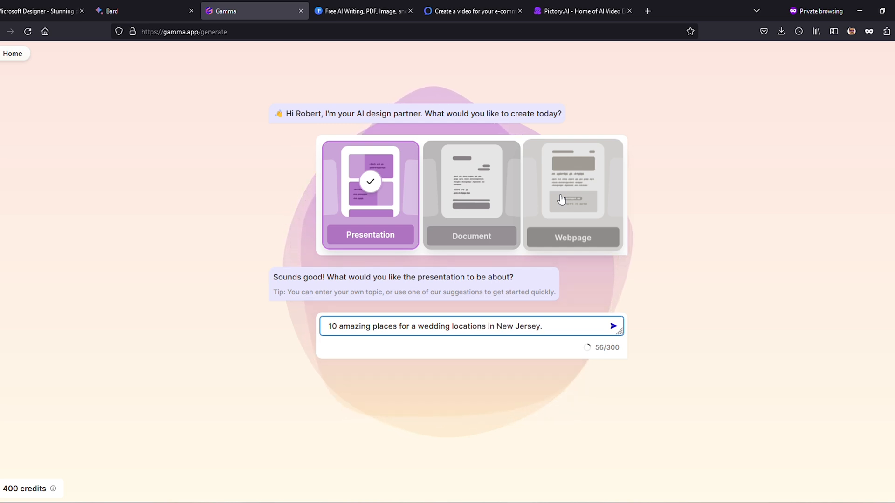
click(614, 326)
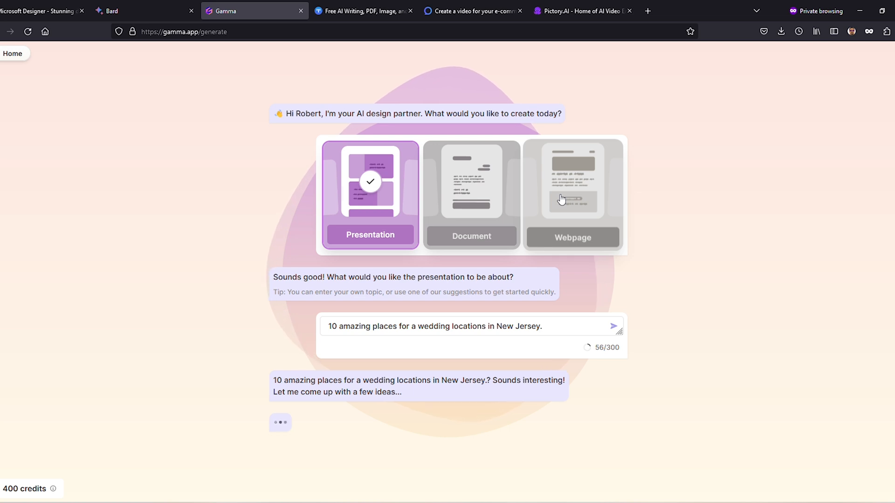
Accept the generated venue outline and generate the deck with the Atmosphere theme
scroll(down, 3)
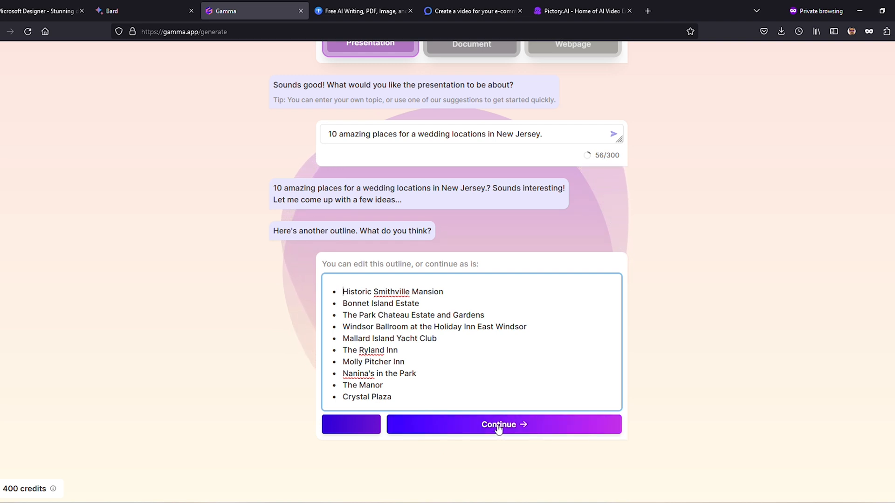
click(502, 424)
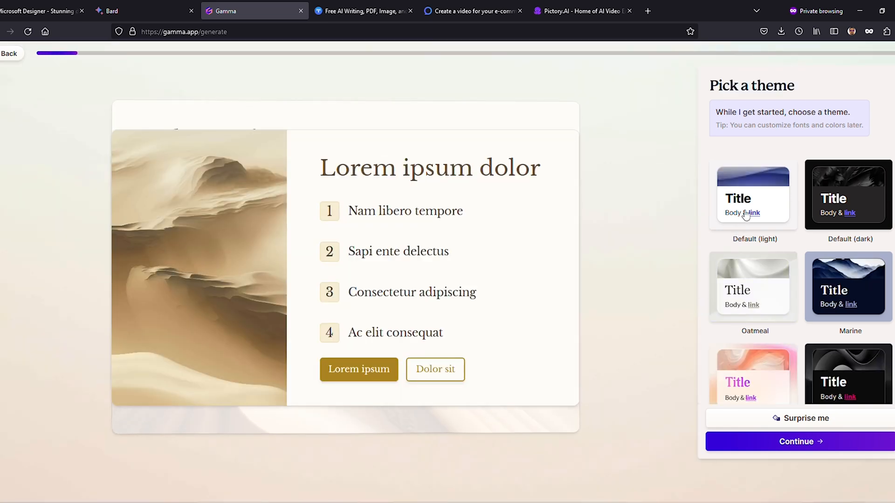
scroll(down, 3)
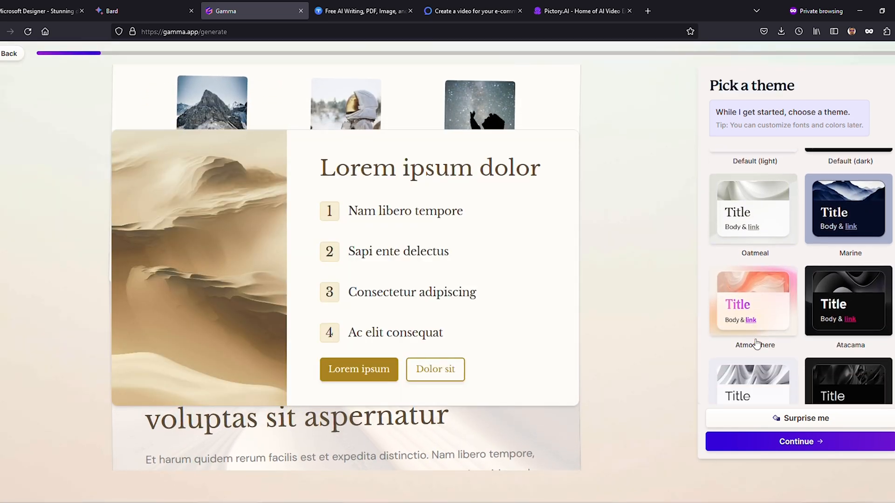
scroll(down, 3)
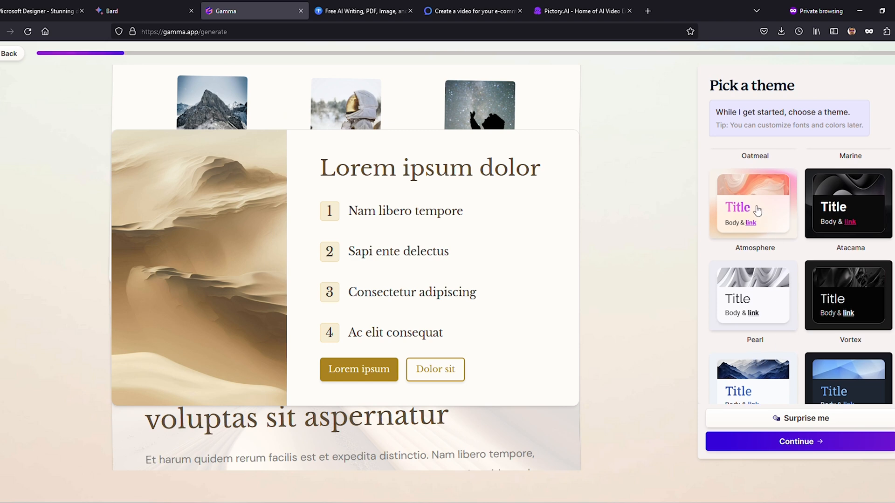
click(754, 203)
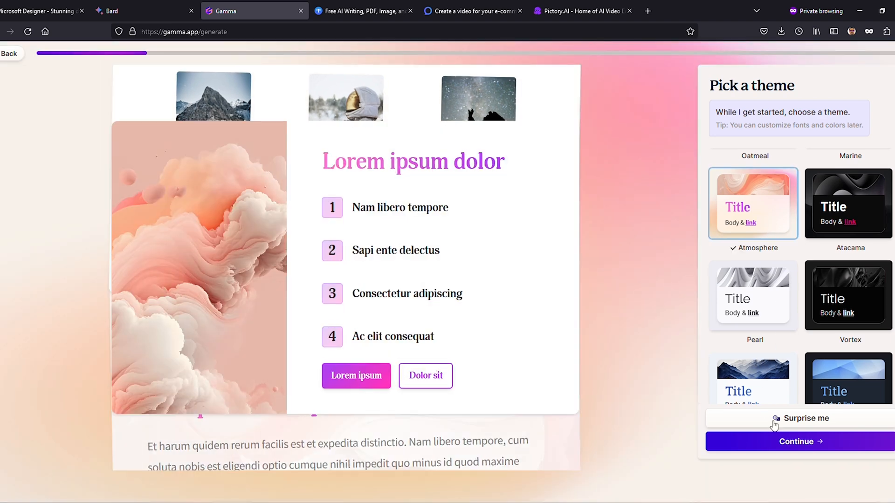
click(797, 441)
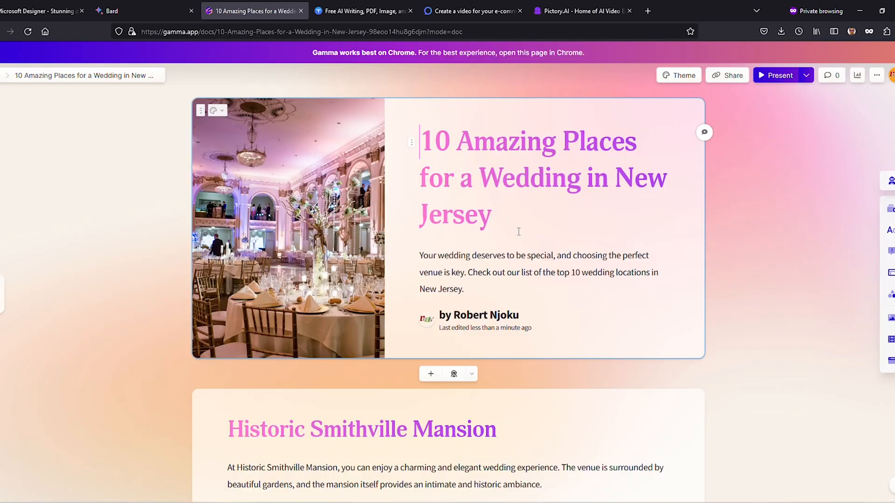
Scroll through the generated wedding-venue cards to review them
scroll(down, 3)
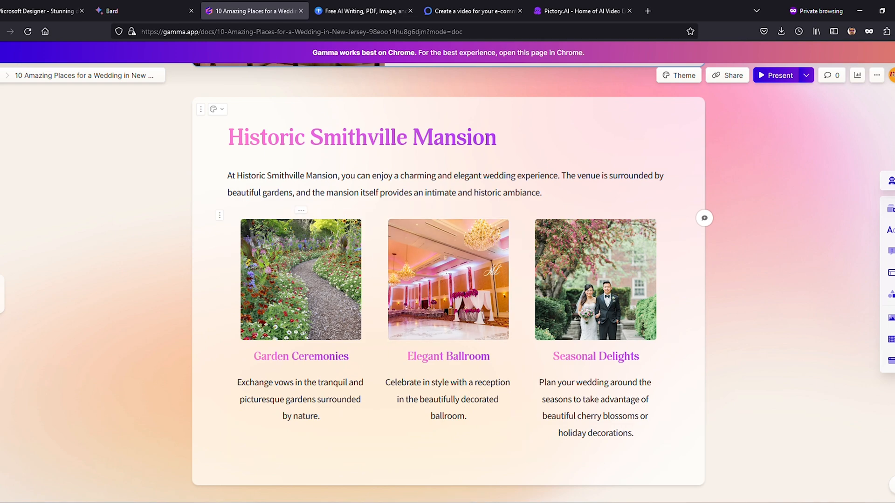
scroll(down, 3)
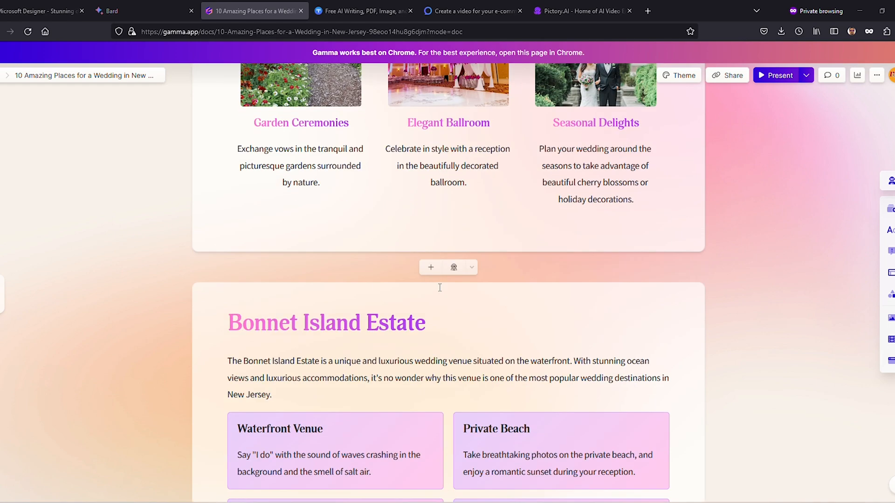
scroll(up, 3)
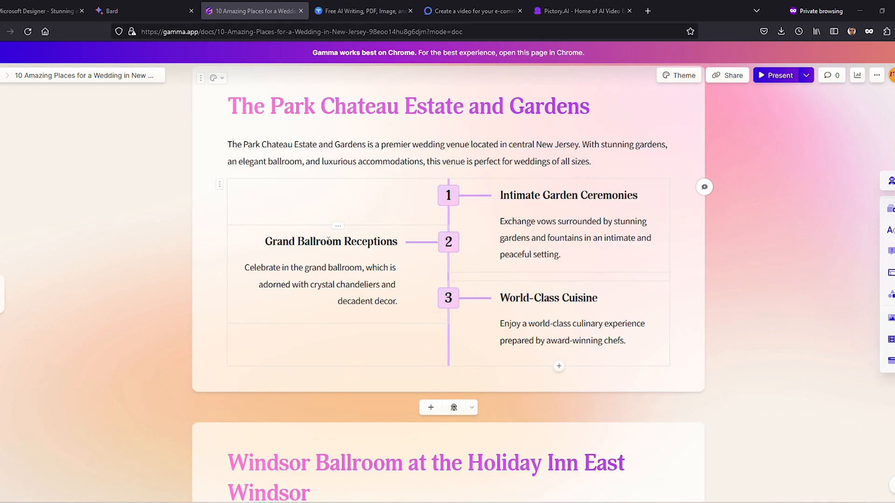
scroll(down, 3)
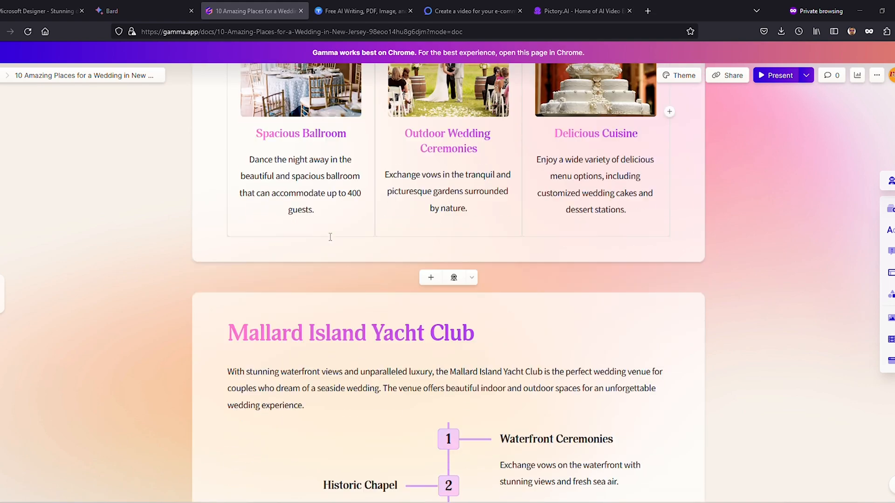
scroll(up, 3)
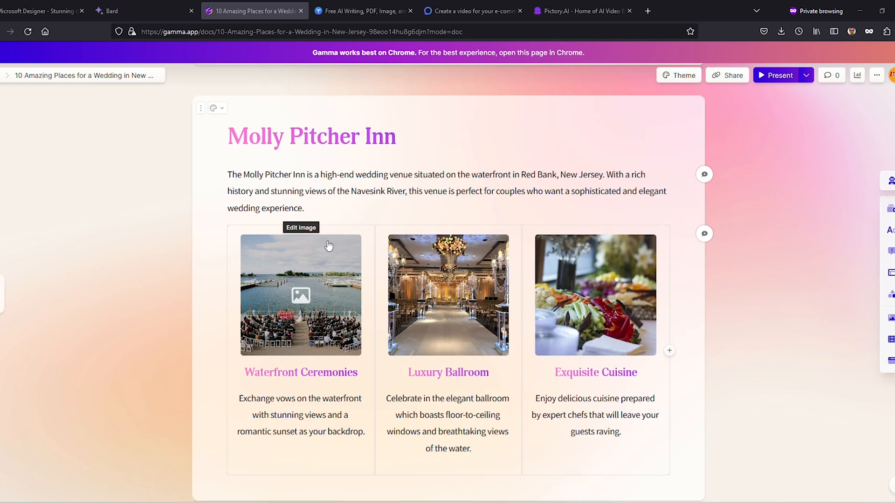
scroll(down, 3)
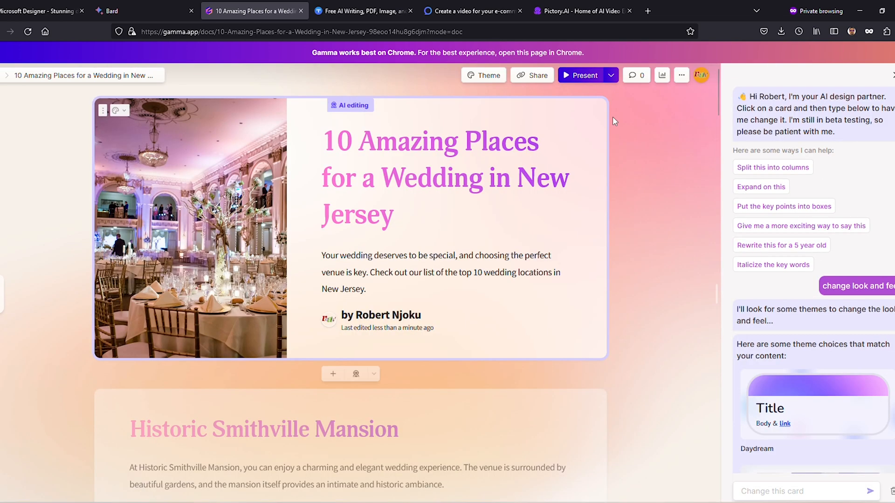
Export the wedding venues deck as a PDF from the share and export options
click(610, 74)
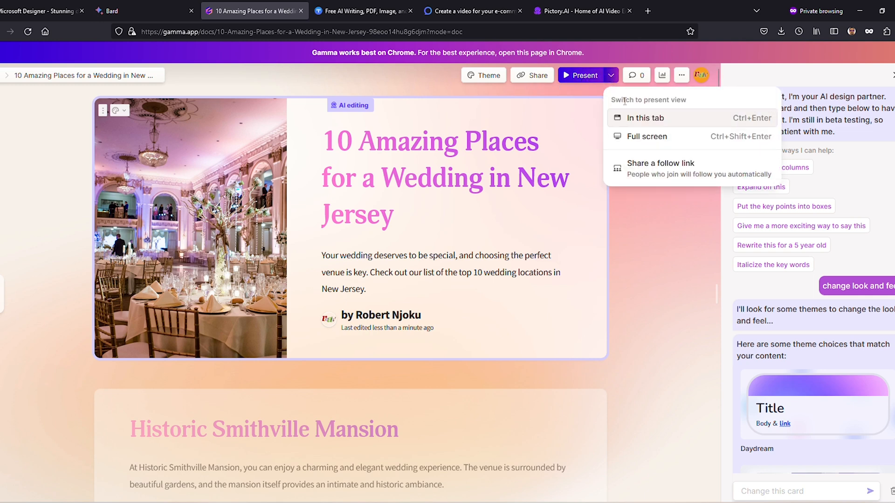
mouse_move(672, 173)
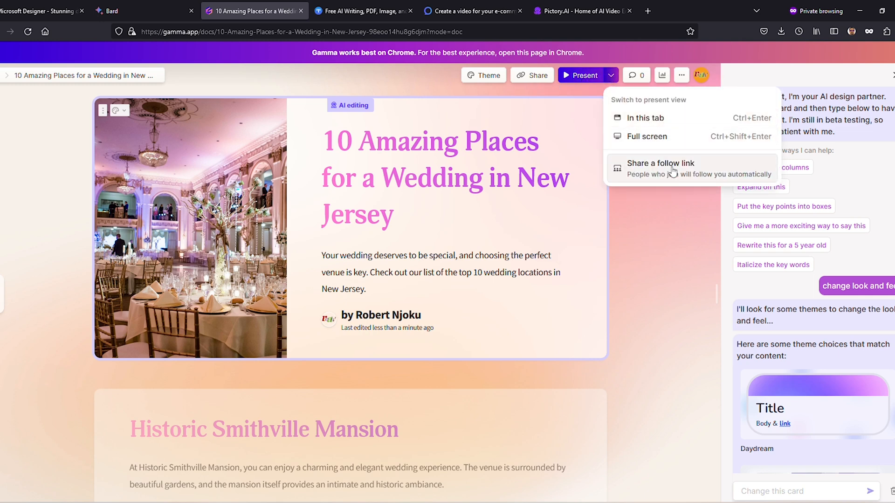
click(530, 75)
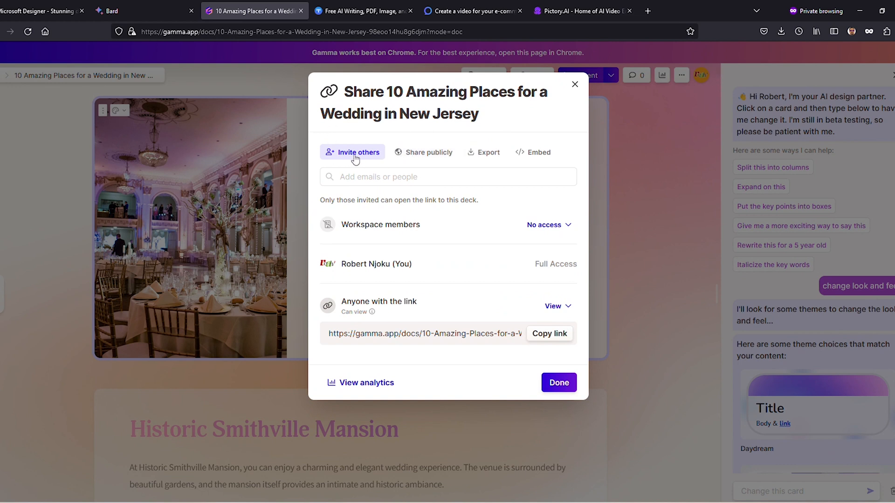
click(489, 152)
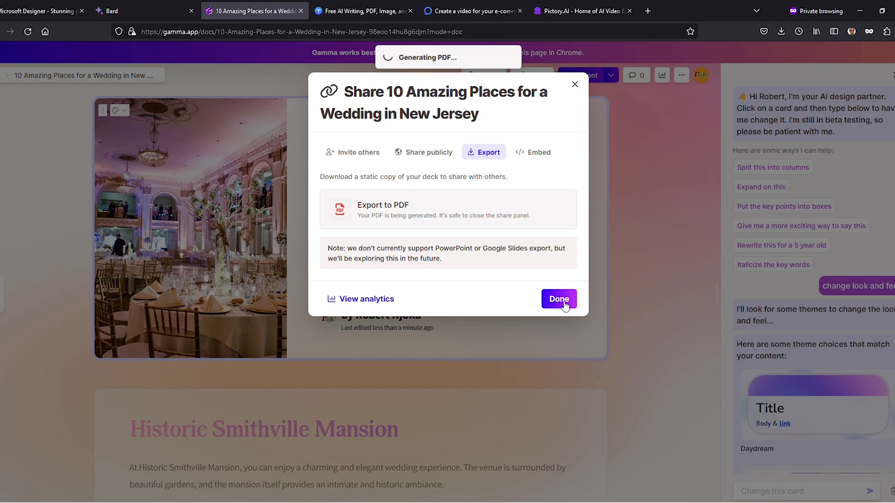
click(558, 299)
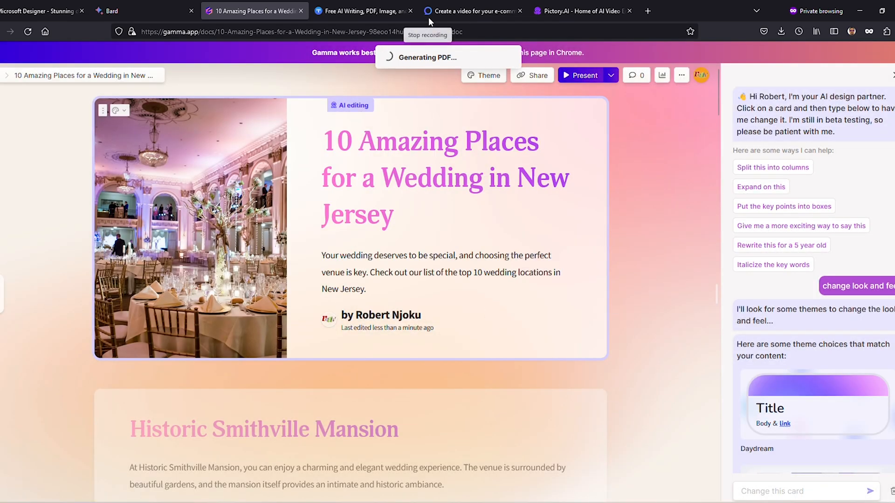
click(364, 11)
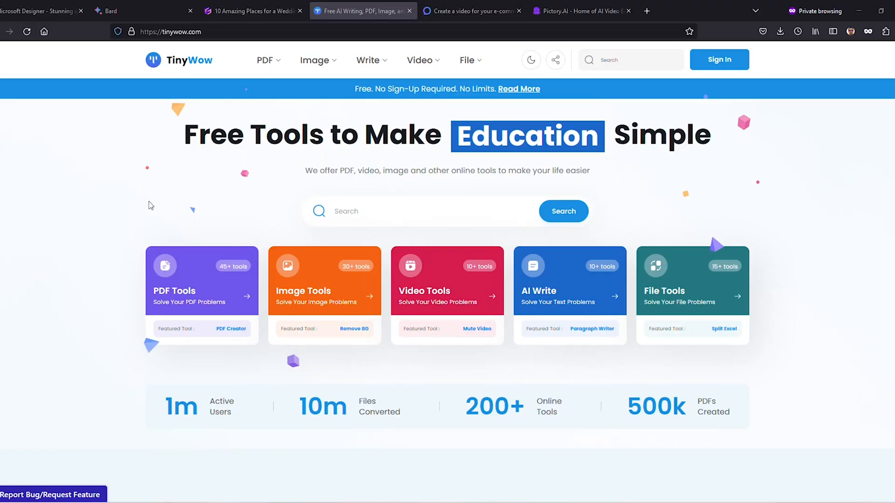
Browse TinyWow's featured tools carousel and scroll to the PDF tools catalogue
scroll(down, 3)
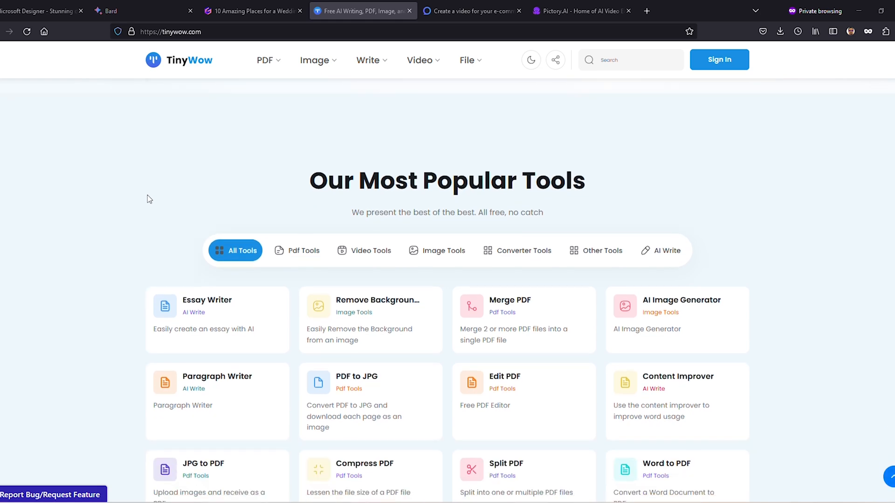
scroll(up, 3)
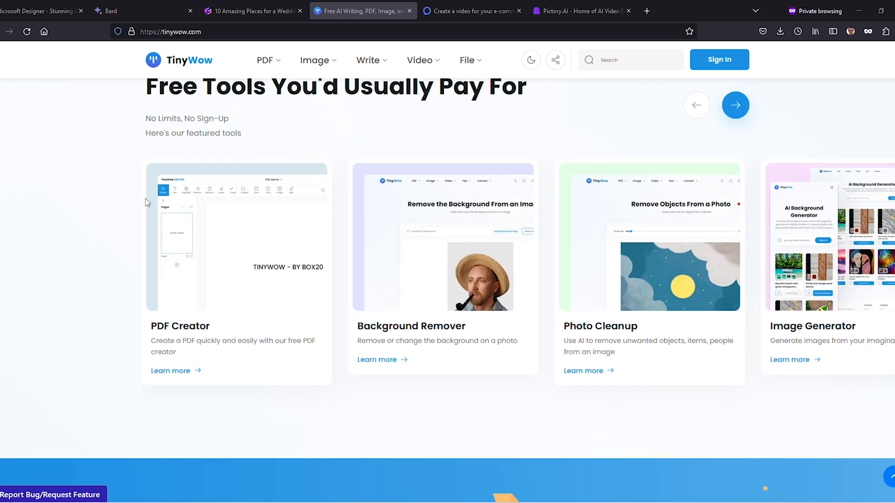
scroll(down, 3)
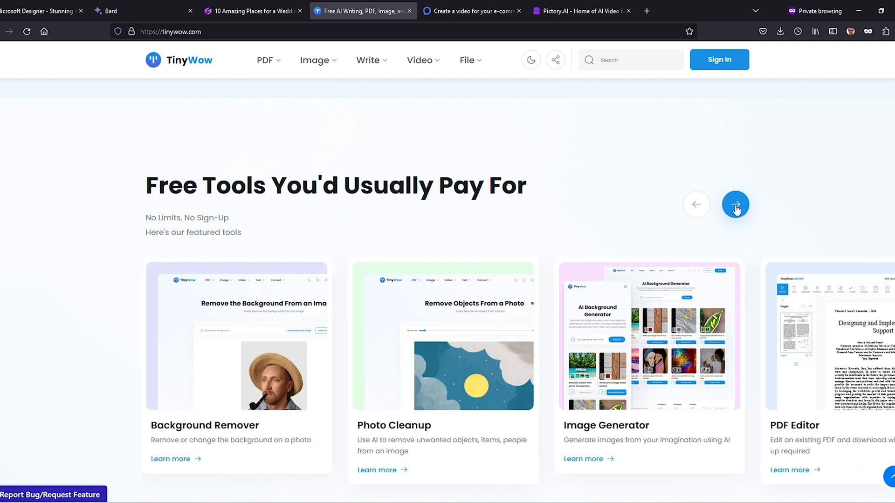
click(735, 204)
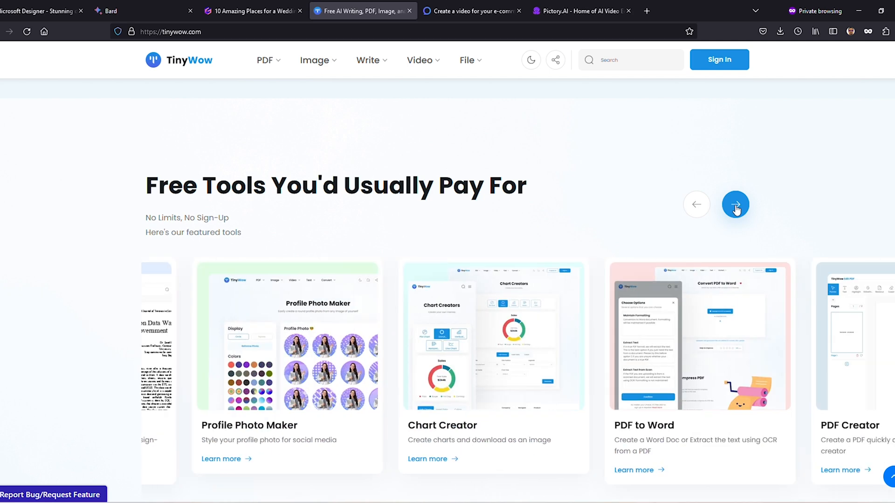
scroll(down, 3)
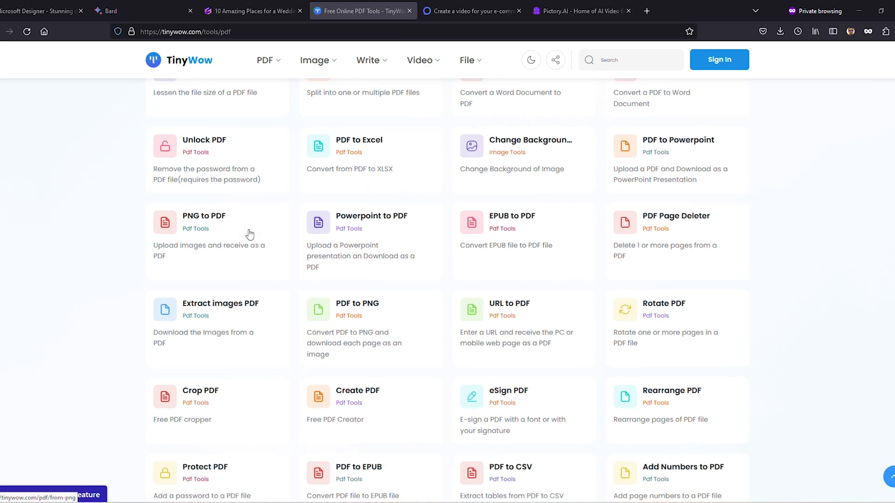
scroll(down, 3)
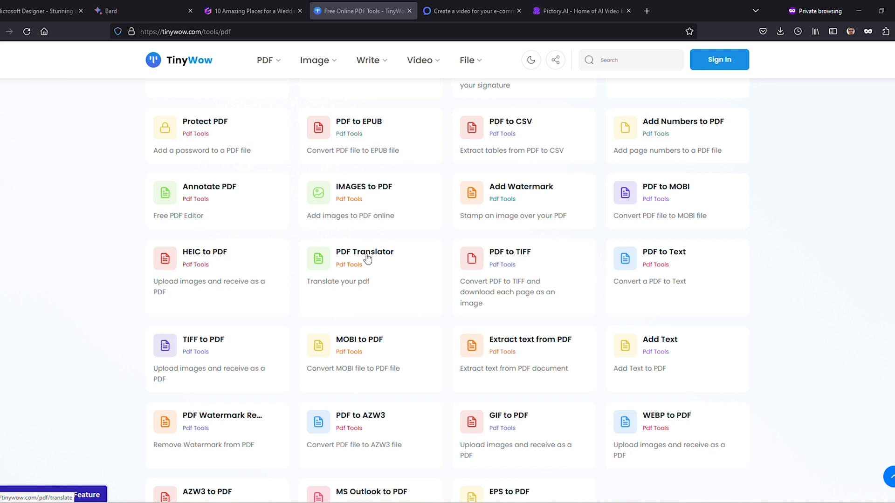
Upload a PDF to the PDF Translator, translate it to Spanish and view the result
click(365, 252)
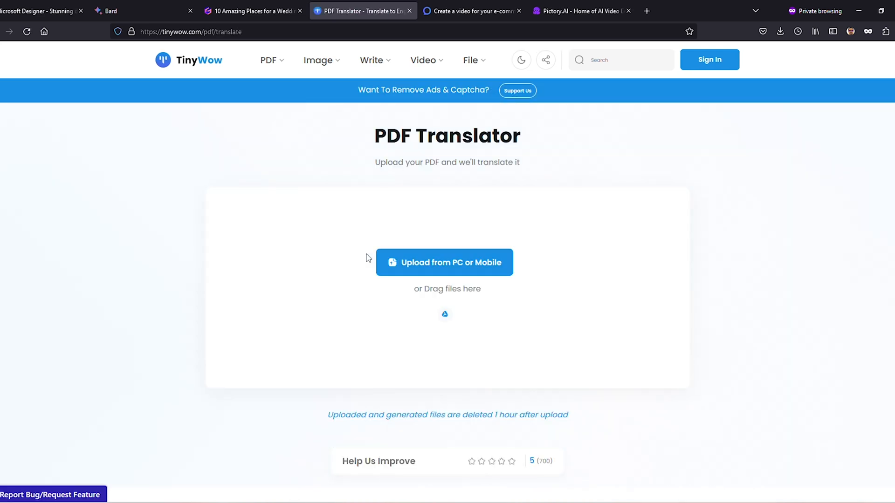
click(444, 262)
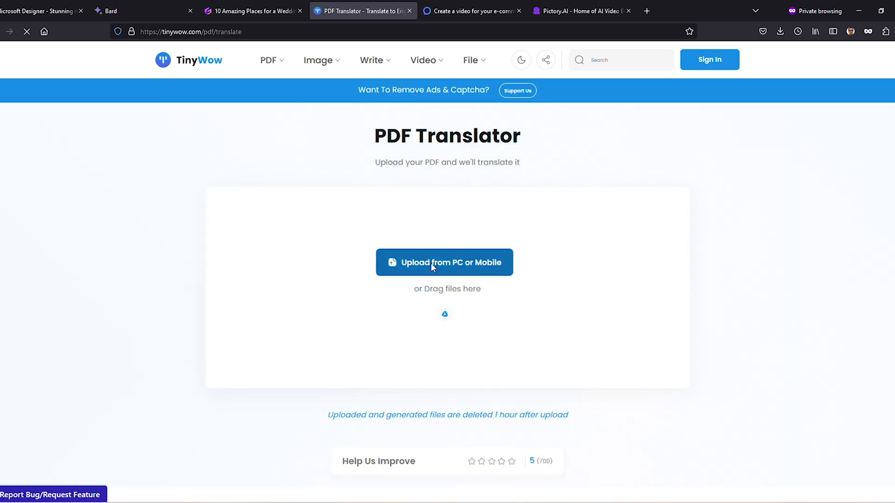
click(444, 262)
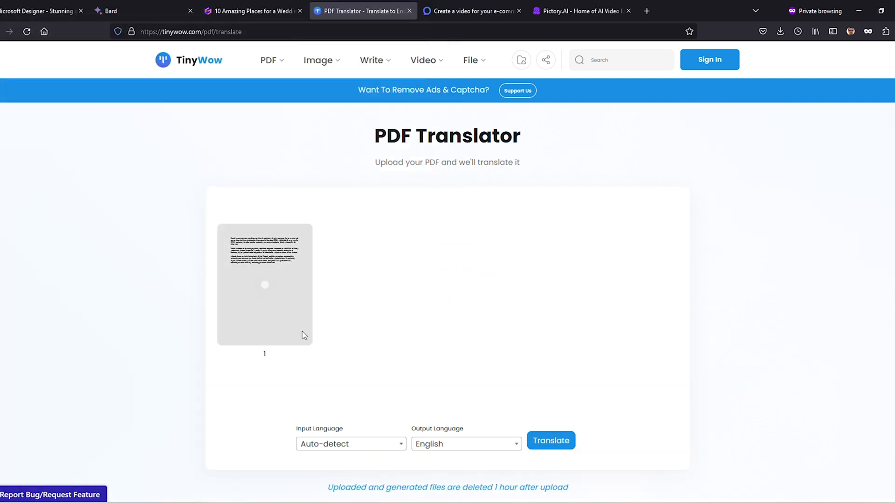
click(550, 441)
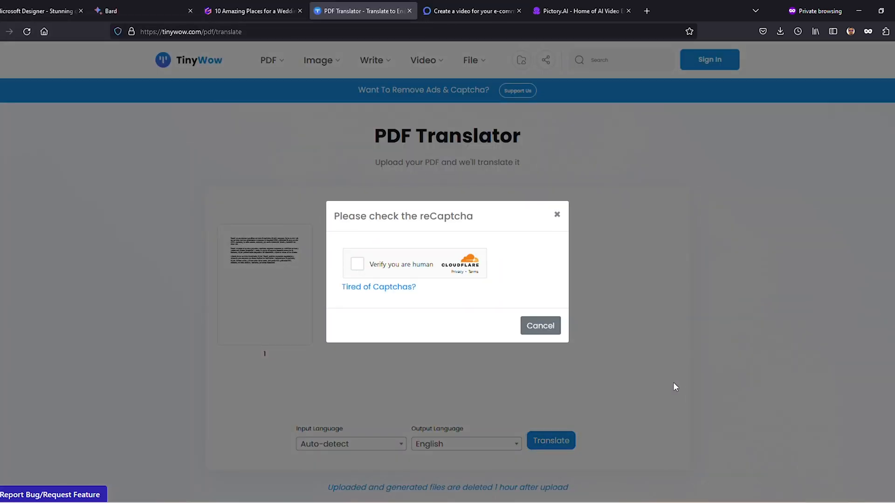
click(356, 263)
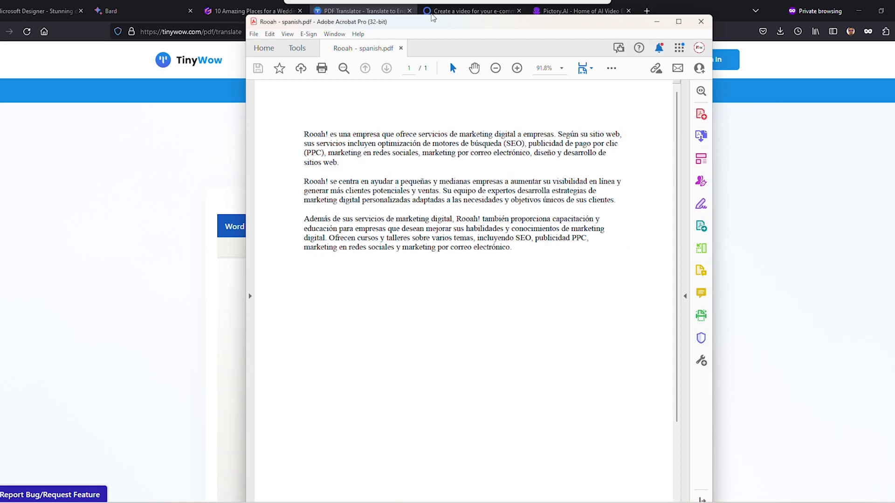
click(679, 21)
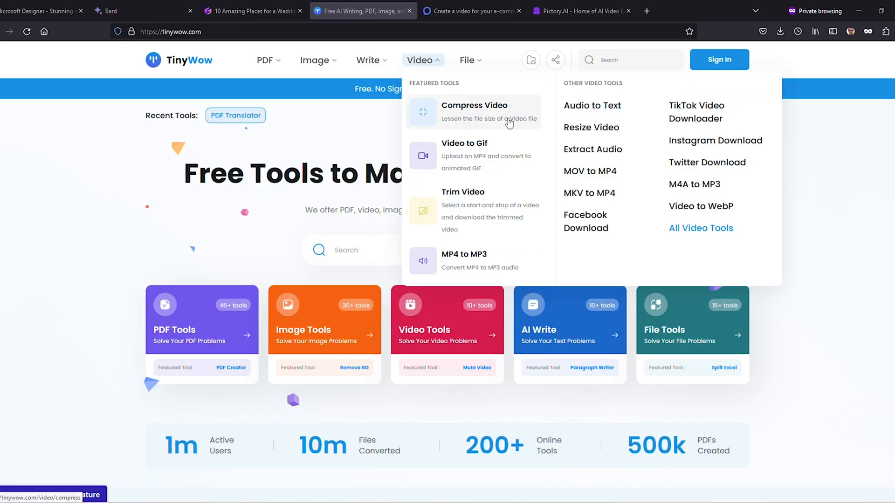
Transcribe the audio clip with Audio to Text and save the transcript to the device
click(592, 106)
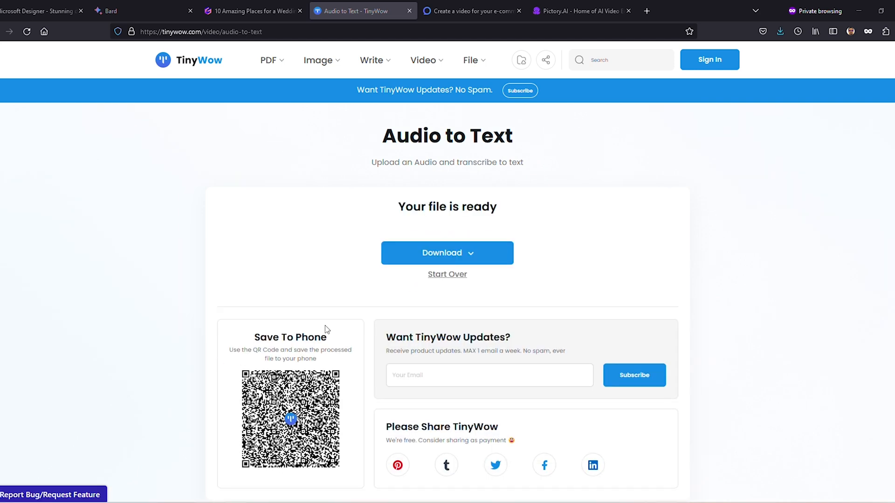
click(447, 253)
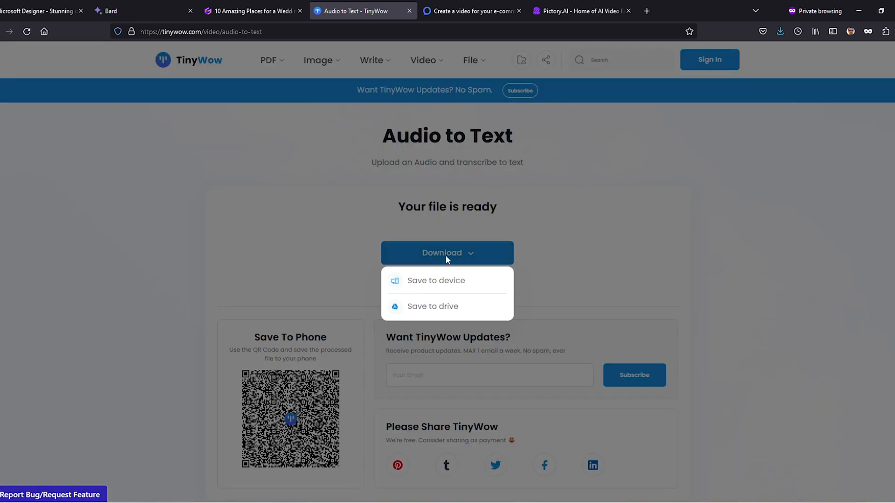
click(446, 253)
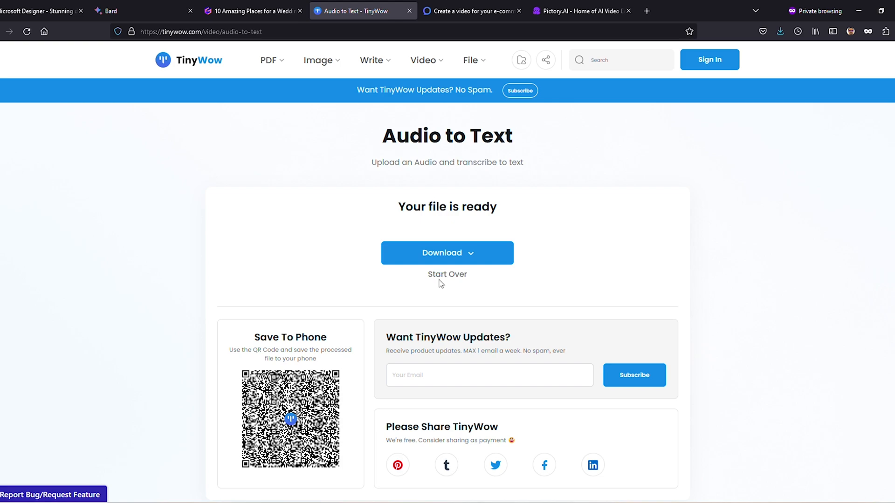
click(447, 252)
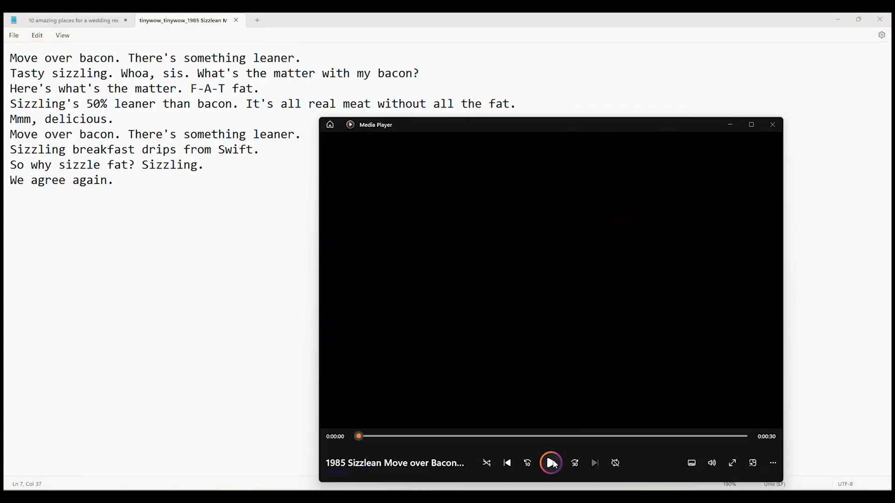
Play the original Sizzlean audio clip beside its transcript
click(551, 464)
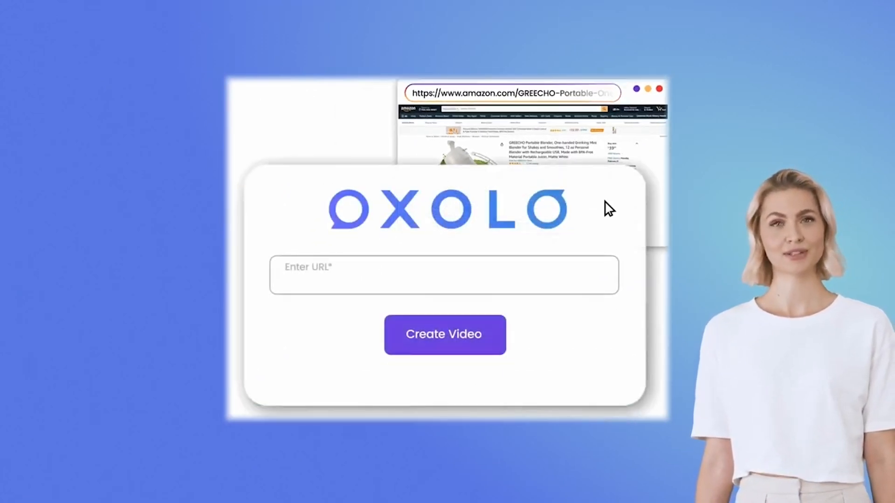
Watch the Oxolo intro and reach the Oxolo homepage
click(445, 335)
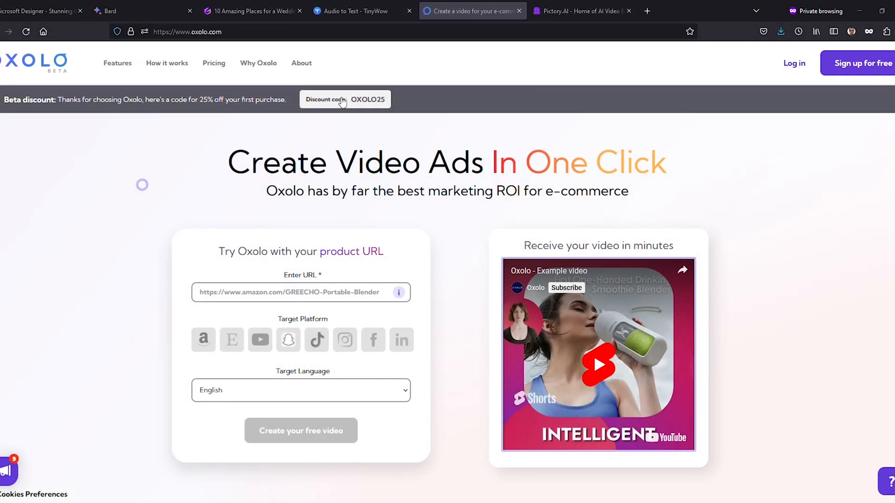
Start the free Oxolo plan and begin a video from a website link
click(214, 63)
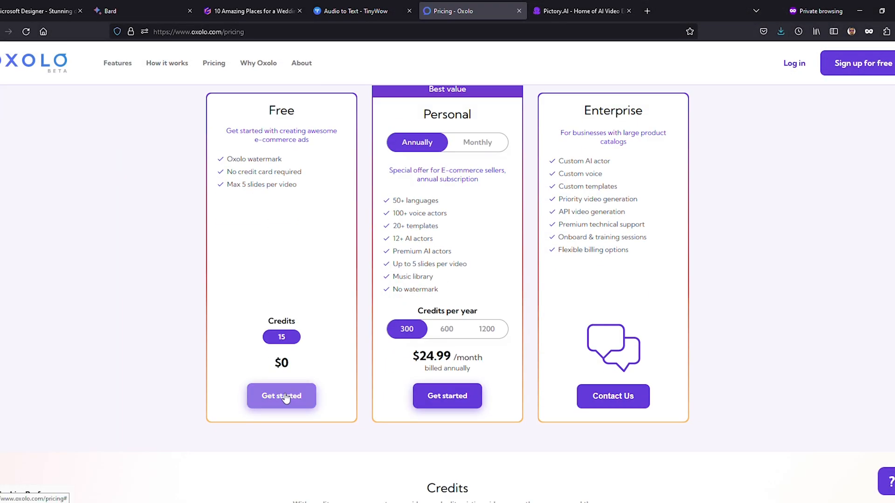
click(280, 396)
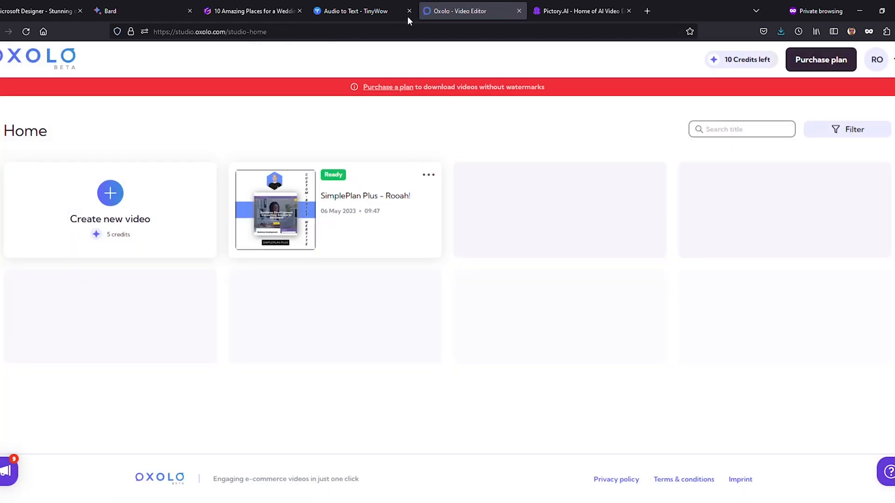
mouse_move(110, 193)
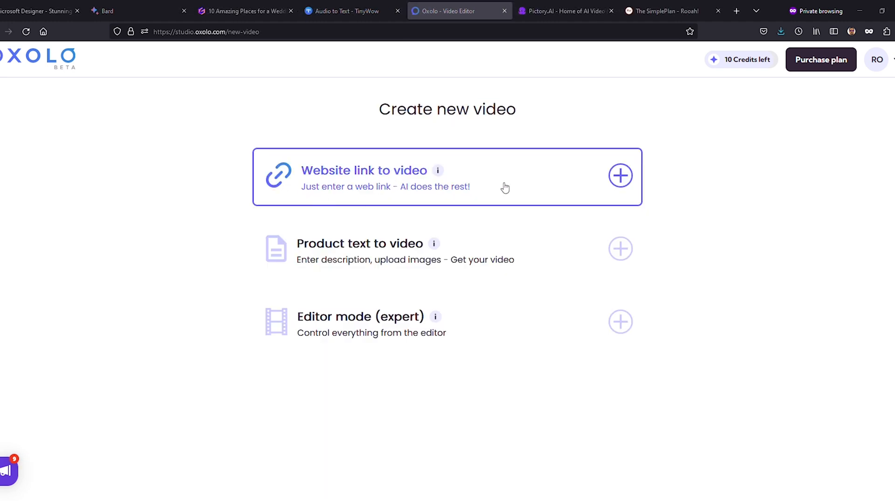
click(621, 177)
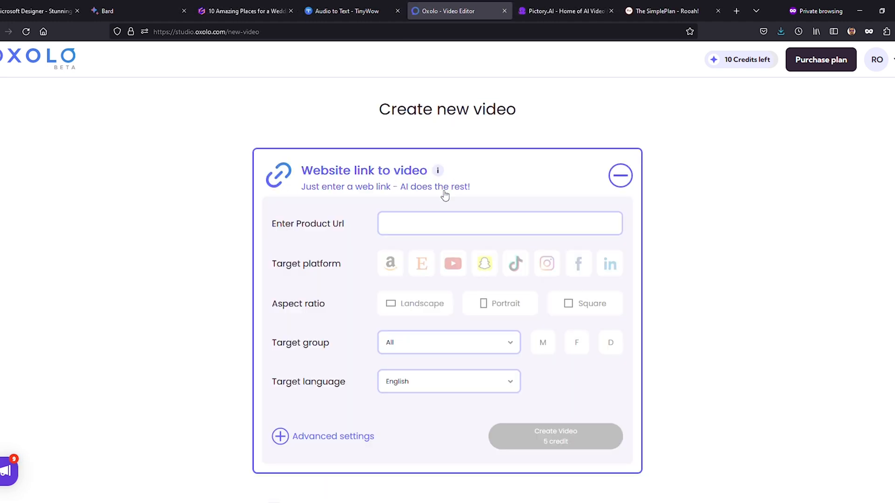
click(662, 11)
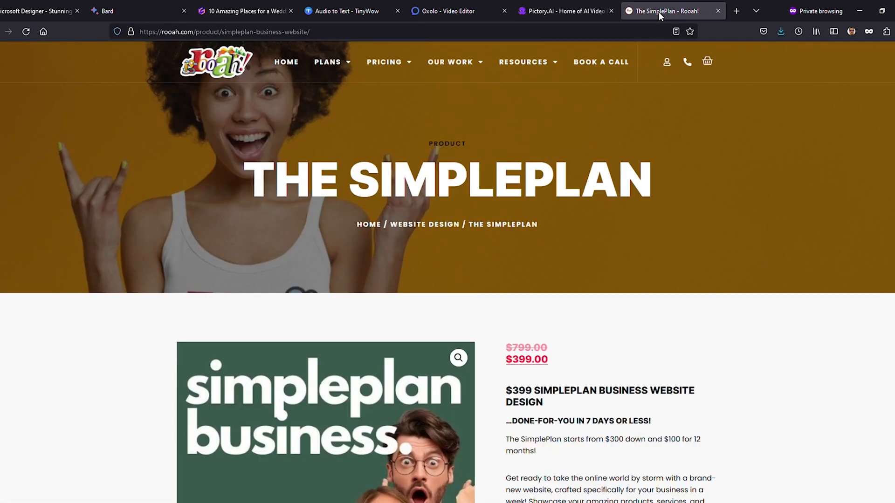
mouse_move(543, 26)
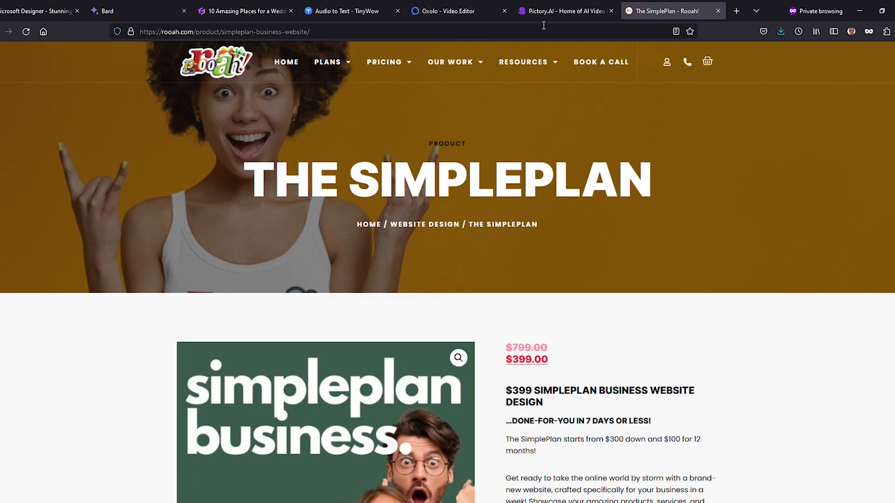
Enter the SimplePlan product URL and target a landscape YouTube video
click(460, 11)
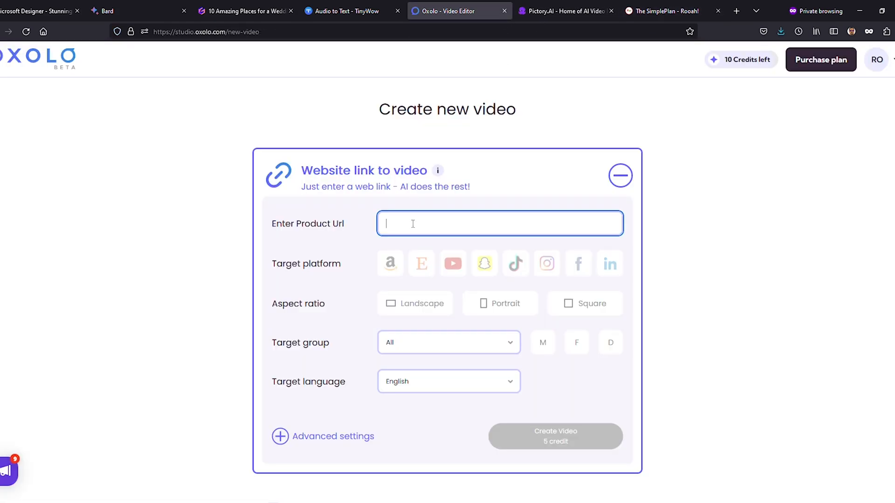
text(https://rooah.com/product/simpleplan-business-website/)
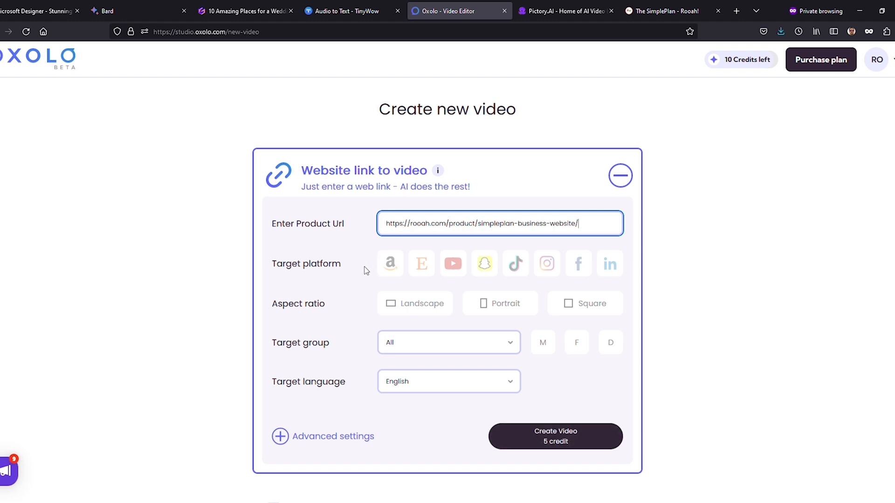
click(453, 263)
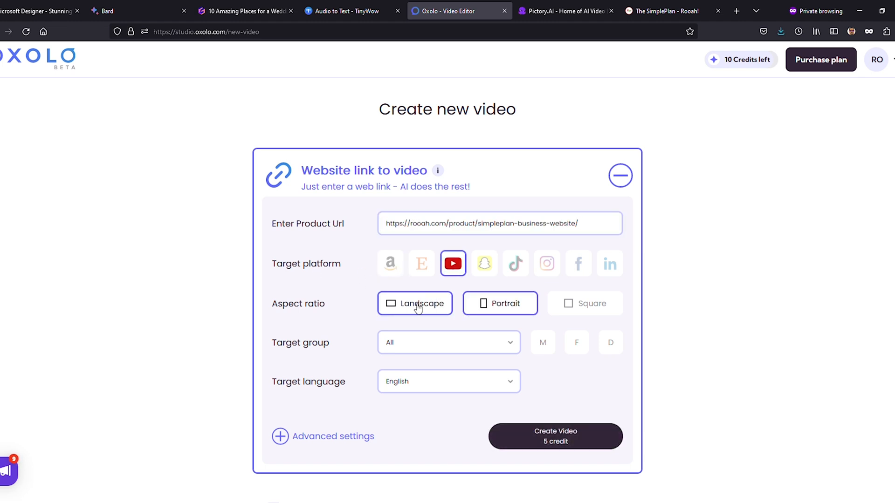
click(555, 436)
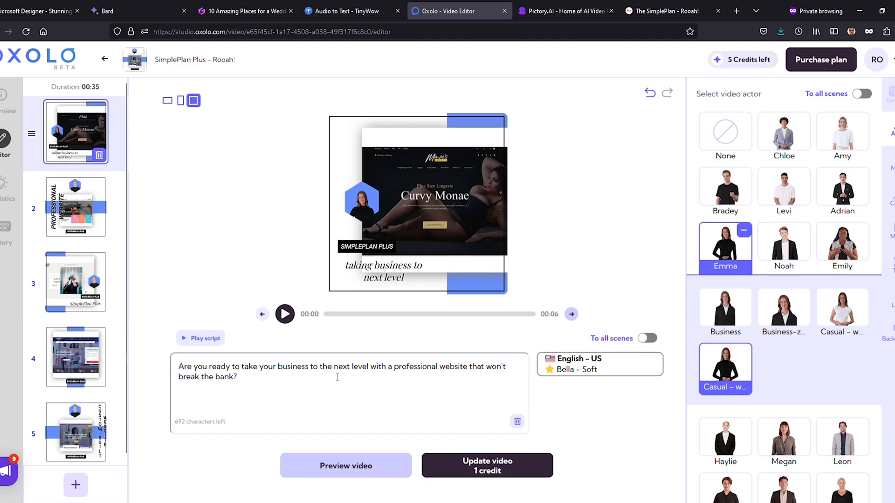
Update the SimplePlan Plus video from scene 2, confirming the one-credit charge
click(75, 206)
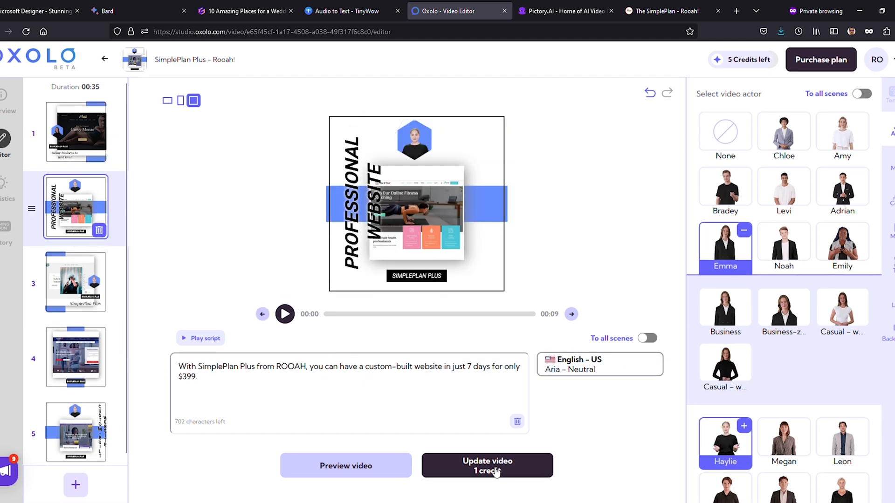
click(486, 465)
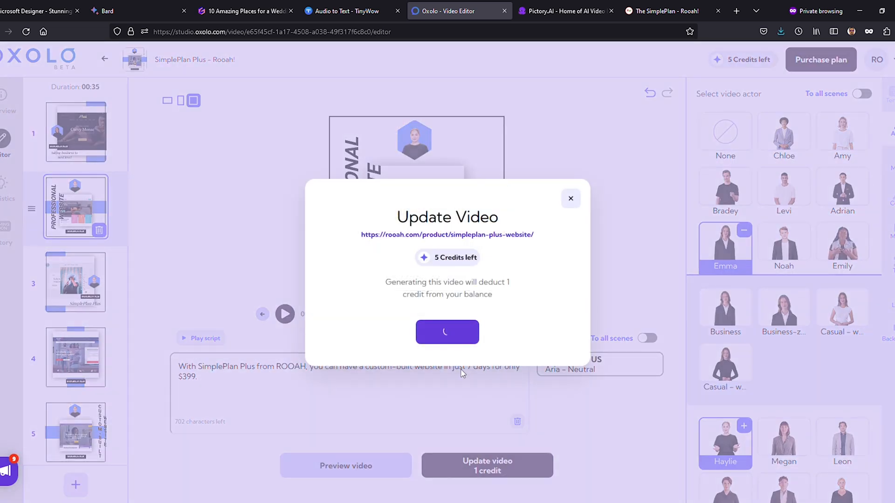
click(447, 332)
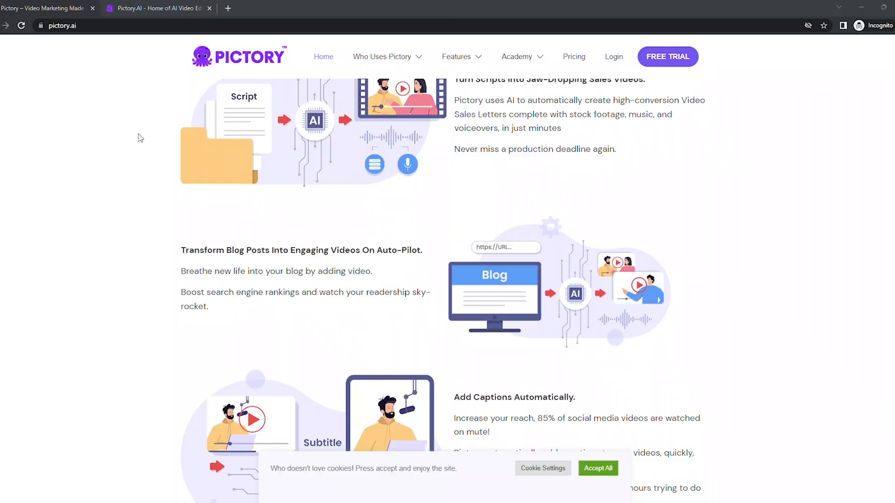
Scroll through the Pictory homepage's feature and review sections
scroll(up, 3)
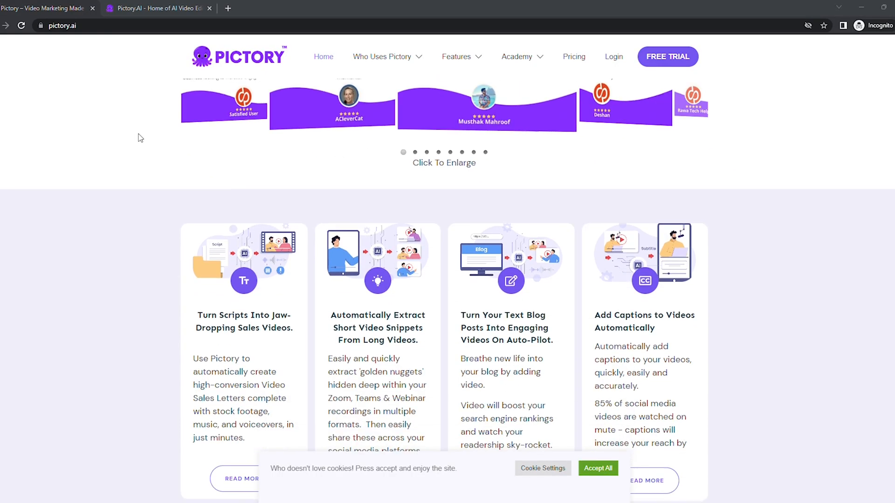
scroll(up, 3)
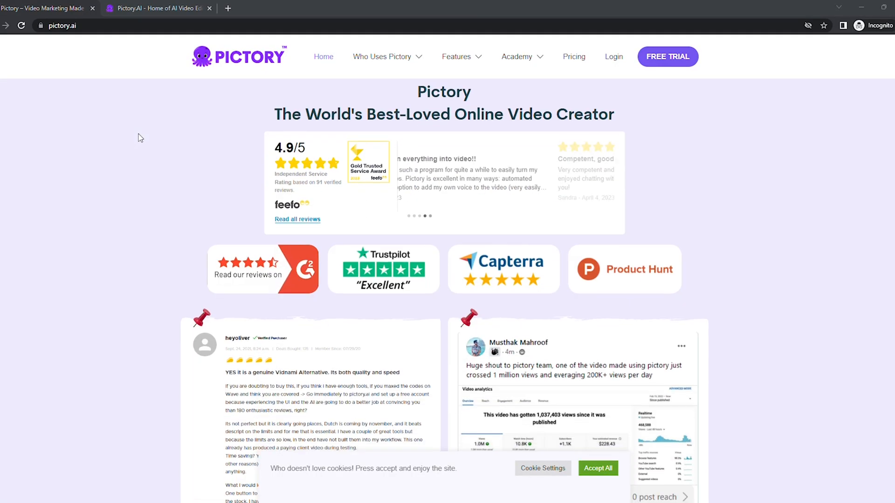
scroll(down, 3)
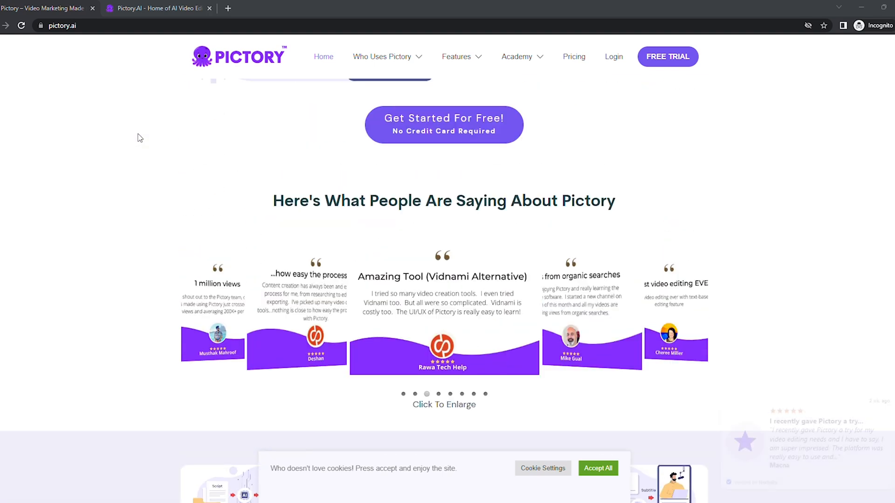
scroll(down, 3)
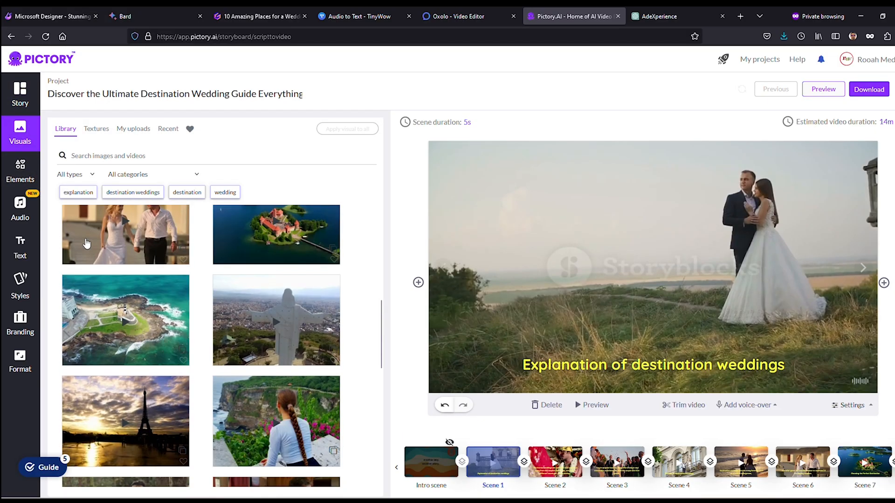
click(20, 171)
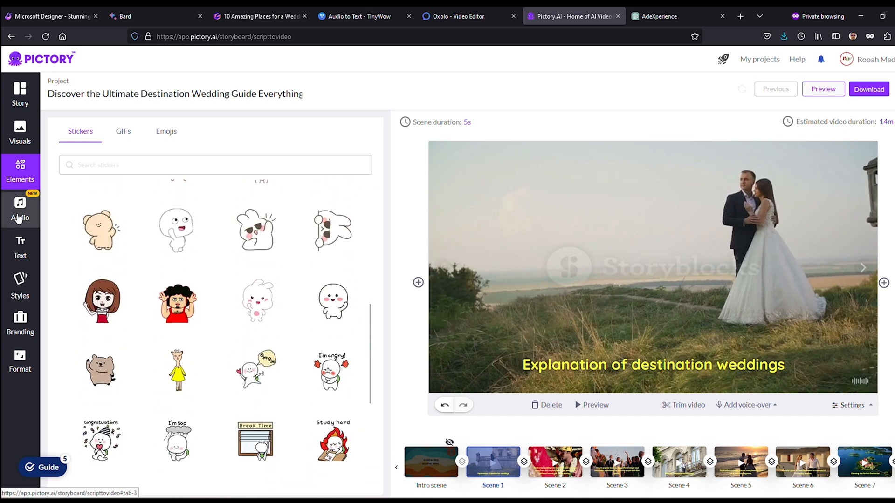
click(20, 210)
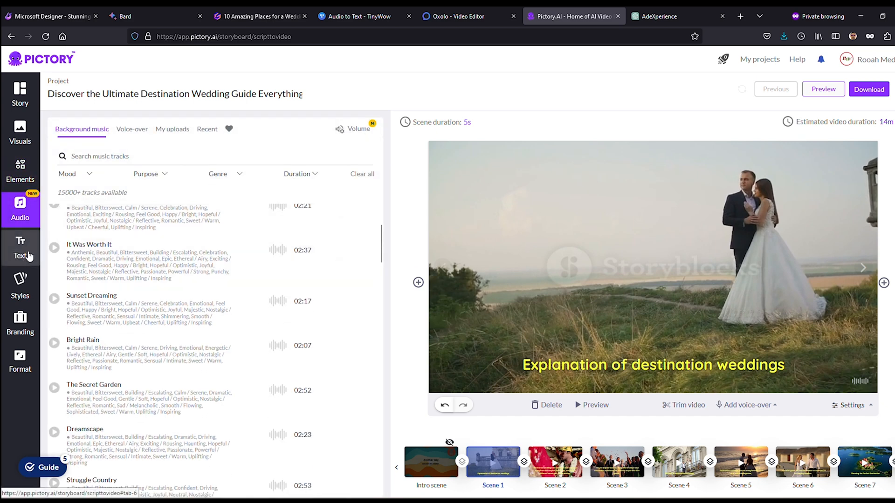
click(19, 286)
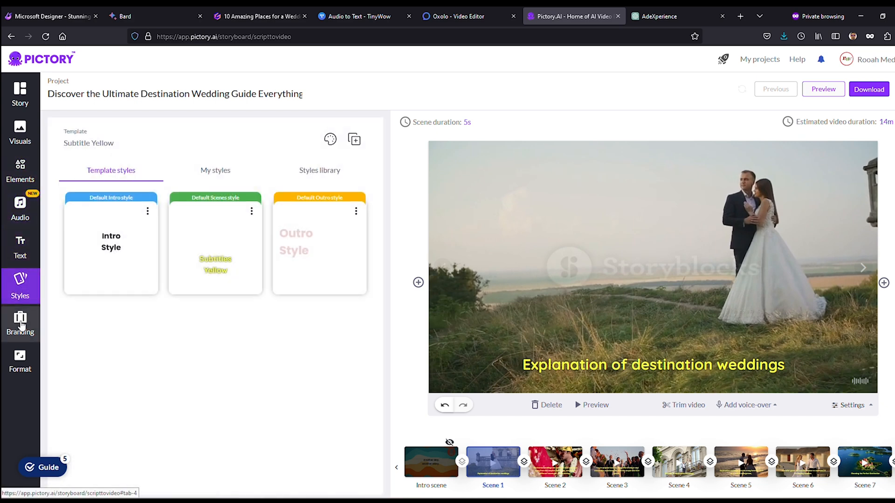
click(20, 324)
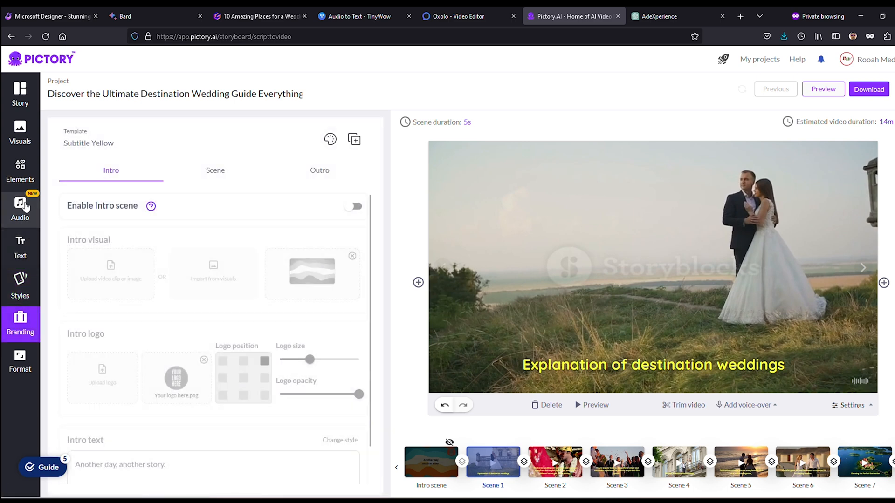
click(19, 132)
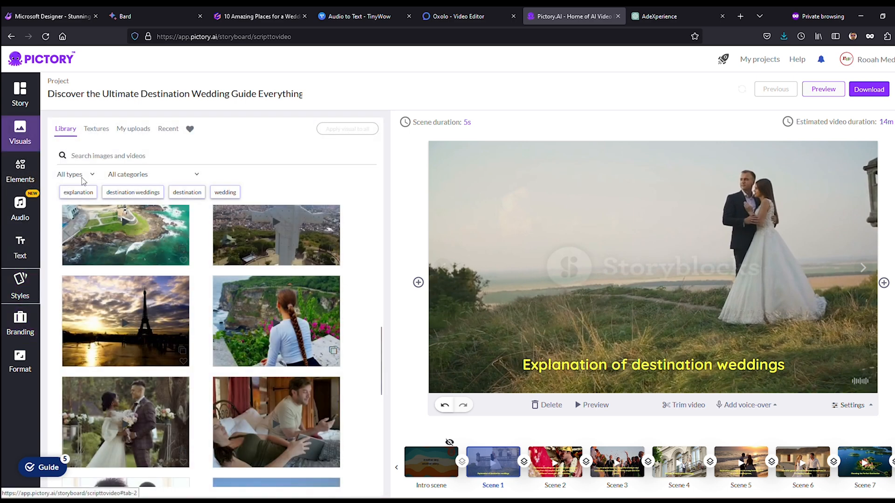
Search the Visuals stock library for 'halloween costumes' and browse the results
text(h)
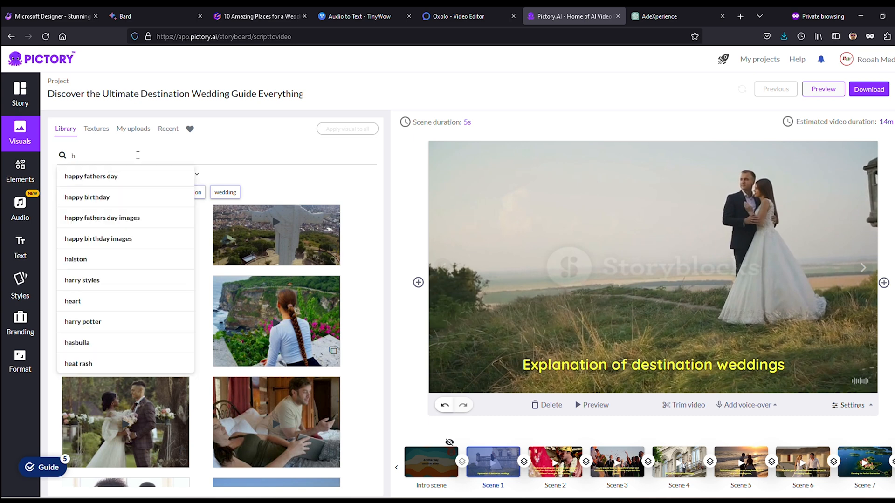
text(allow)
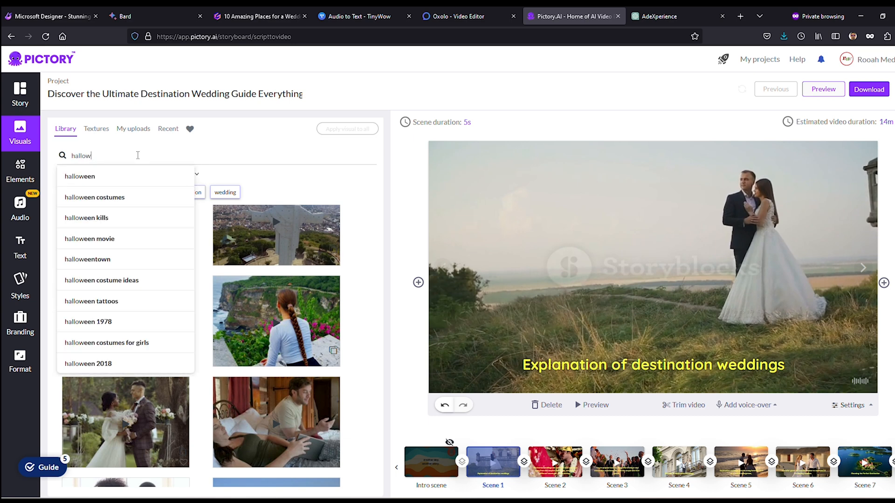
click(94, 196)
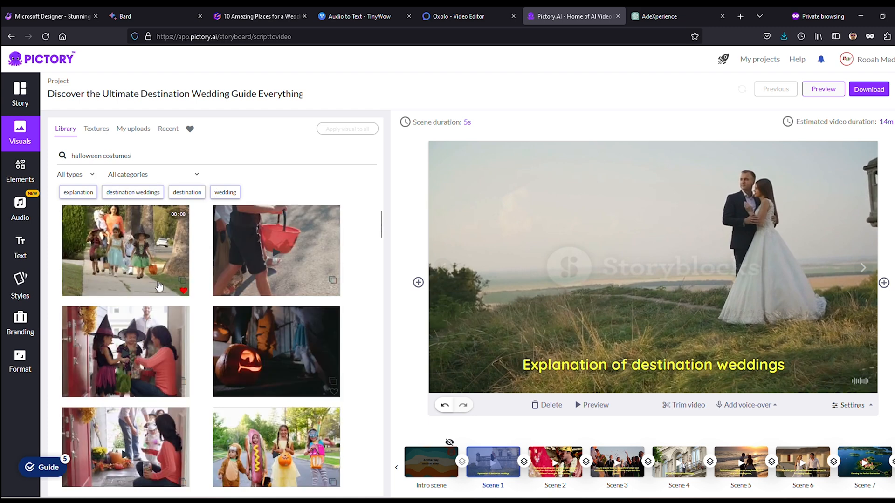
scroll(down, 3)
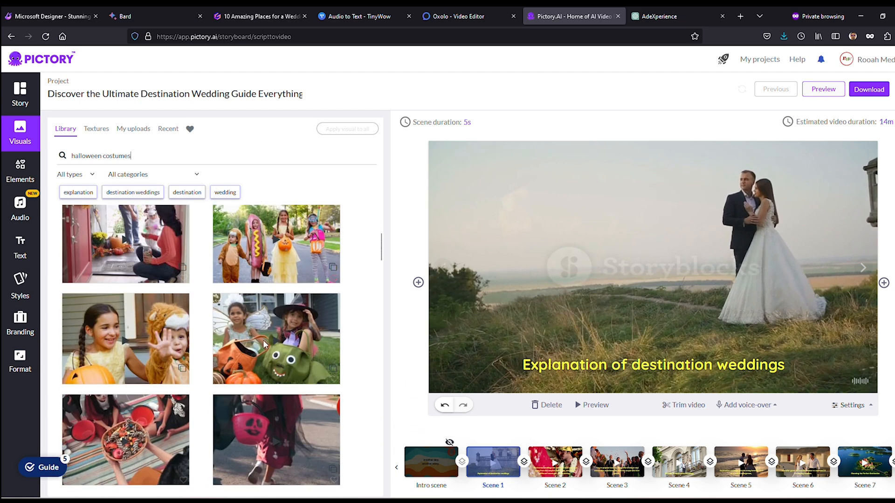
scroll(down, 3)
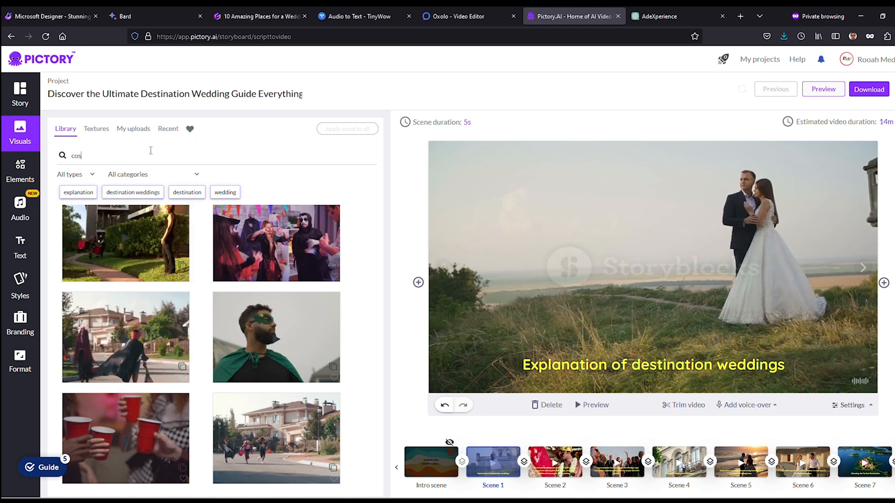
Search the stock library for 'cosplay costumes', then begin a 'wedding de' search
text(cosplay costumes)
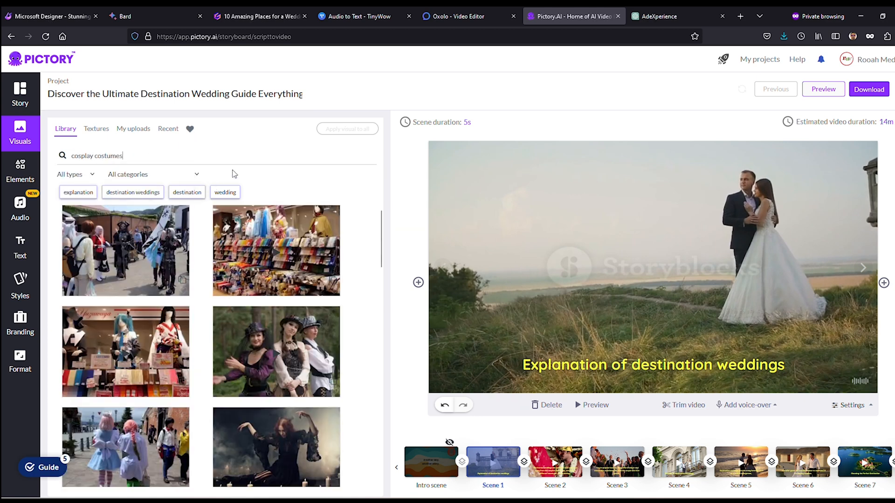
scroll(down, 3)
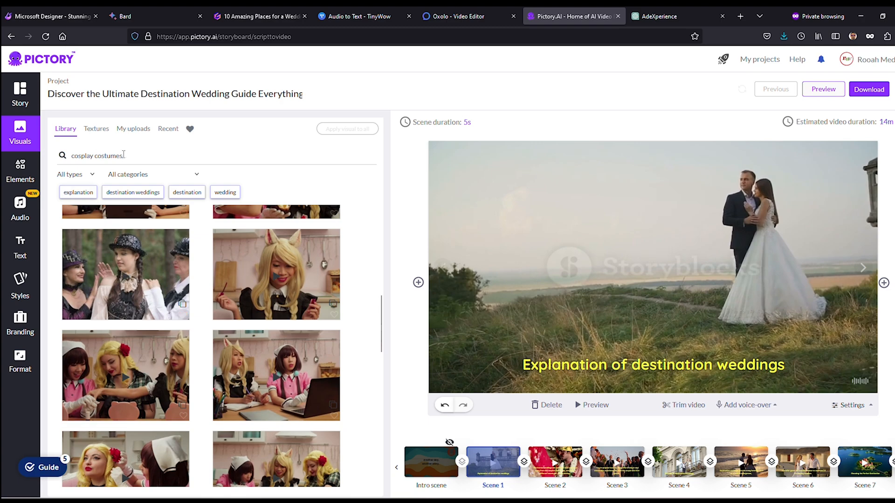
text(wedding de)
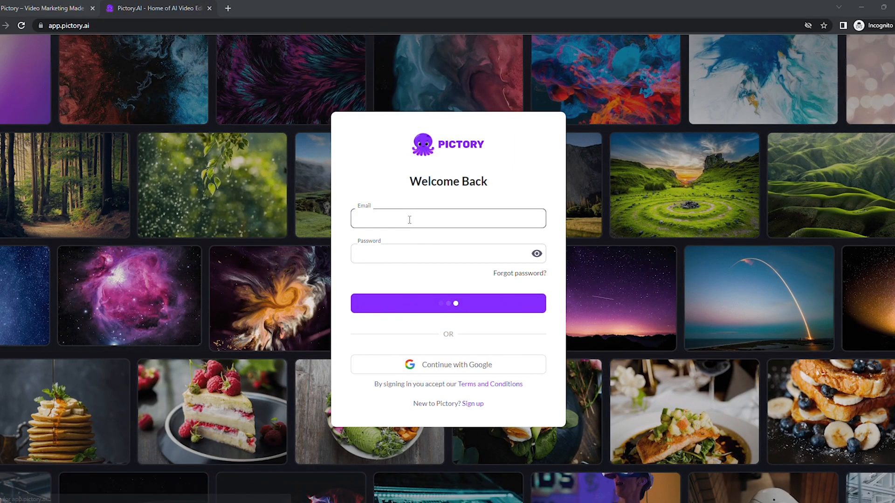
Sign in to Pictory and start a new Script to Video project
click(448, 303)
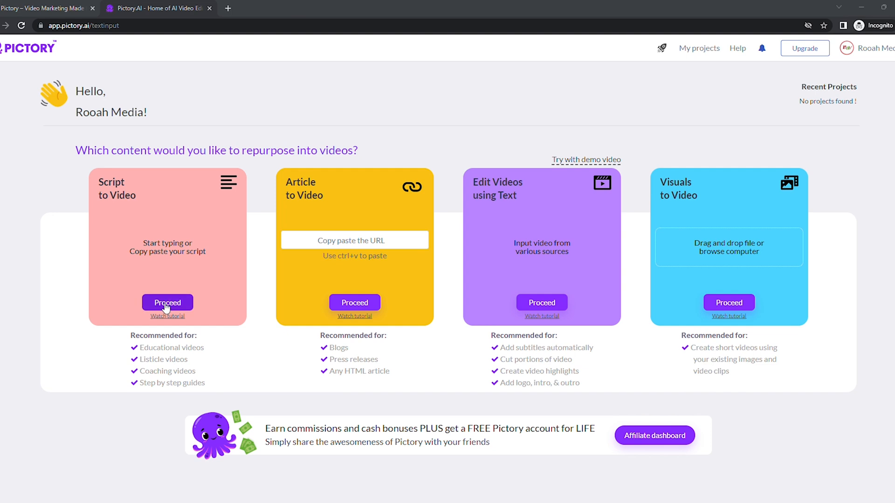
click(167, 302)
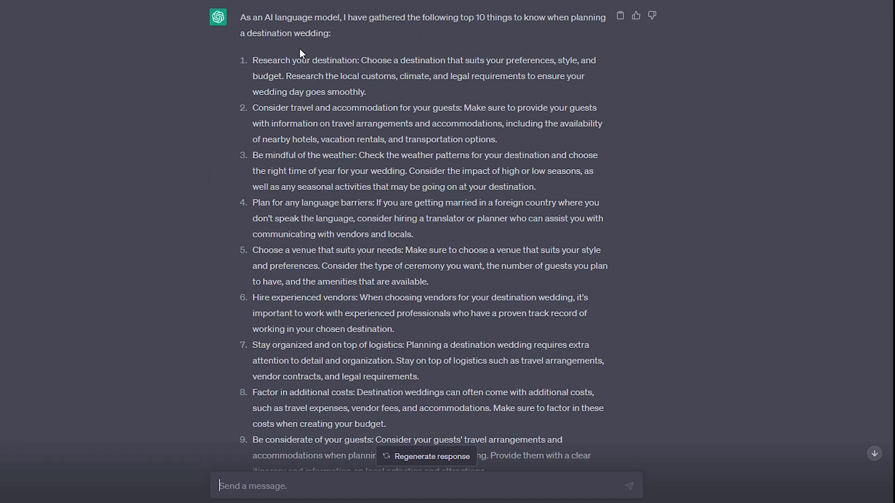
Copy ChatGPT's ten destination-wedding tips for the Pictory script
right_click(383, 371)
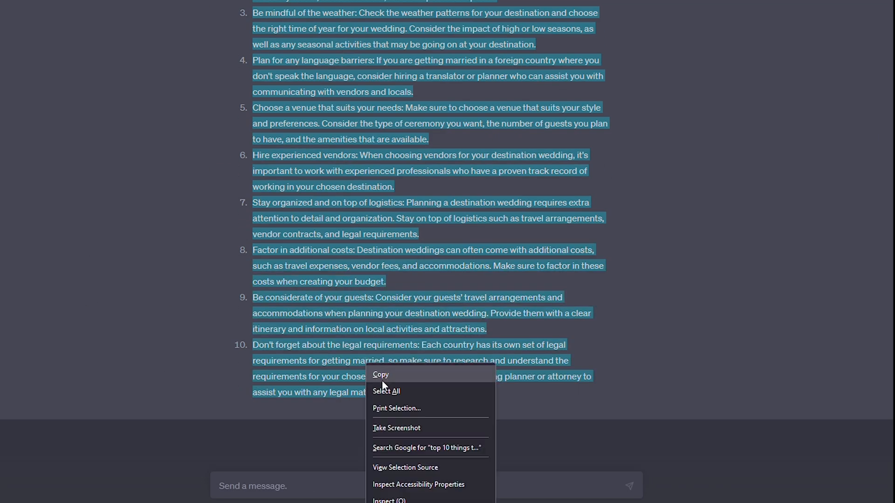
click(381, 375)
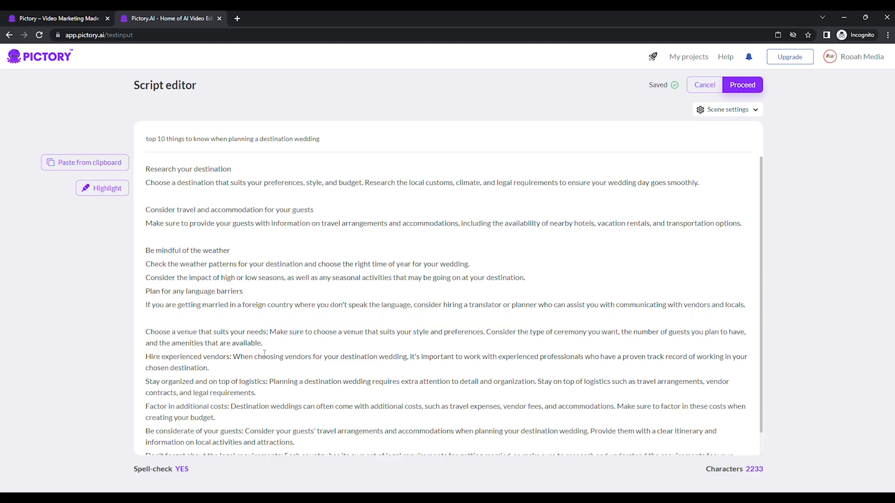
Proceed to templates, select Subtitle Yellow and confirm the 16:9 aspect ratio
click(742, 85)
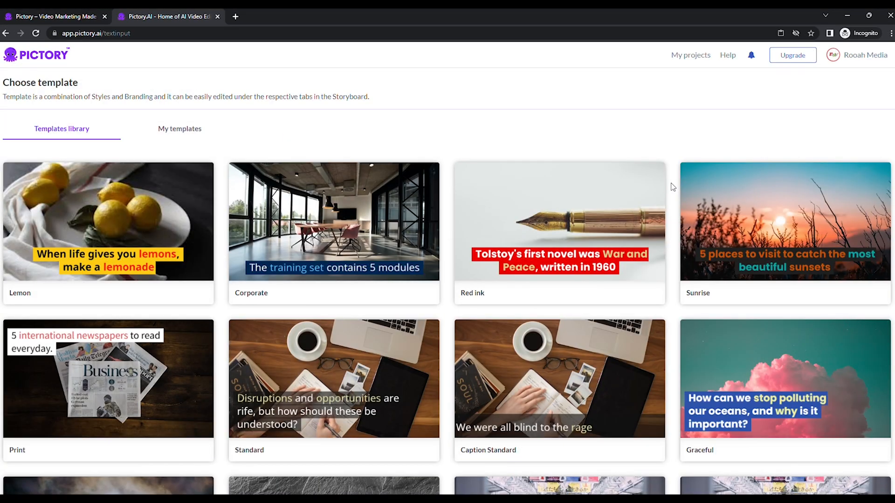
scroll(down, 3)
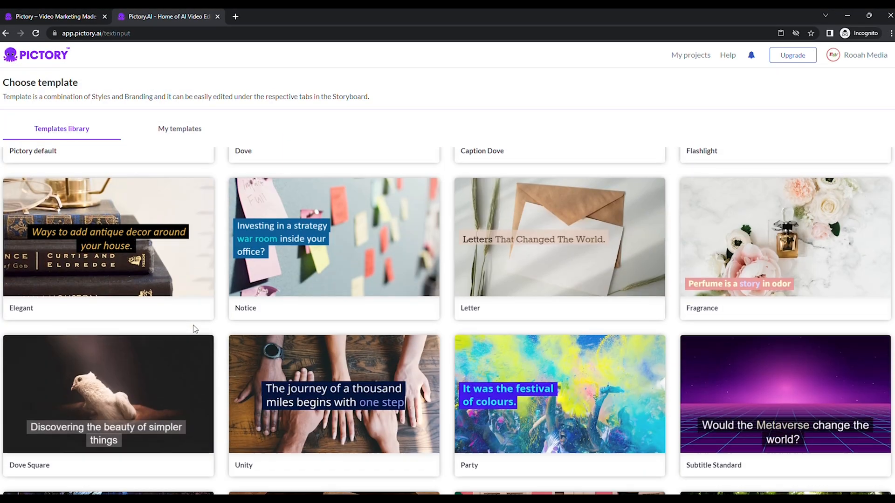
scroll(down, 3)
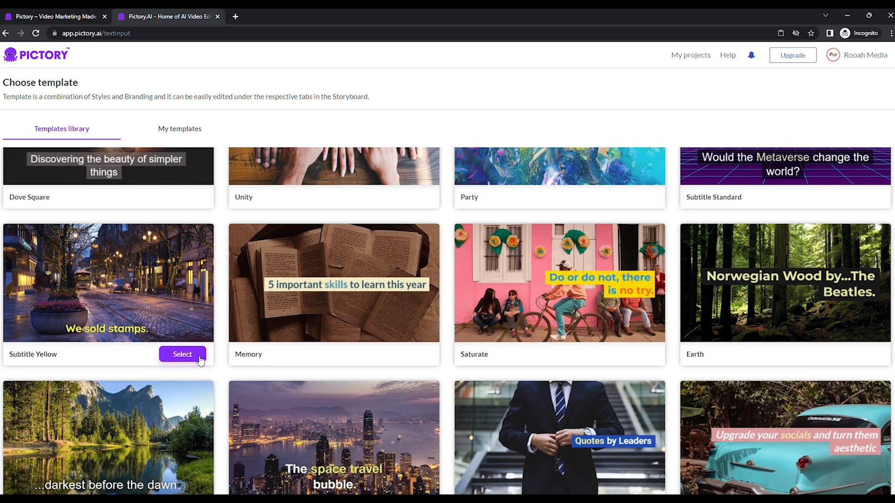
click(182, 354)
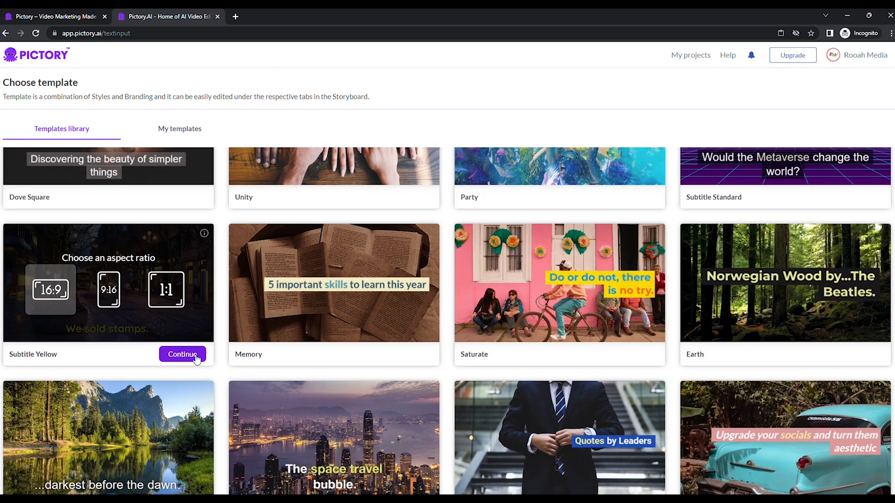
click(183, 354)
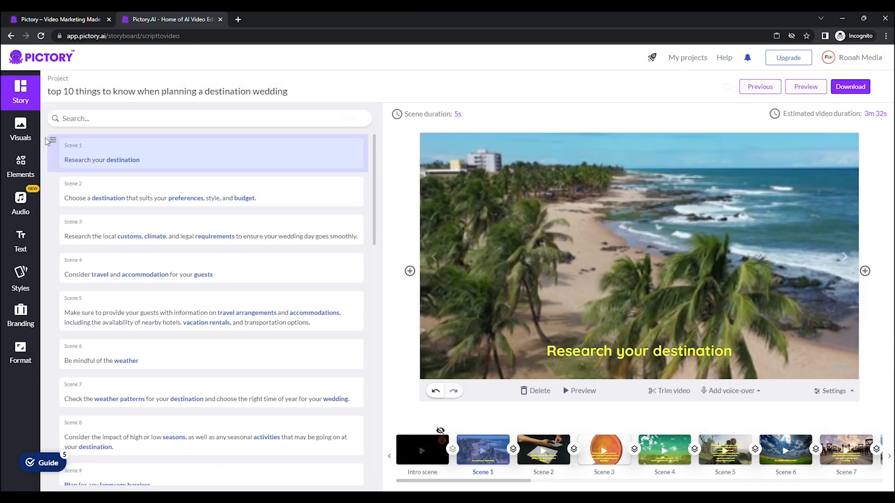
Open the scene's stock Visuals, then start downloading the destination wedding video
click(21, 129)
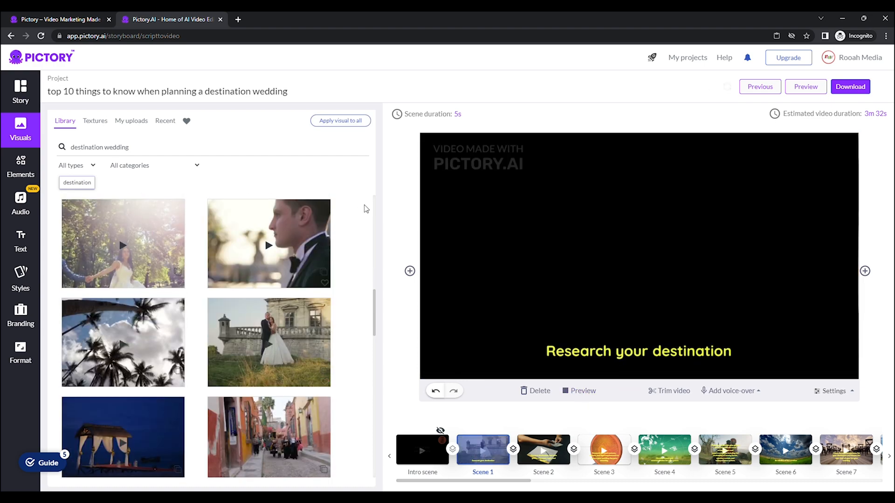
click(20, 204)
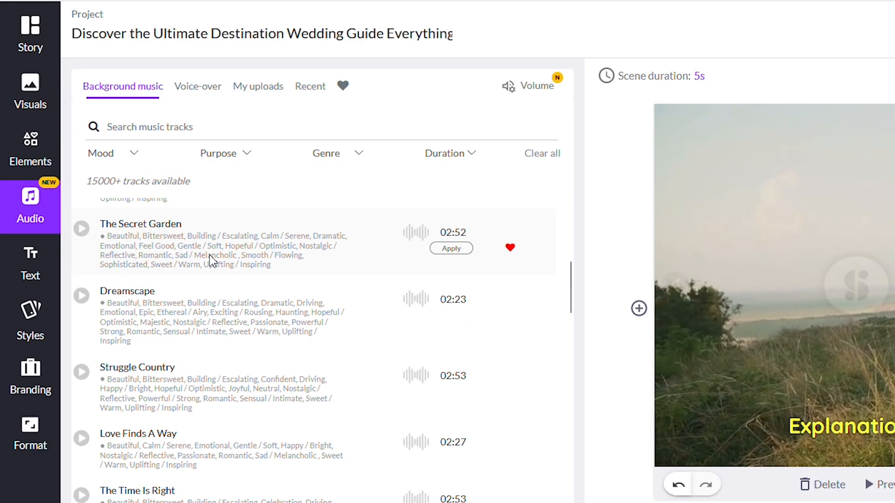
click(198, 86)
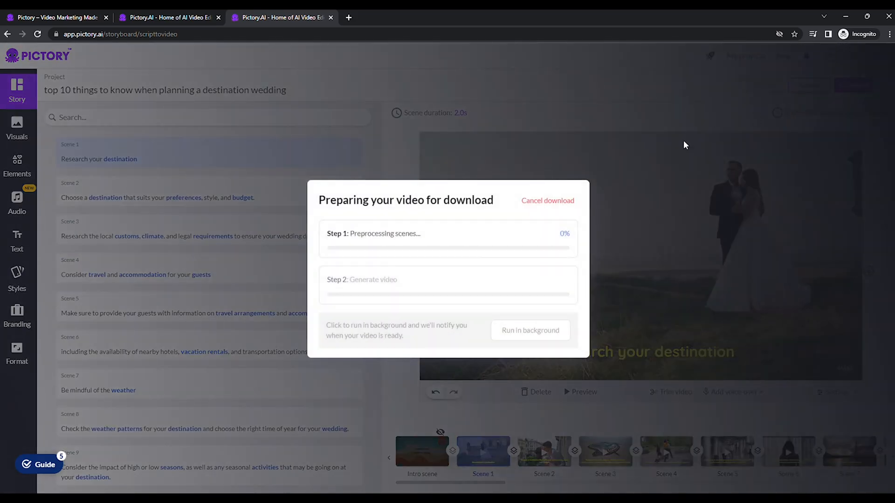
mouse_move(405, 27)
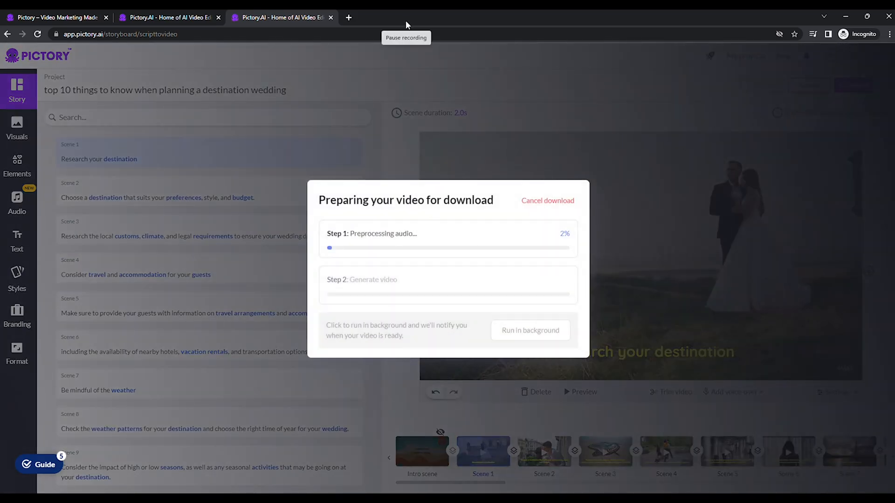